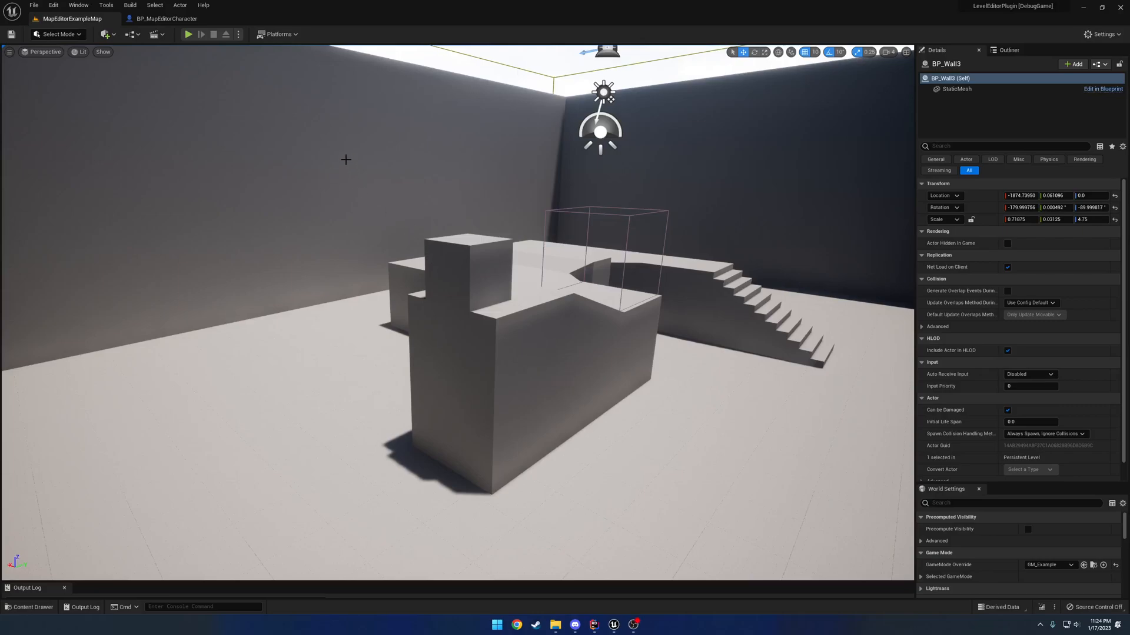
{"action": "mouse_move", "coordinate": [188, 34]}
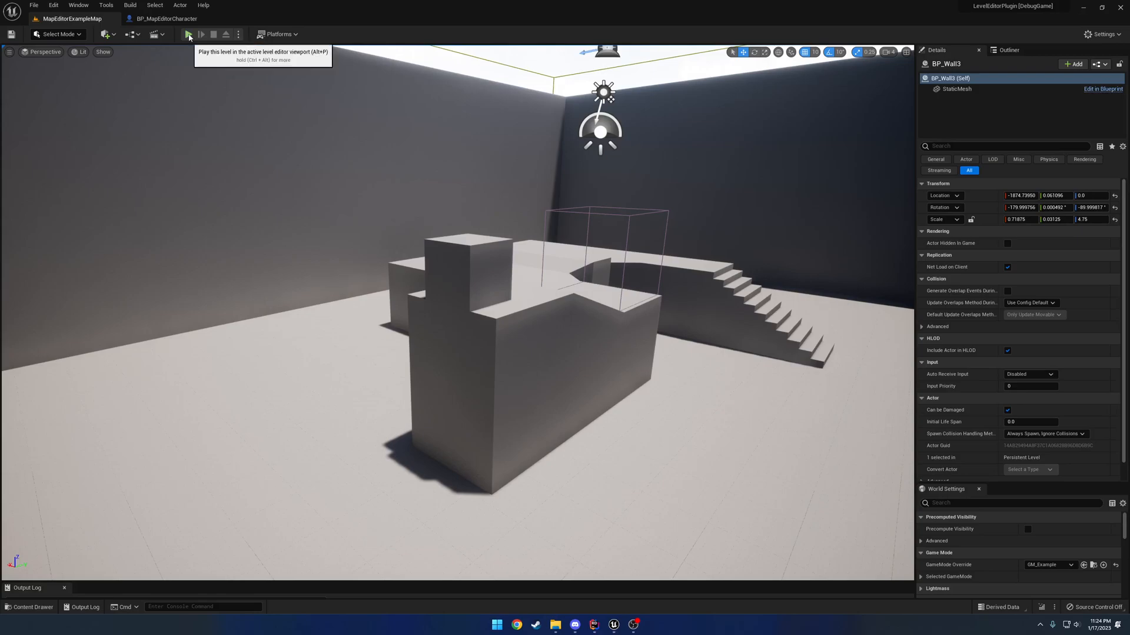
Run the level and select the small cube atop the block to show its in-game gizmo
{"action": "left_click", "coordinate": [190, 34]}
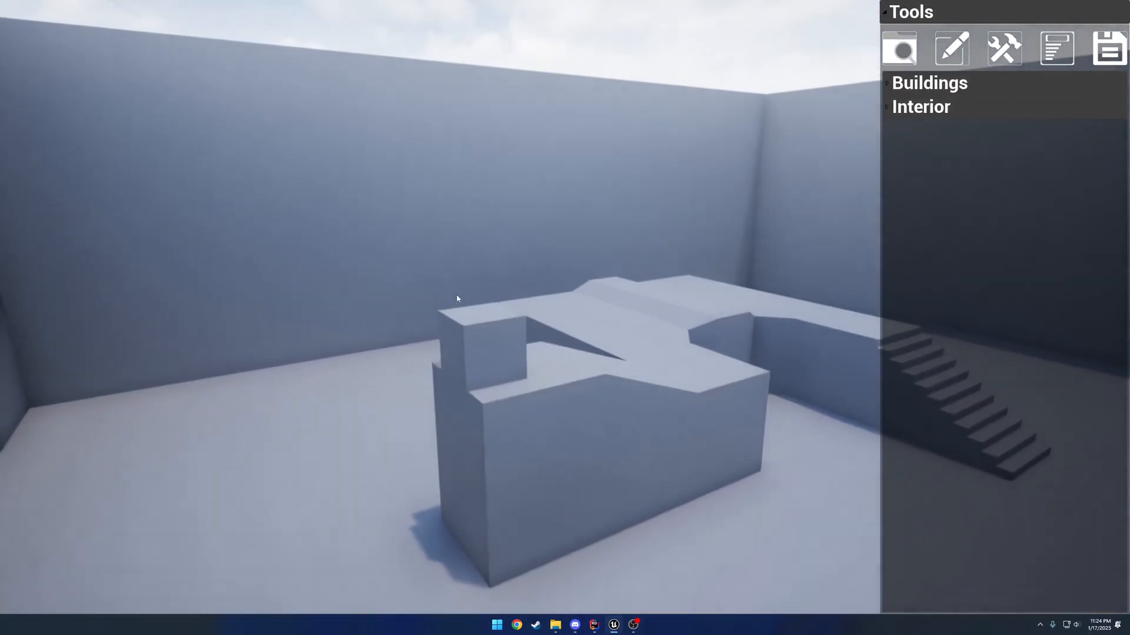
{"action": "left_click", "coordinate": [476, 342]}
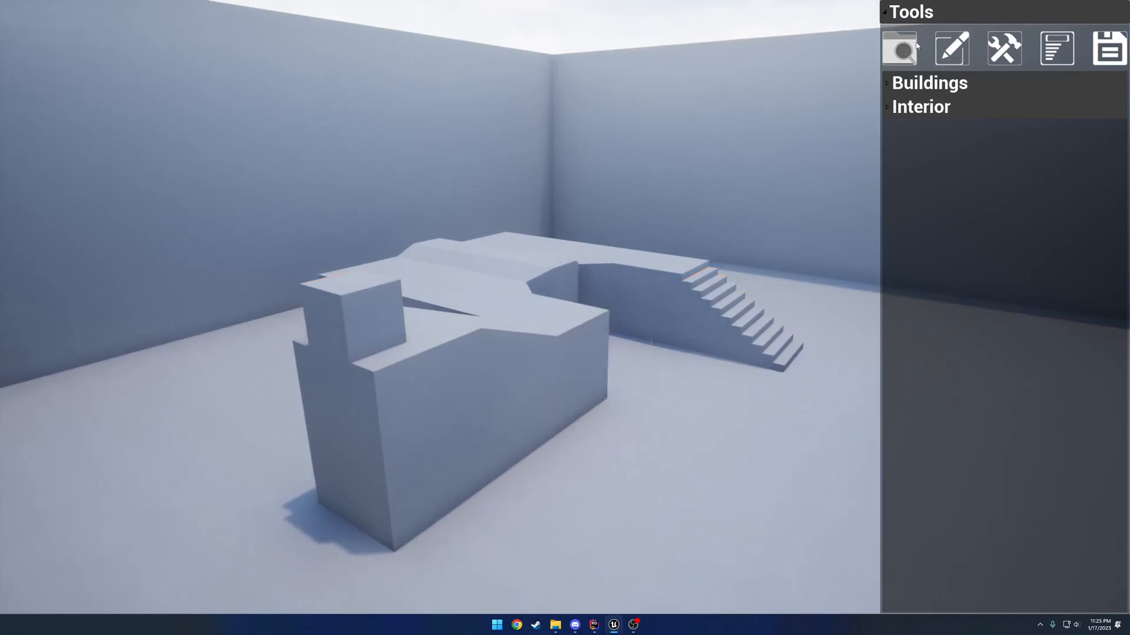
{"action": "left_click", "coordinate": [351, 306]}
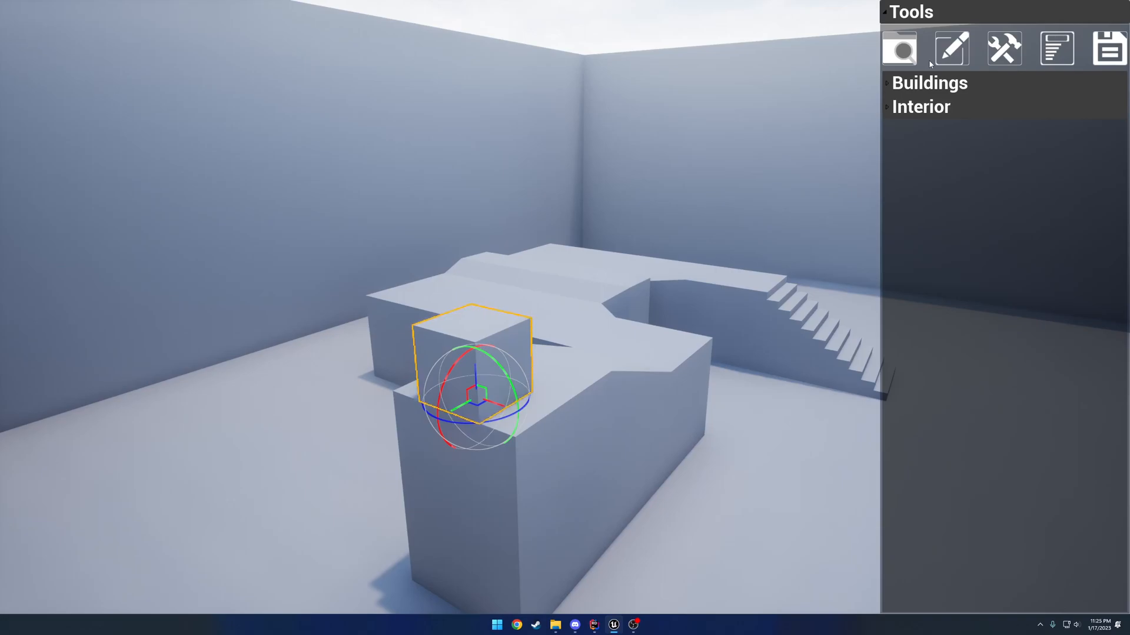
{"action": "mouse_move", "coordinate": [902, 24]}
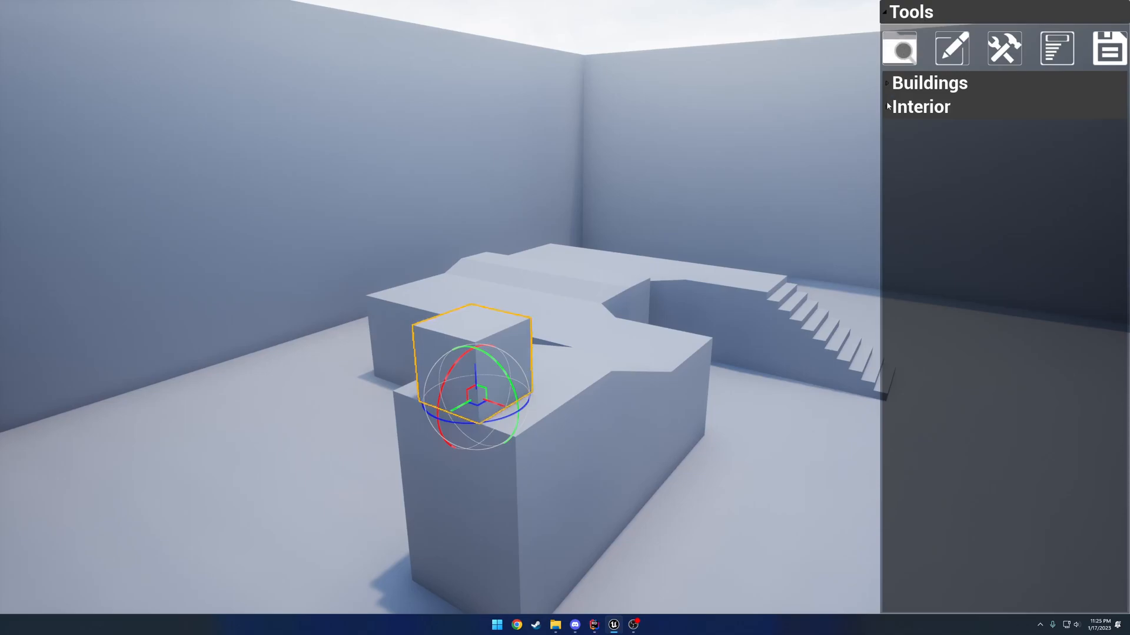
Browse the Interior and Buildings categories in the Tools panel, then stop the play session
{"action": "left_click", "coordinate": [920, 107]}
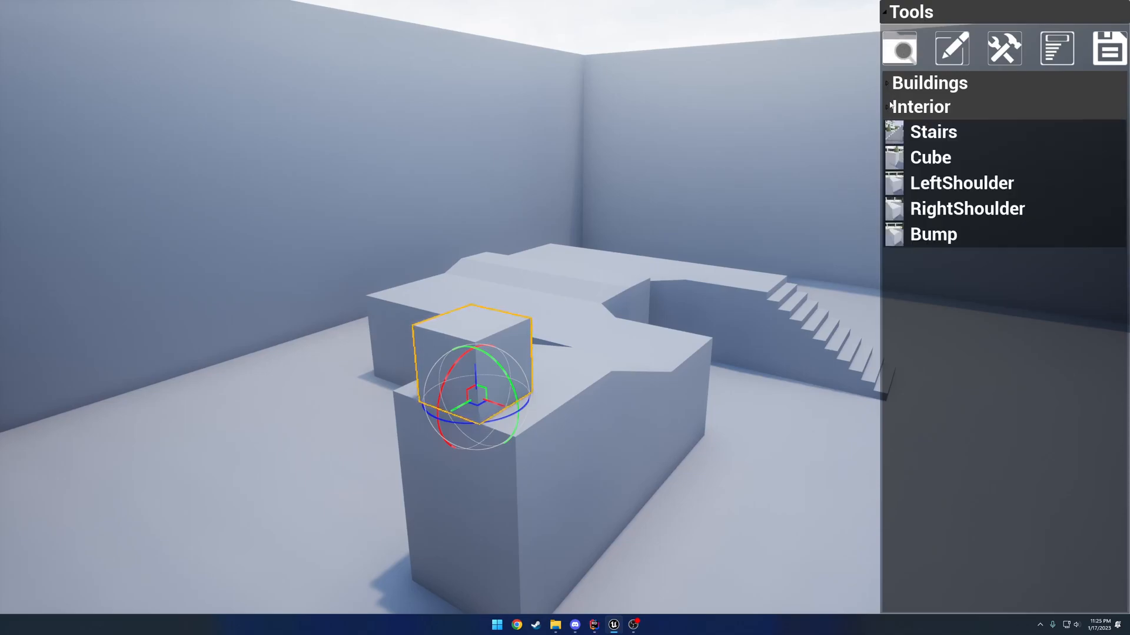
{"action": "left_click", "coordinate": [890, 107]}
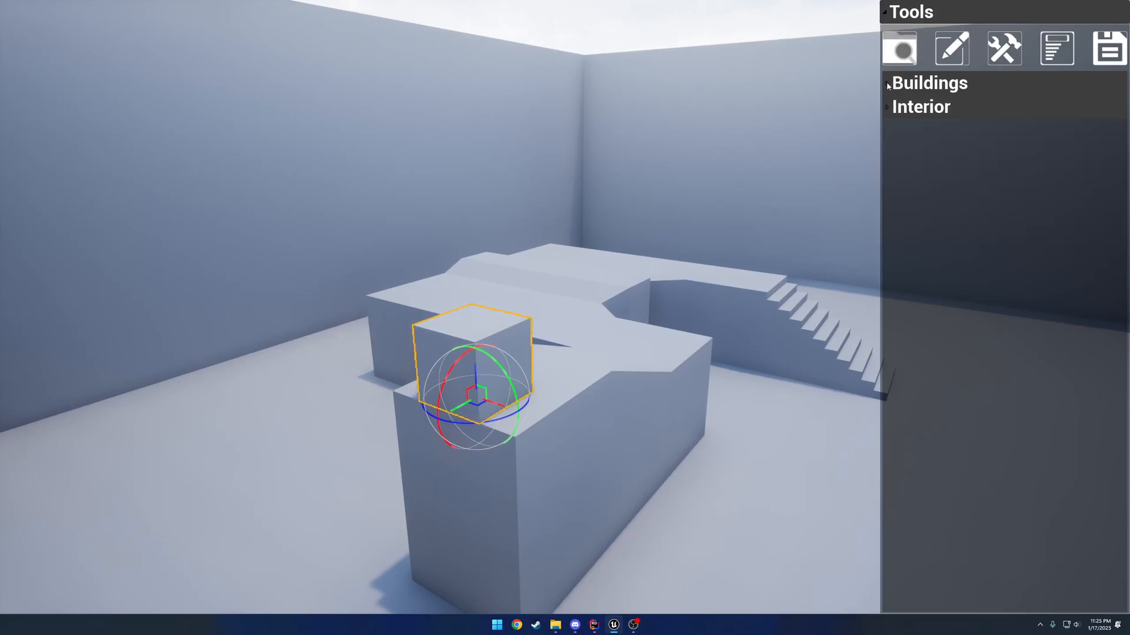
{"action": "left_click", "coordinate": [928, 82]}
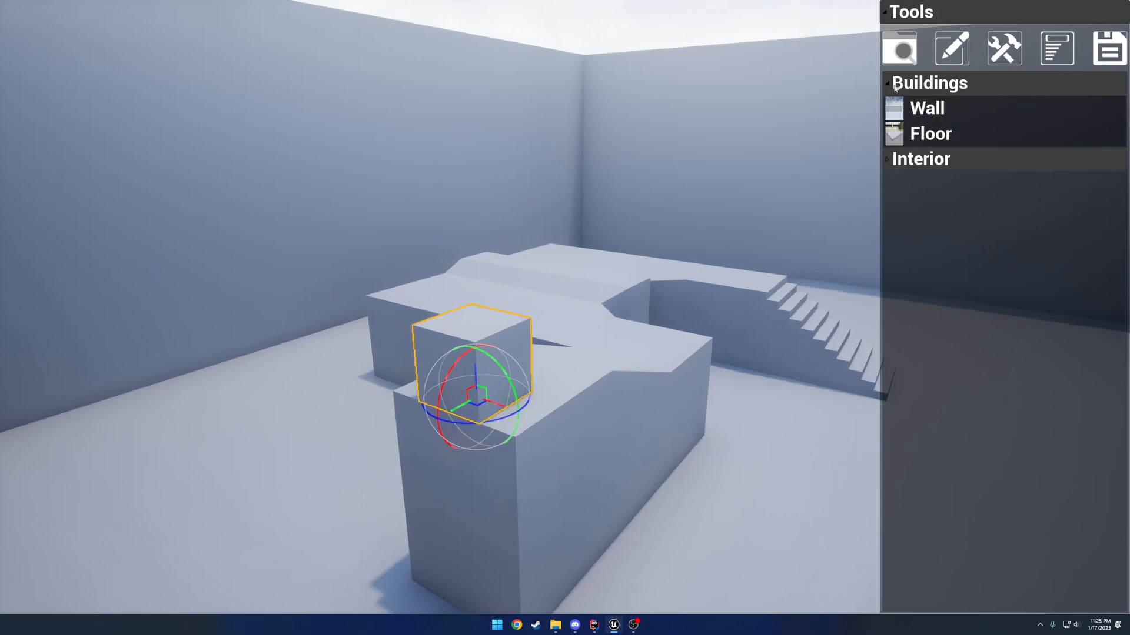
{"action": "left_click", "coordinate": [920, 159]}
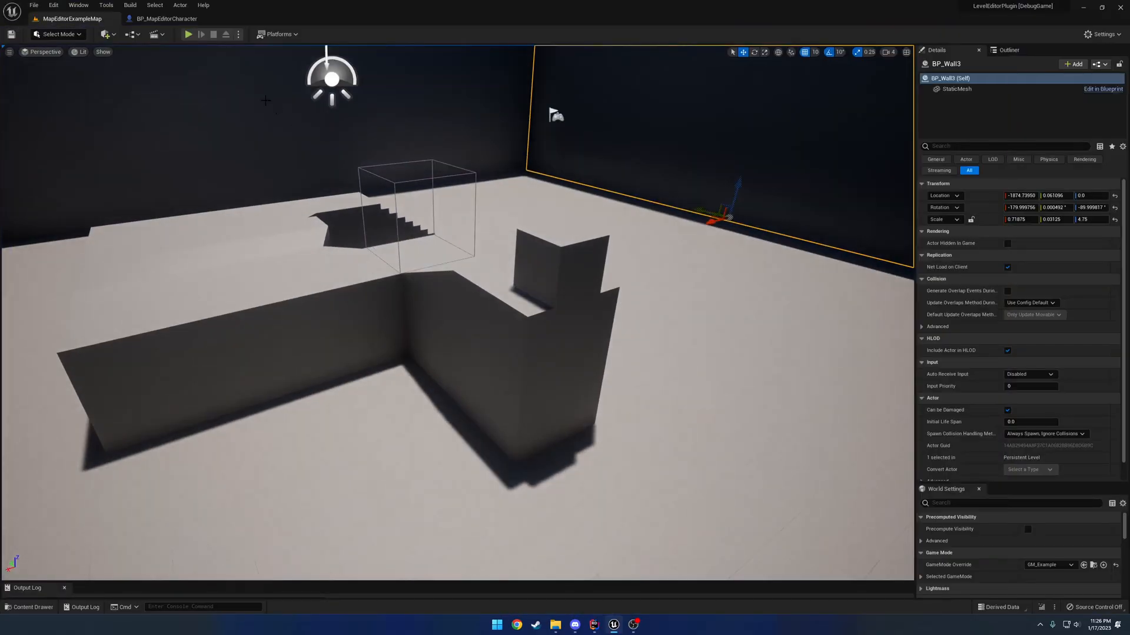
{"action": "left_click", "coordinate": [165, 18]}
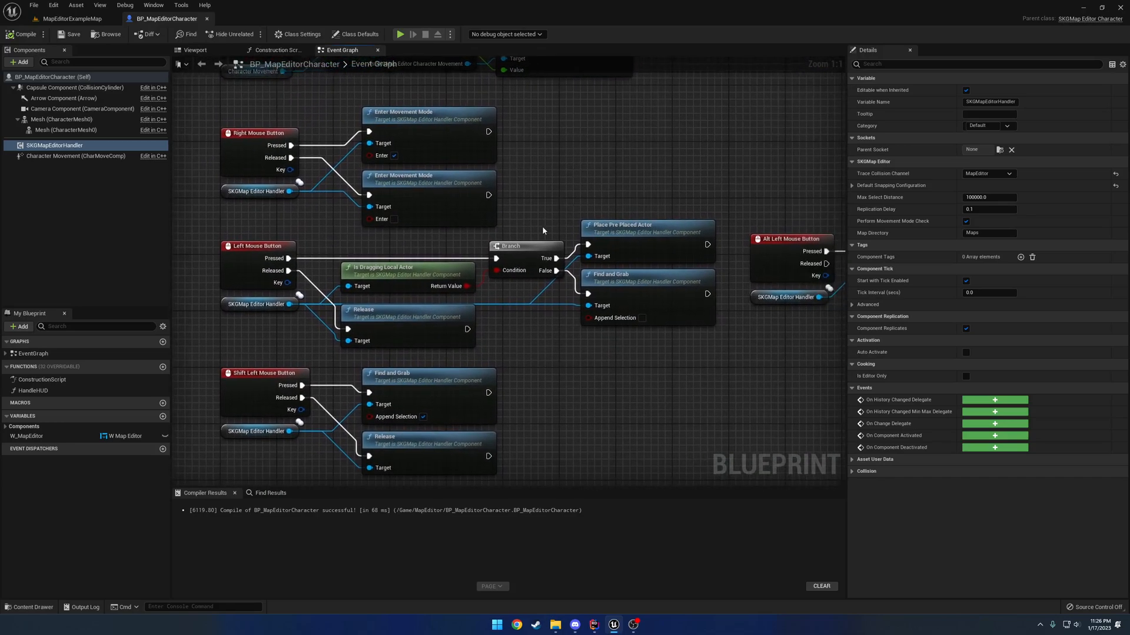
{"action": "mouse_move", "coordinate": [647, 340]}
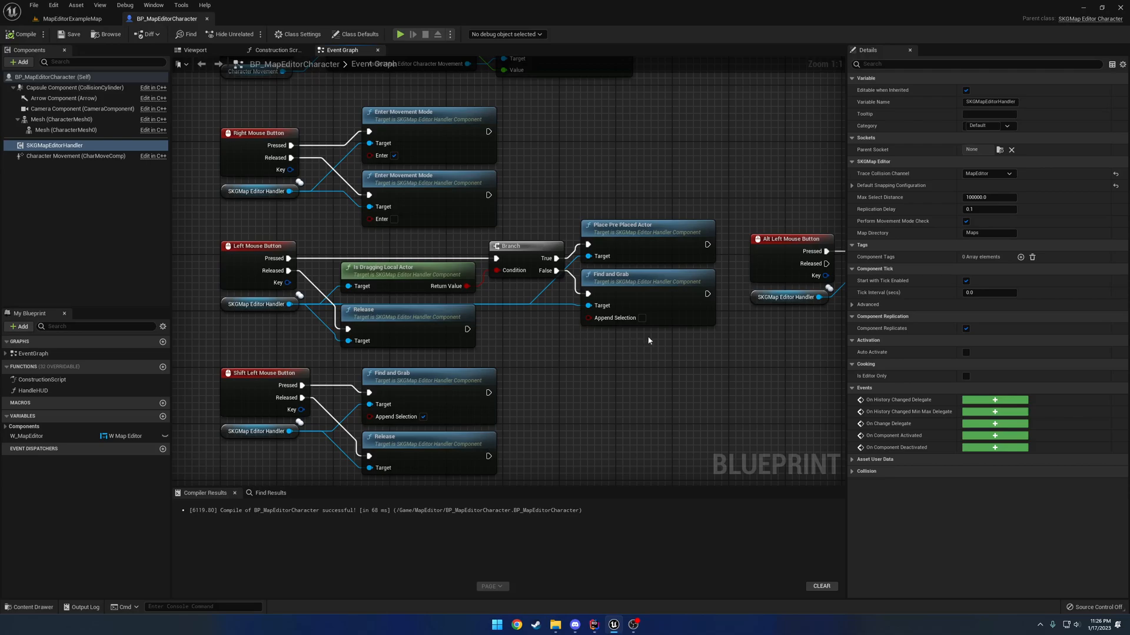
{"action": "left_click", "coordinate": [68, 19]}
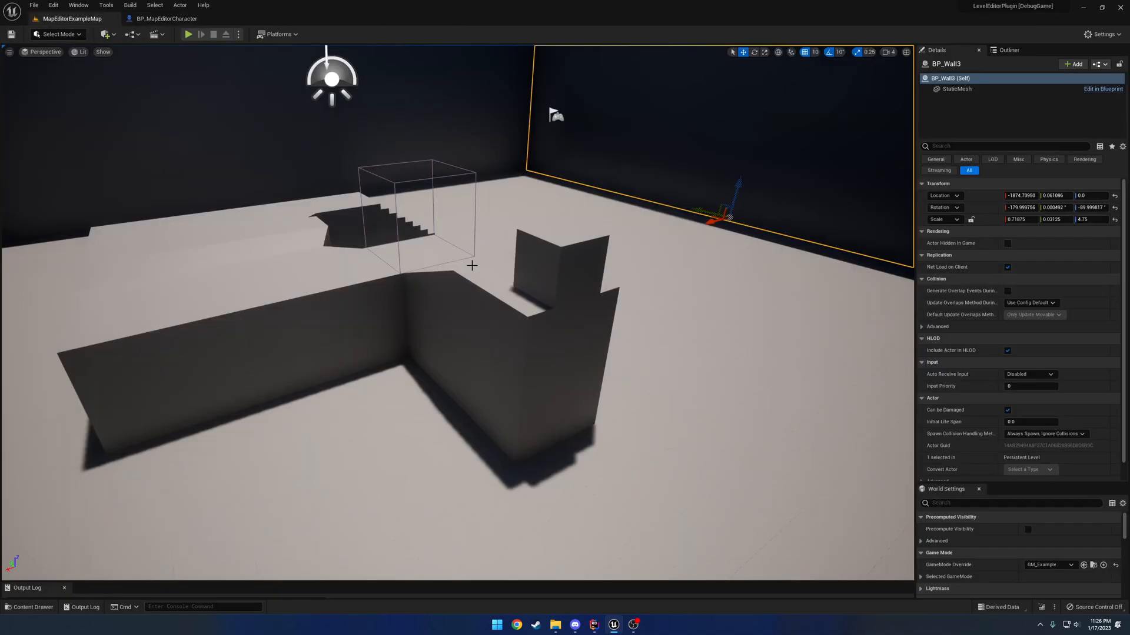
{"action": "left_click", "coordinate": [560, 263]}
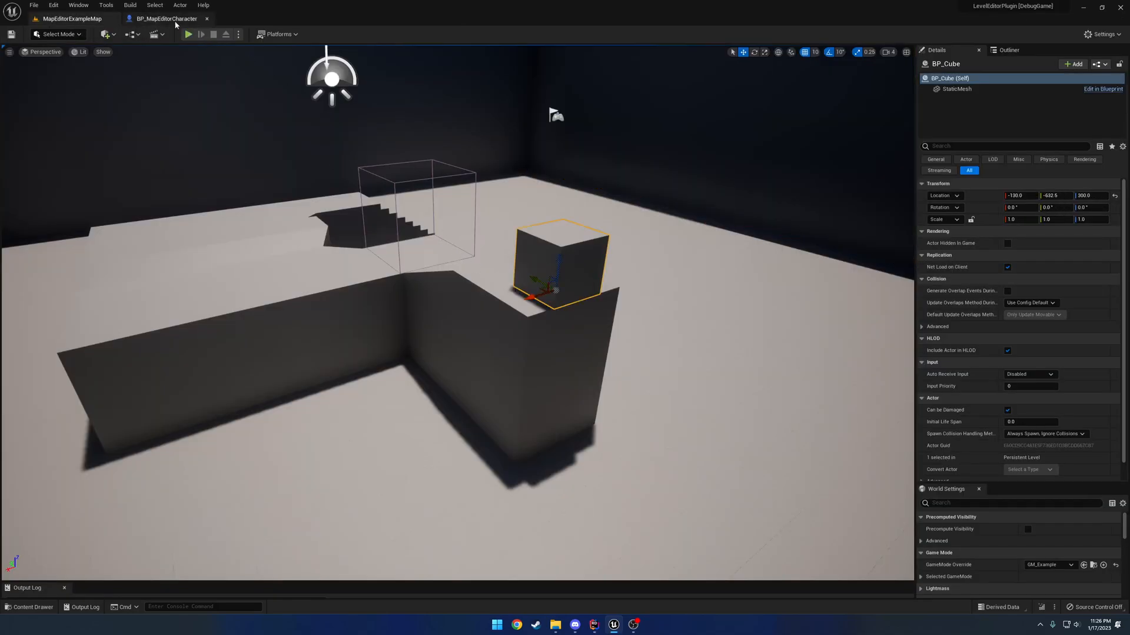
{"action": "left_click", "coordinate": [166, 18]}
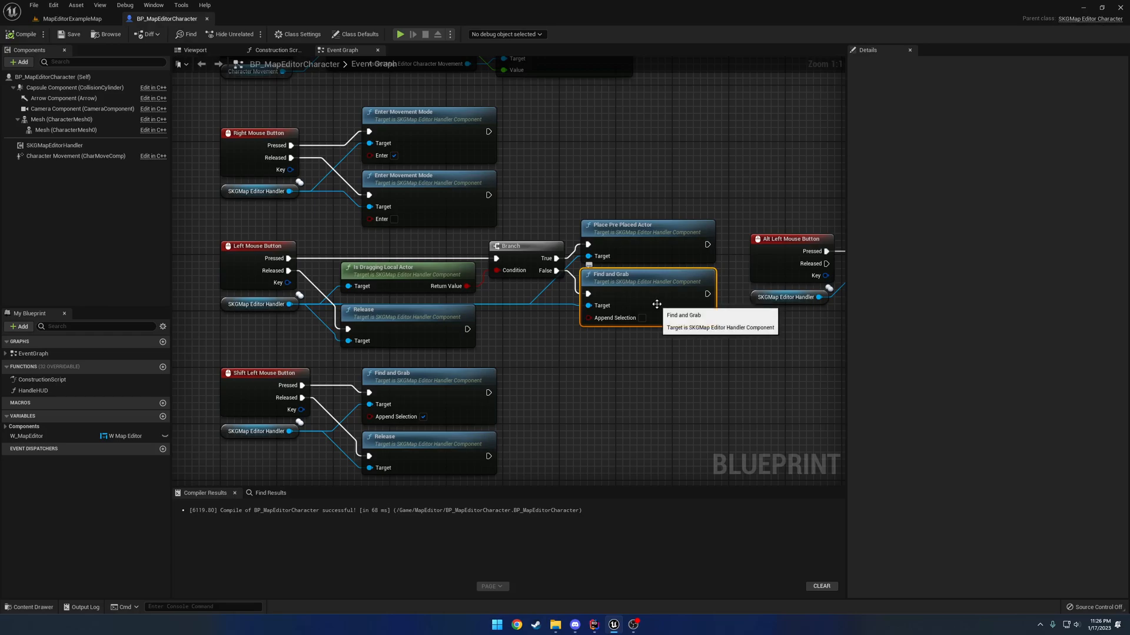
{"action": "mouse_move", "coordinate": [607, 344]}
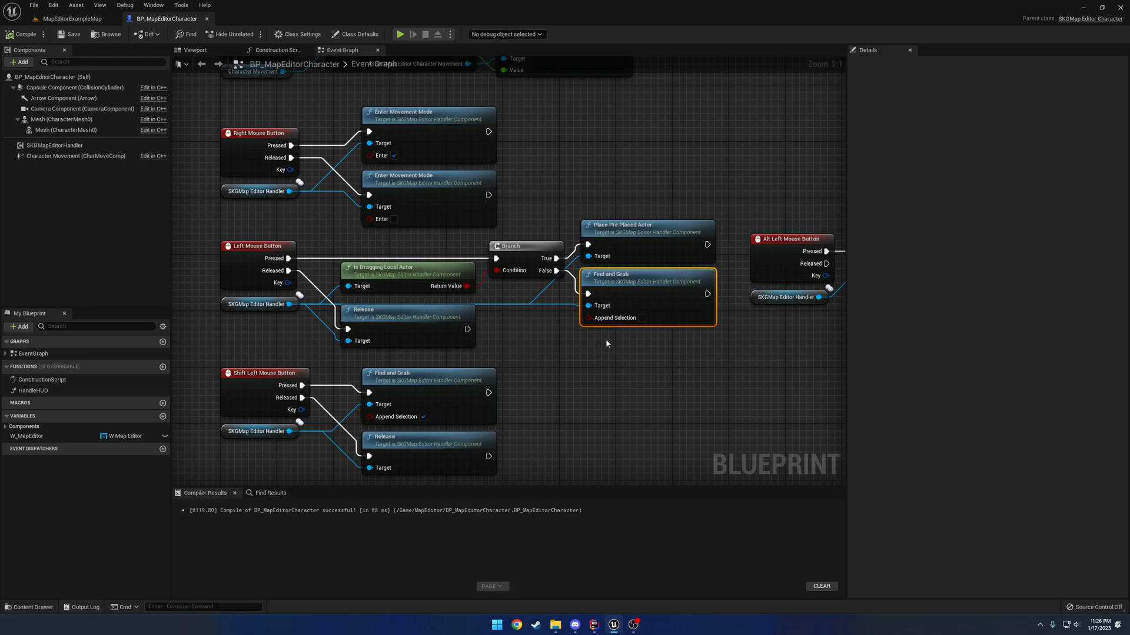
{"action": "mouse_move", "coordinate": [521, 324]}
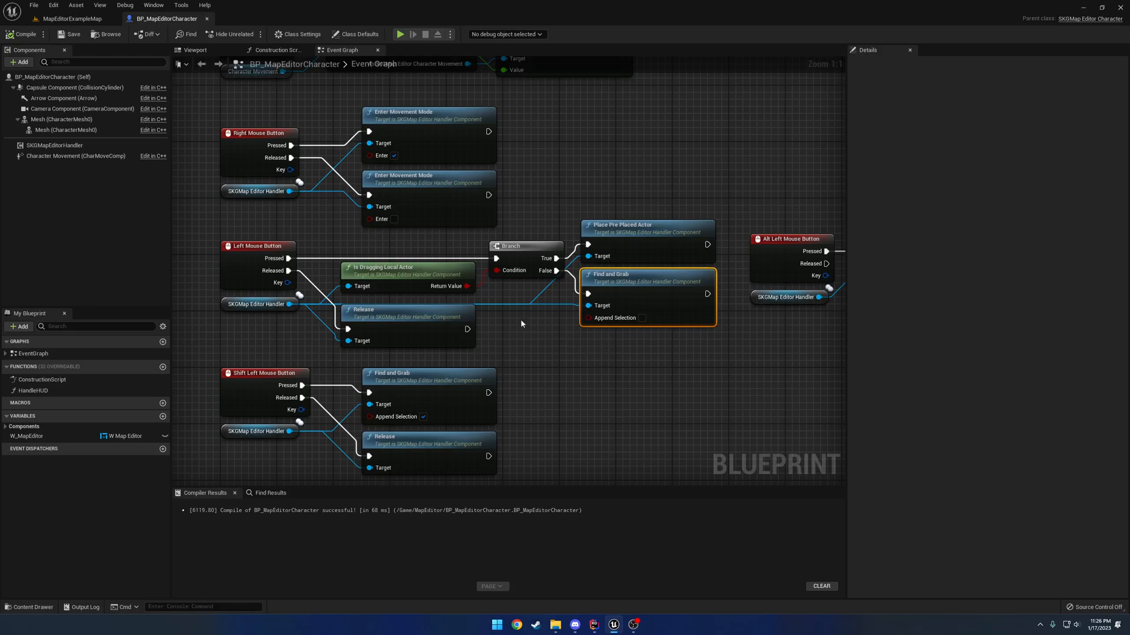
{"action": "mouse_move", "coordinate": [415, 291]}
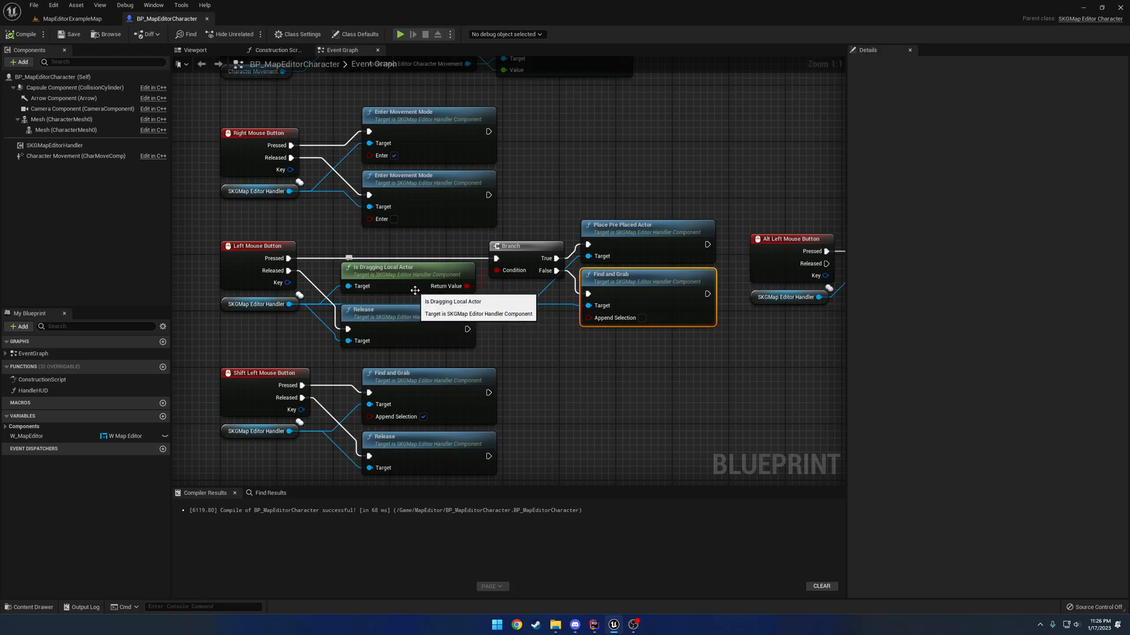
{"action": "left_click", "coordinate": [65, 17]}
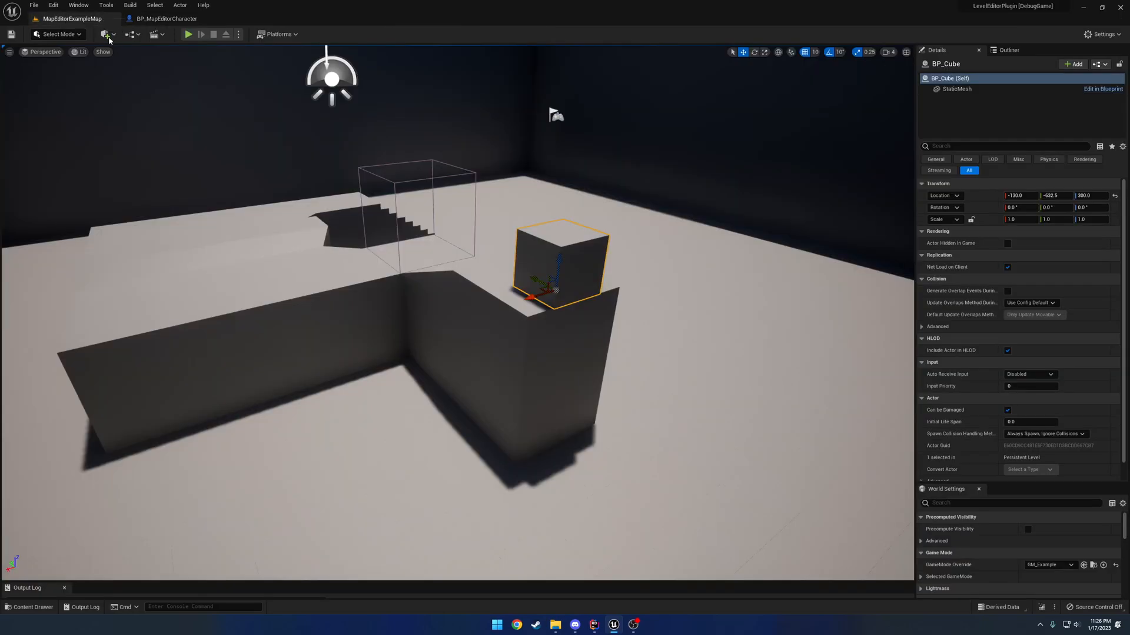
Play the level, spawn a Cube from Interior and select it, then launch the server-and-client preview
{"action": "left_click", "coordinate": [188, 34]}
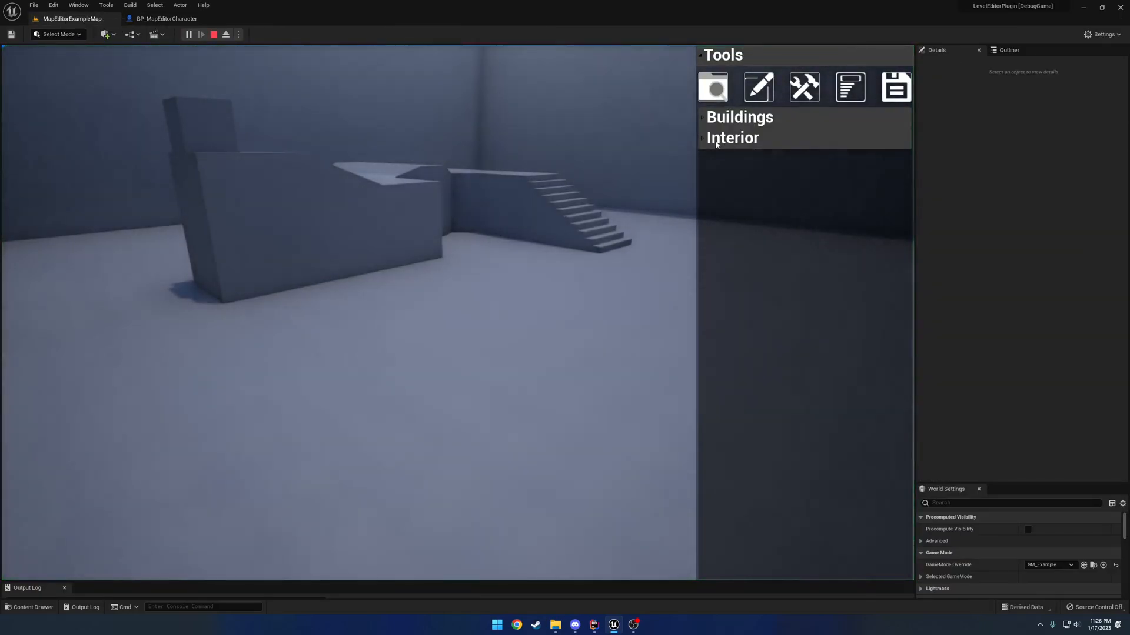
{"action": "left_click", "coordinate": [732, 138]}
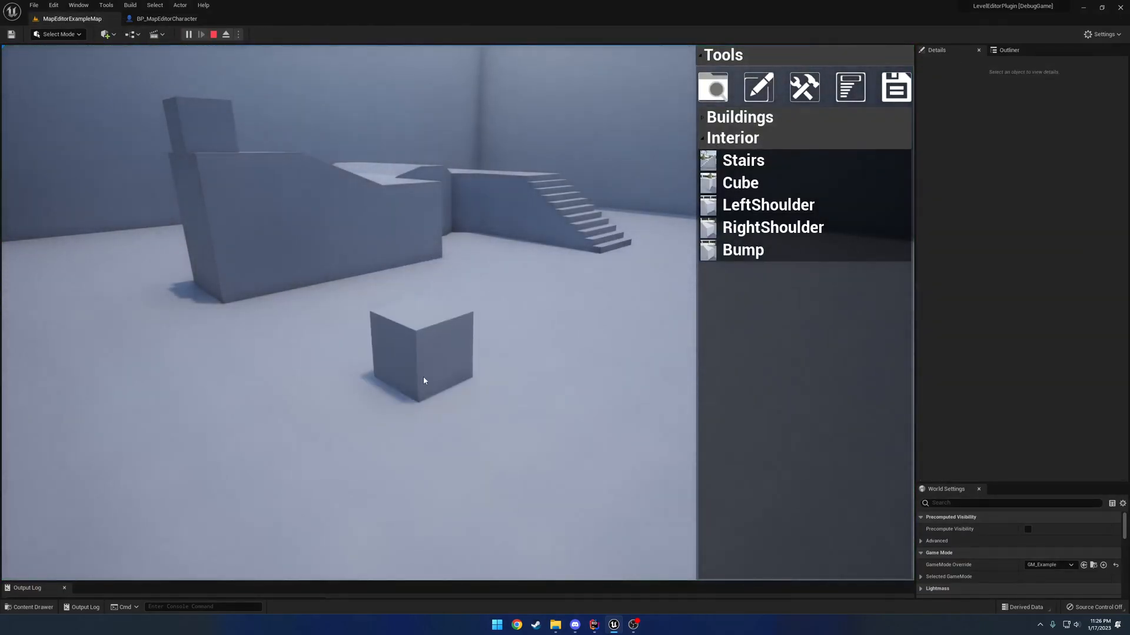
{"action": "left_click", "coordinate": [421, 353]}
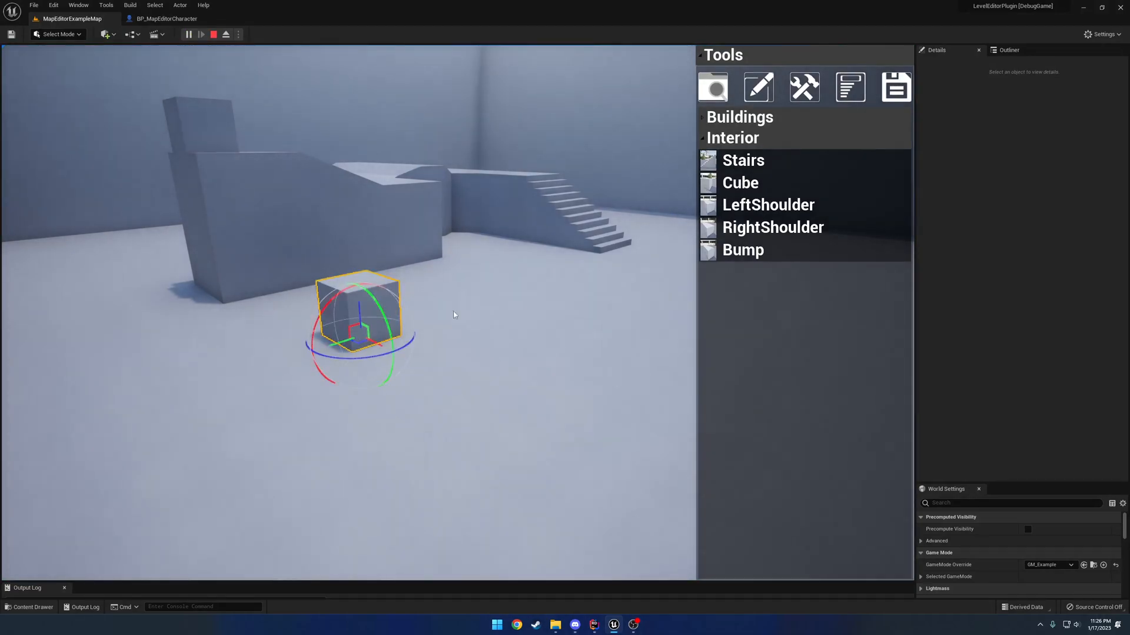
{"action": "left_click", "coordinate": [165, 18]}
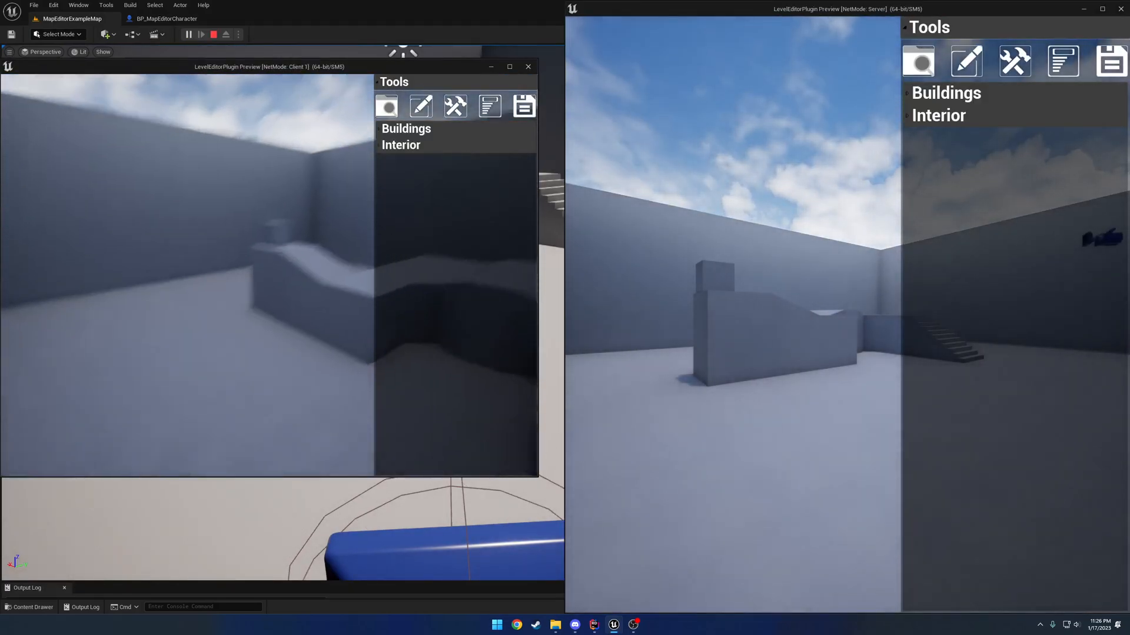
End the multiplayer preview and return to editing the example map with BP_Cube selected
{"action": "left_click", "coordinate": [401, 145]}
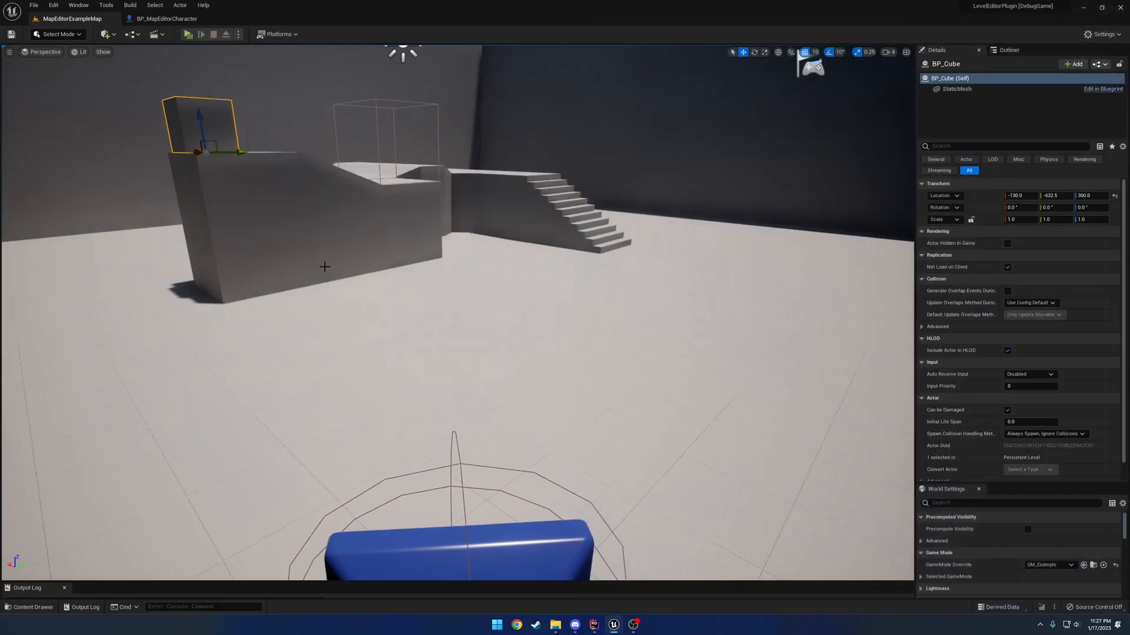
Navigate the Content Browser to UI/ObjectsWidget and open the W_MapItem widget blueprint
{"action": "left_click", "coordinate": [28, 607]}
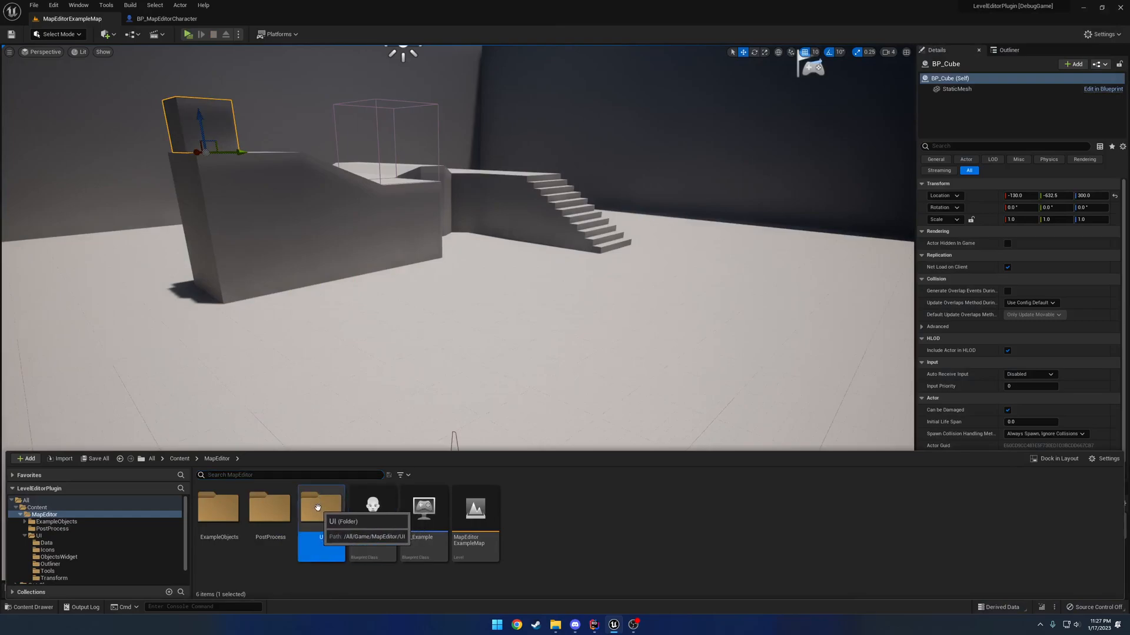
{"action": "double_click", "coordinate": [320, 509]}
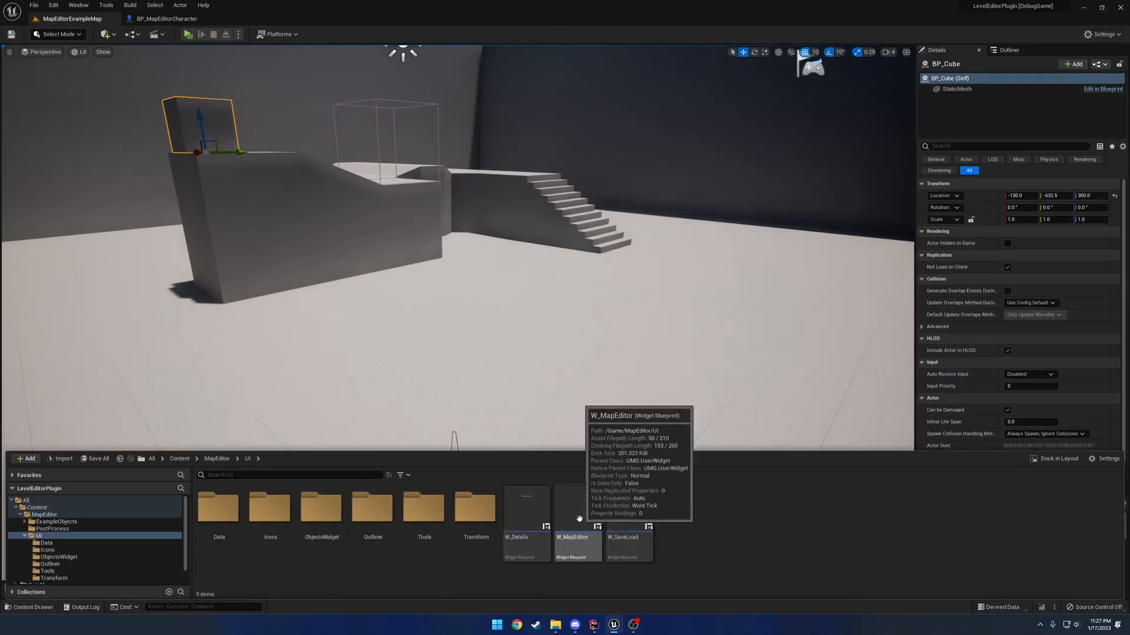
{"action": "mouse_move", "coordinate": [373, 506]}
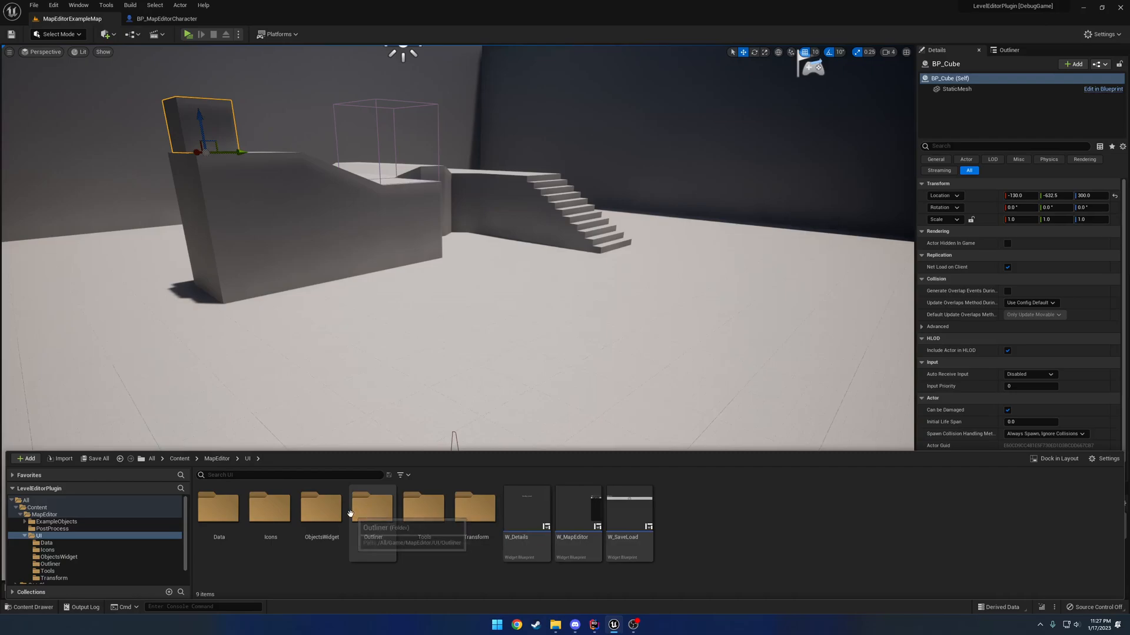
{"action": "double_click", "coordinate": [320, 505]}
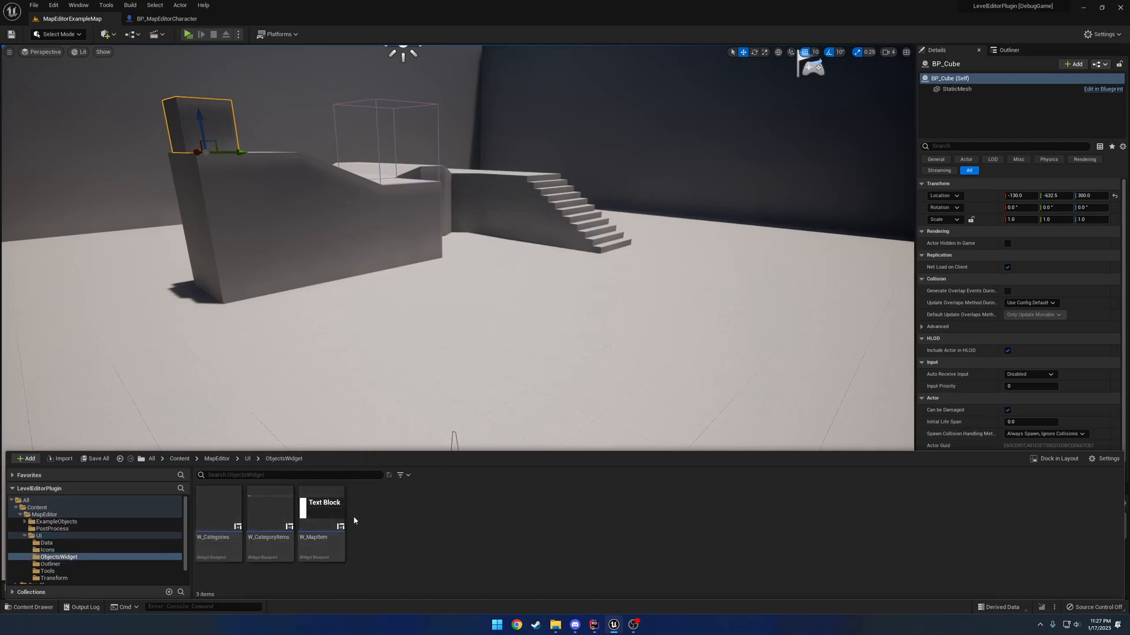
{"action": "double_click", "coordinate": [322, 519]}
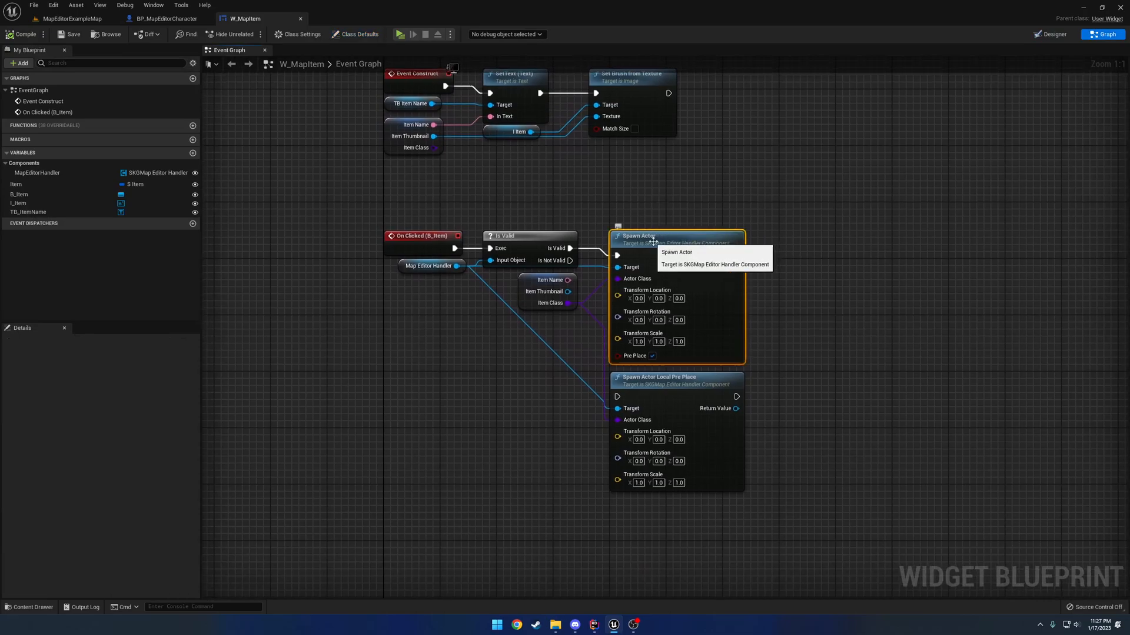
{"action": "mouse_move", "coordinate": [638, 360]}
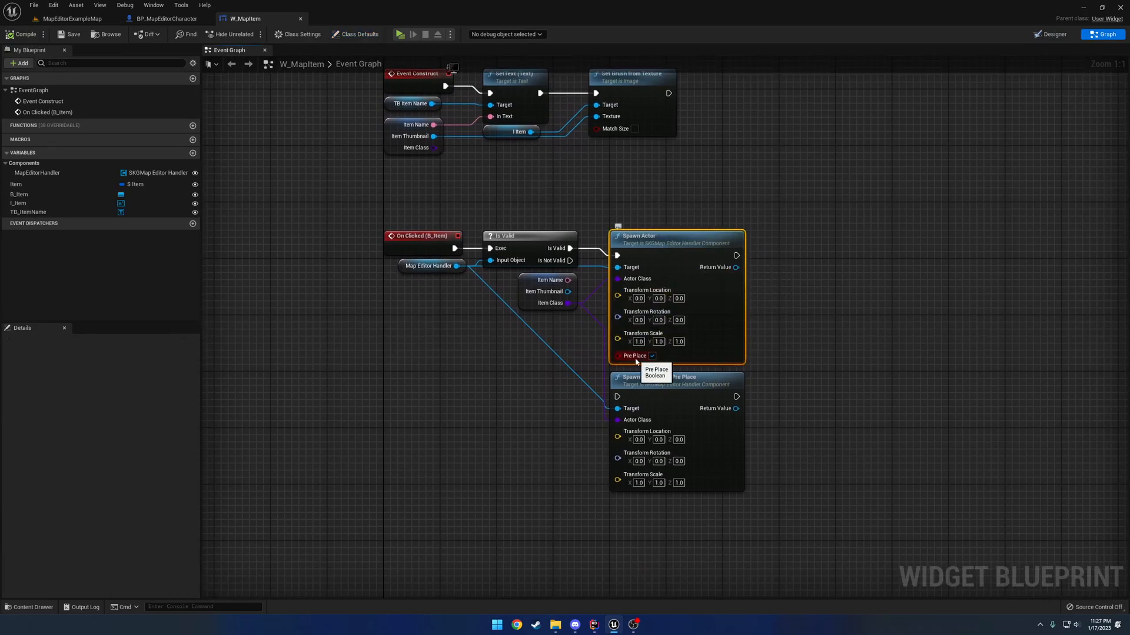
{"action": "mouse_move", "coordinate": [652, 360]}
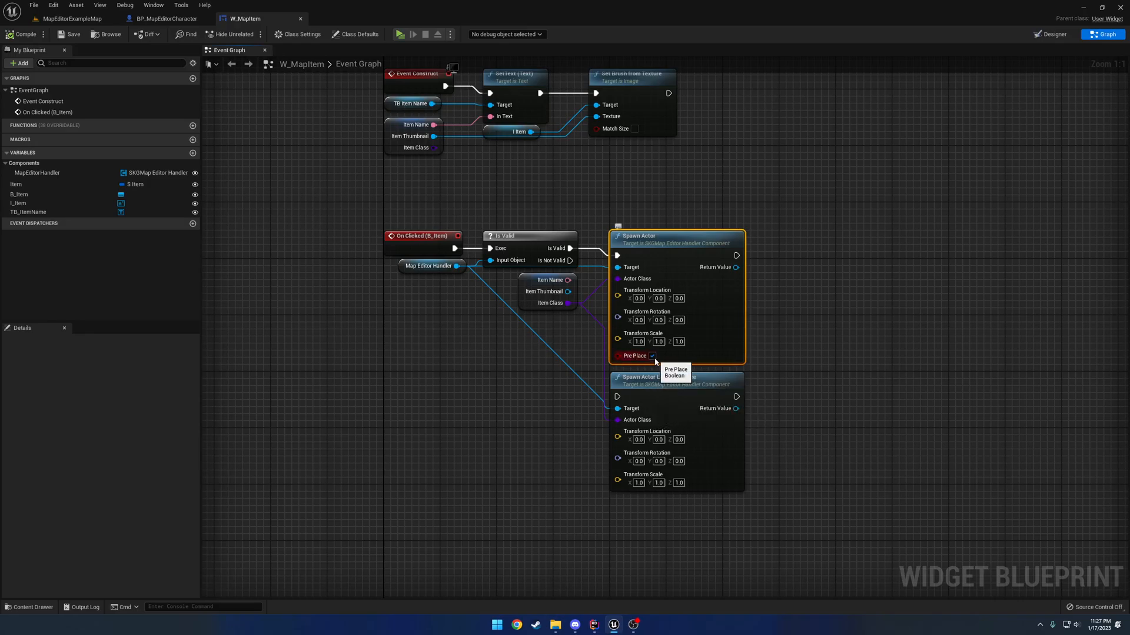
{"action": "mouse_move", "coordinate": [654, 355]}
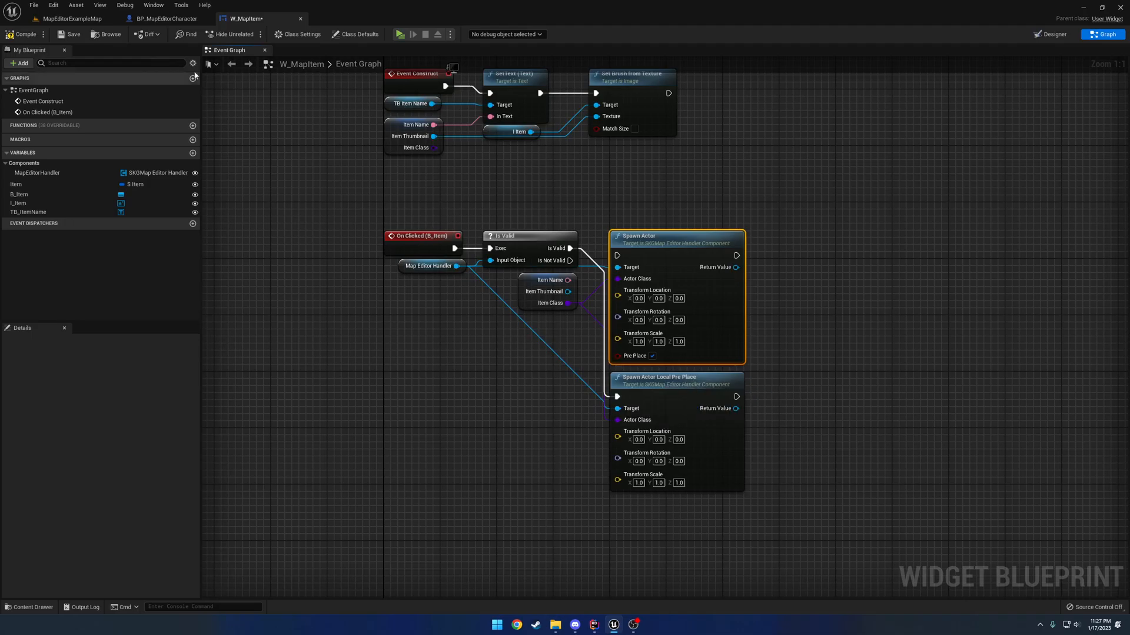
Return from the W_MapItem blueprint to the MapEditorExampleMap level tab
{"action": "left_click", "coordinate": [70, 18]}
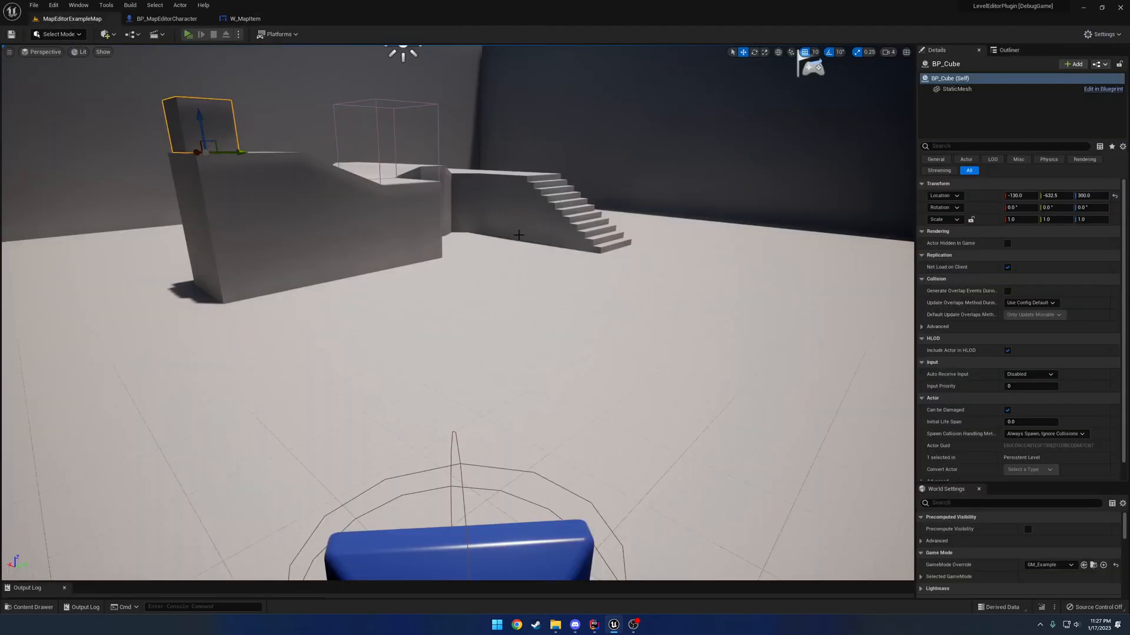
Run a server-and-client preview placing a cube, then stop the session
{"action": "left_click", "coordinate": [190, 35]}
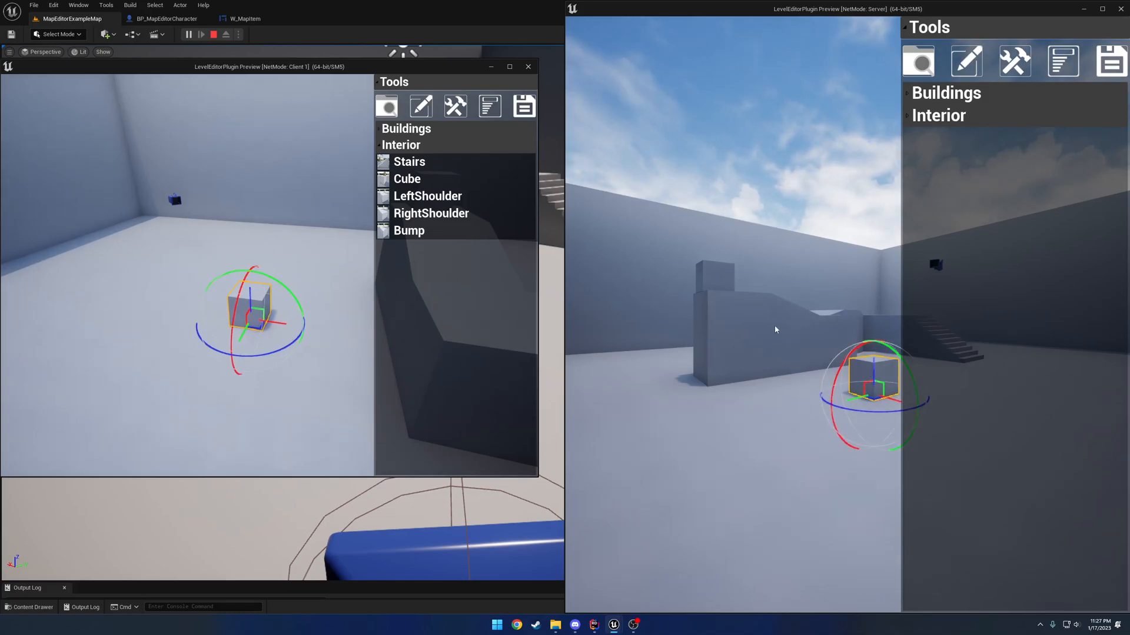
{"action": "left_click", "coordinate": [246, 17]}
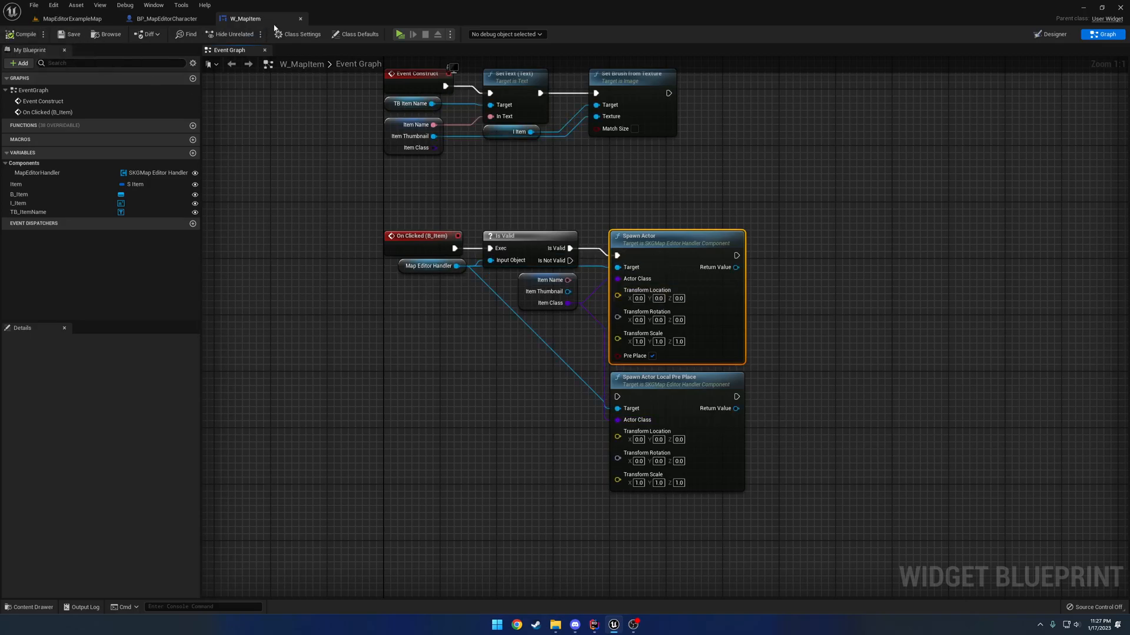
Return to the example map, play it and view the cube's location and rotation values
{"action": "left_click", "coordinate": [69, 17]}
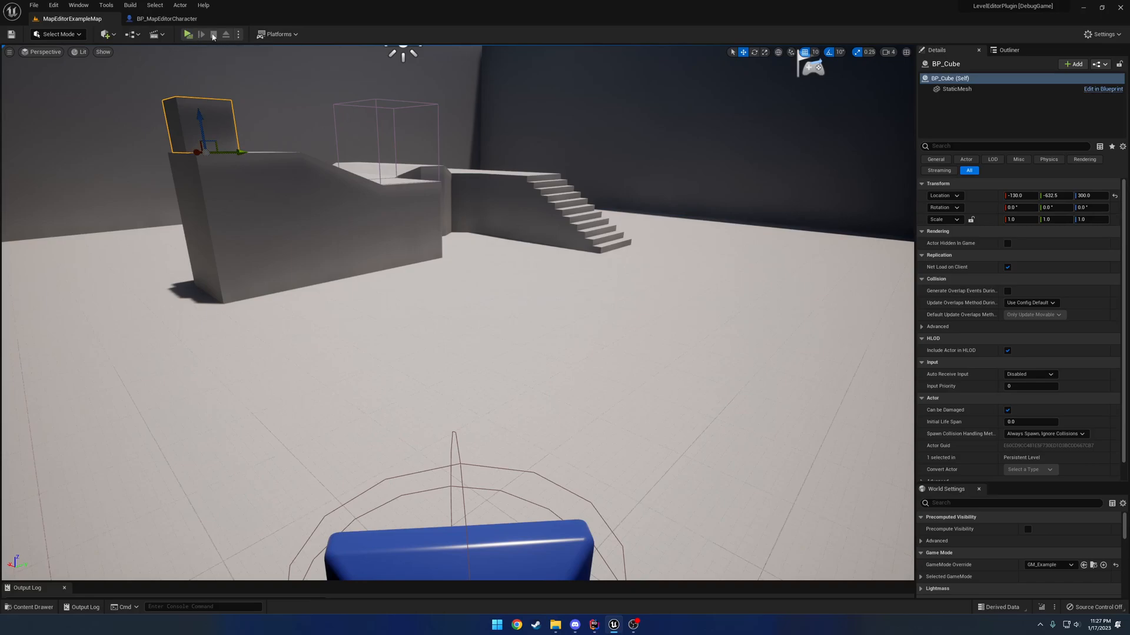
{"action": "mouse_move", "coordinate": [349, 120]}
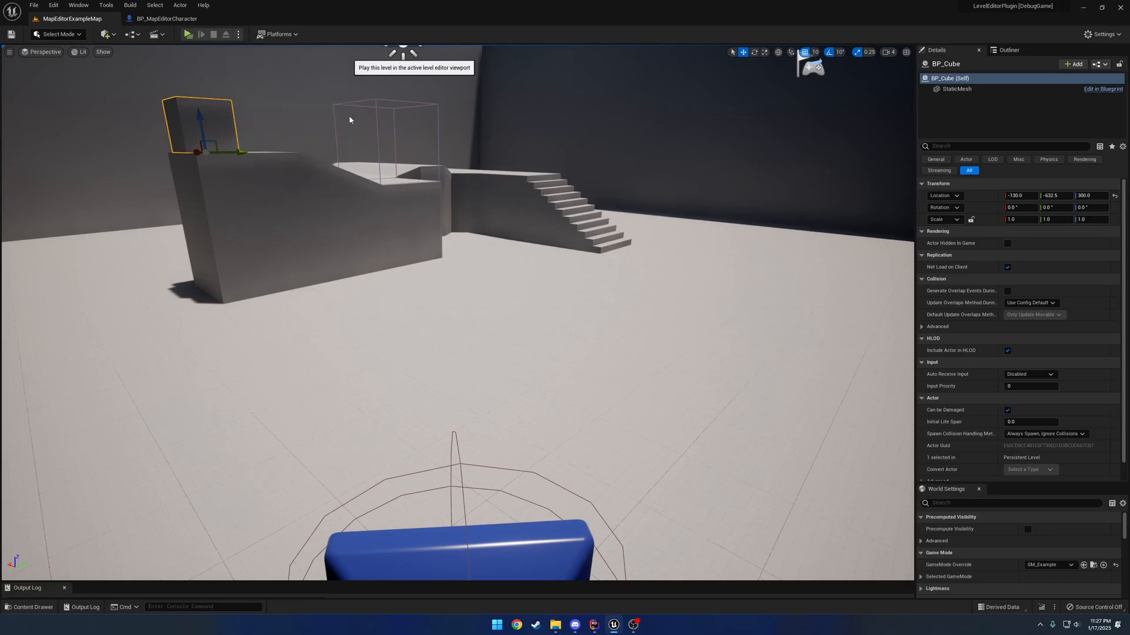
{"action": "left_click", "coordinate": [189, 35]}
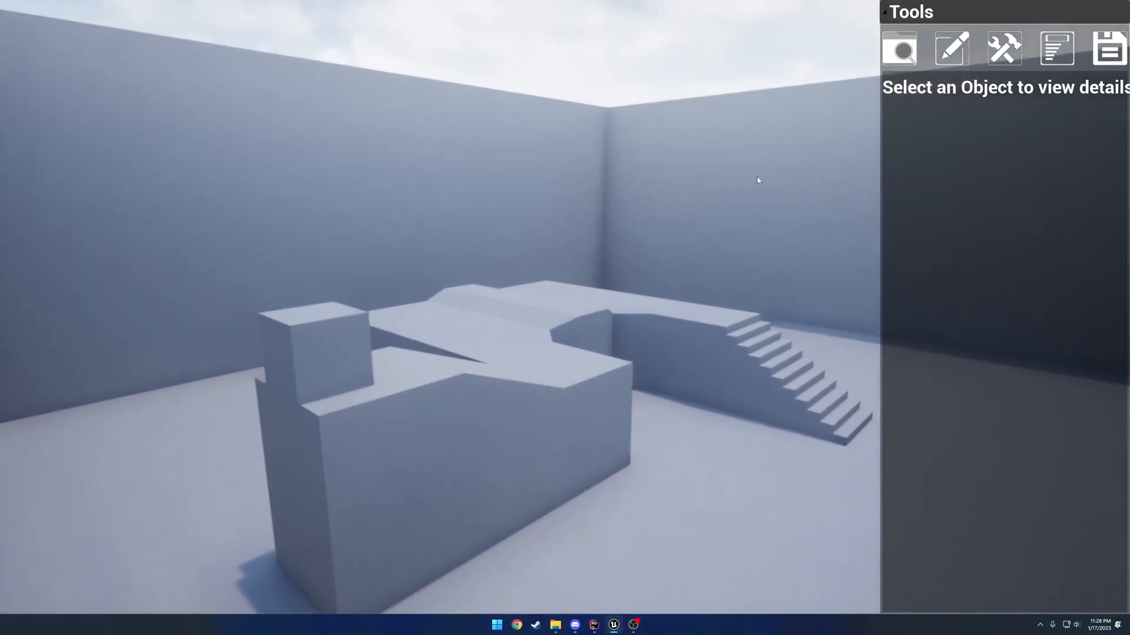
{"action": "left_click", "coordinate": [447, 288]}
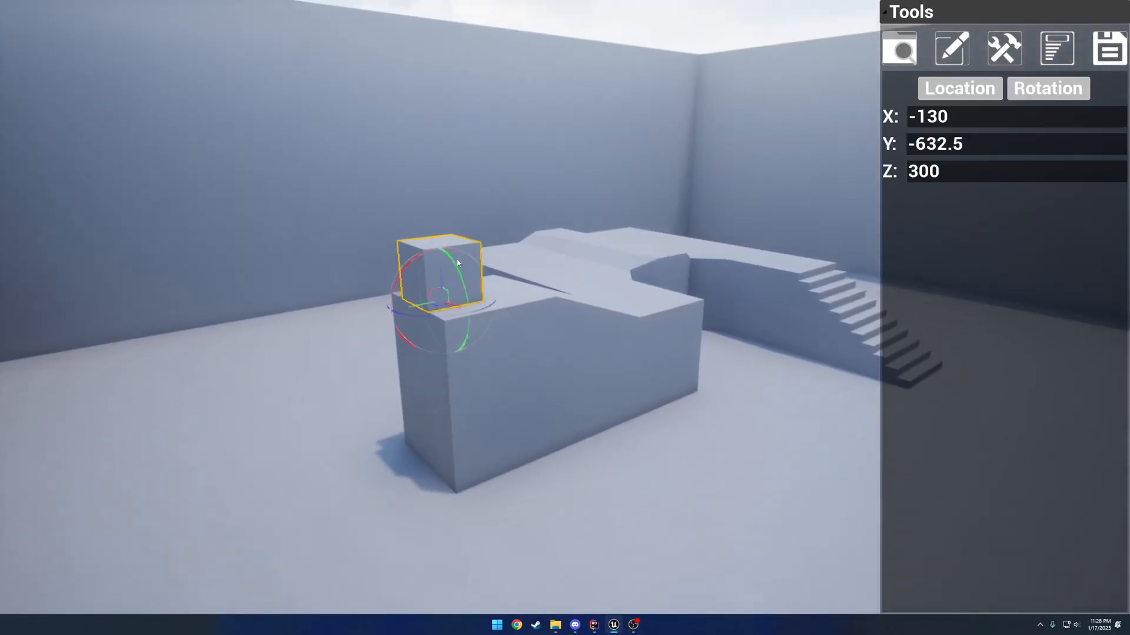
{"action": "left_click", "coordinate": [1047, 88]}
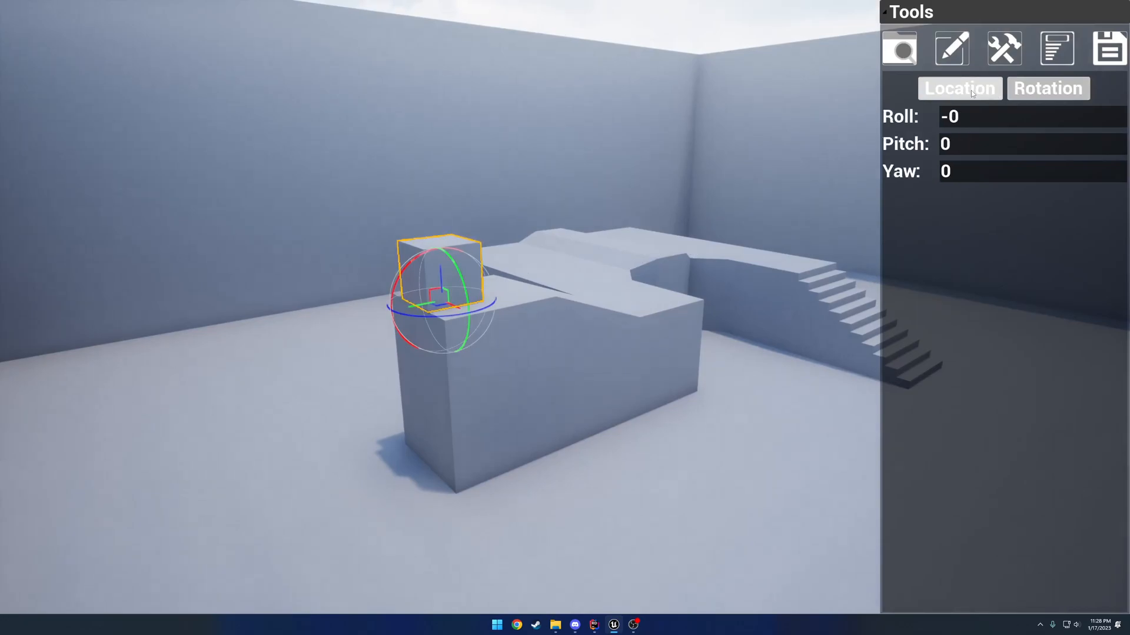
{"action": "left_click", "coordinate": [959, 88]}
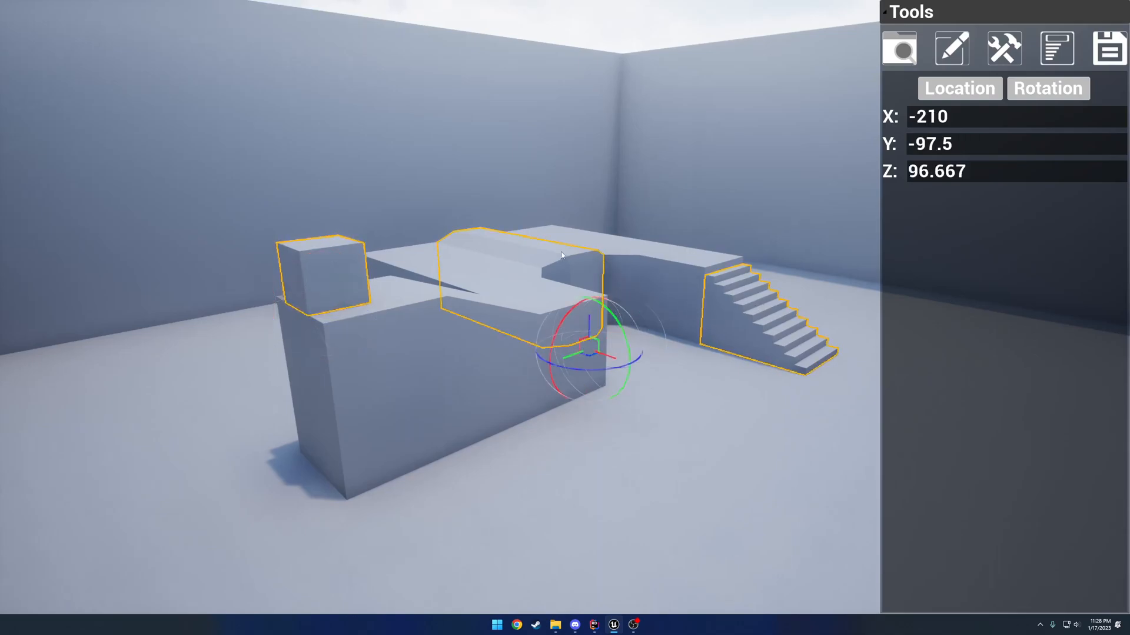
Set the grouped pieces' Z height to 93, then enter 90 in the rotation values
{"action": "triple_click", "coordinate": [937, 172]}
{"action": "type", "text": "20"}
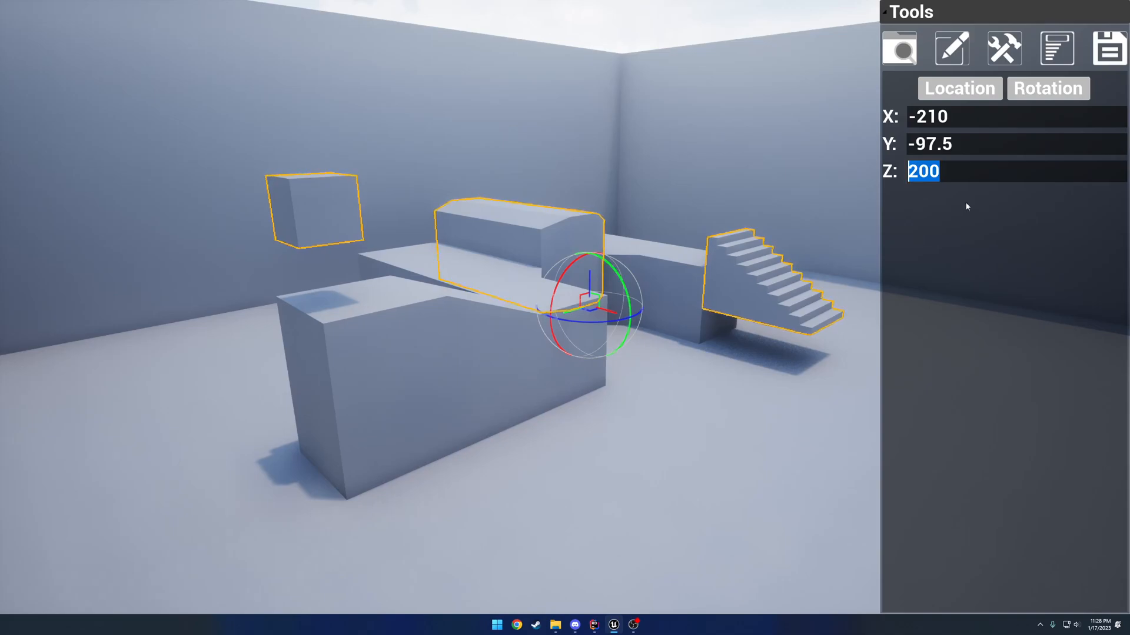
{"action": "type", "text": "0"}
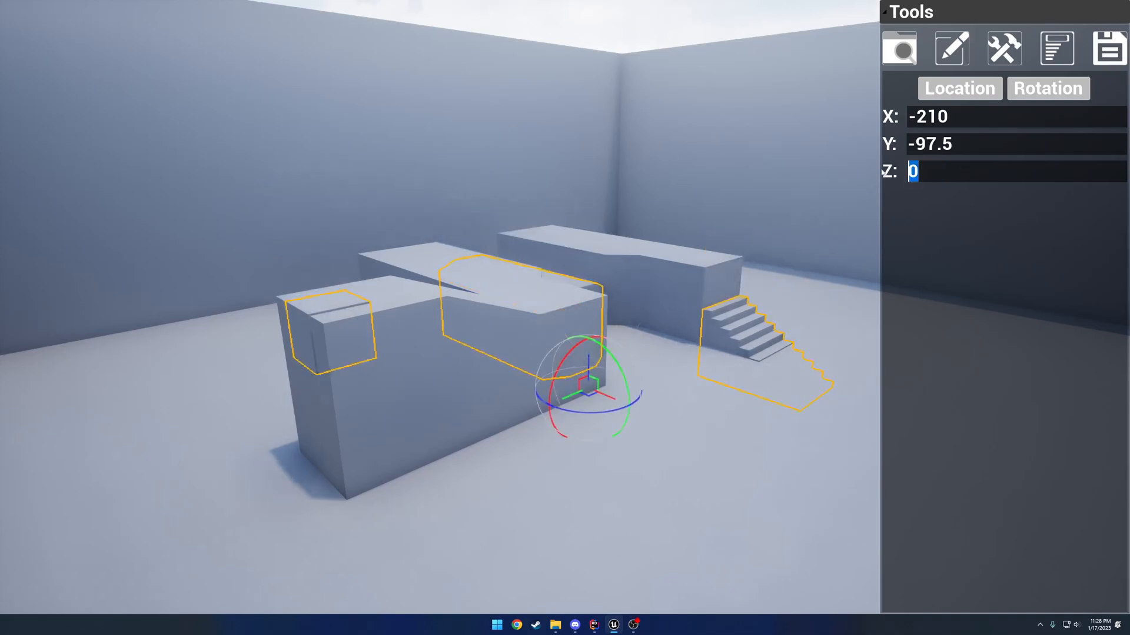
{"action": "type", "text": "93"}
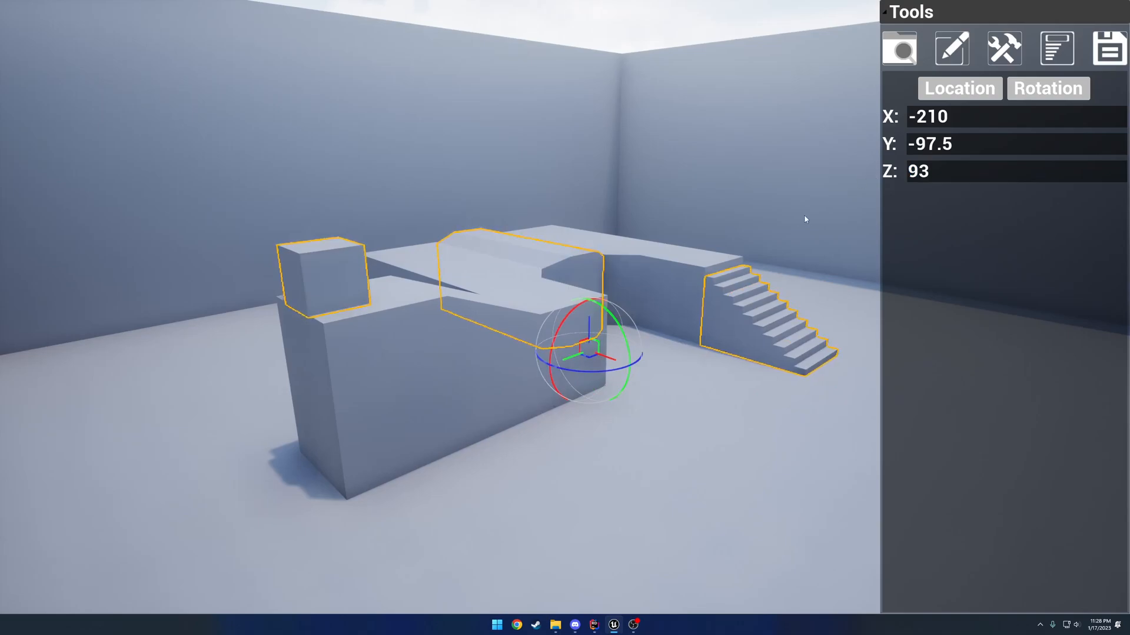
{"action": "left_click", "coordinate": [1047, 88]}
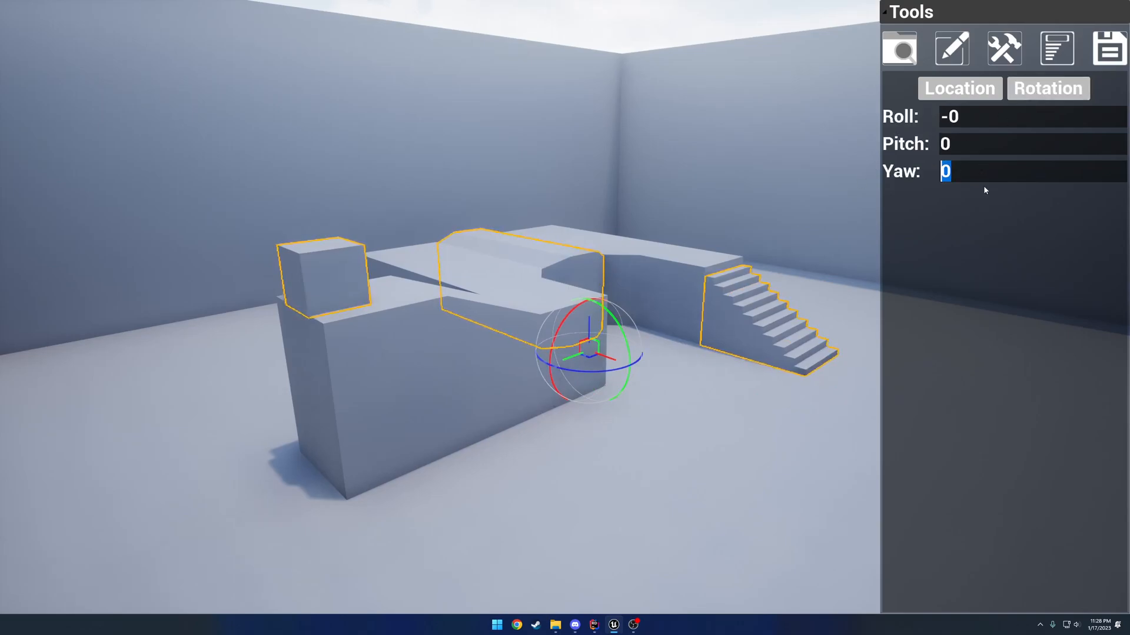
{"action": "type", "text": "90"}
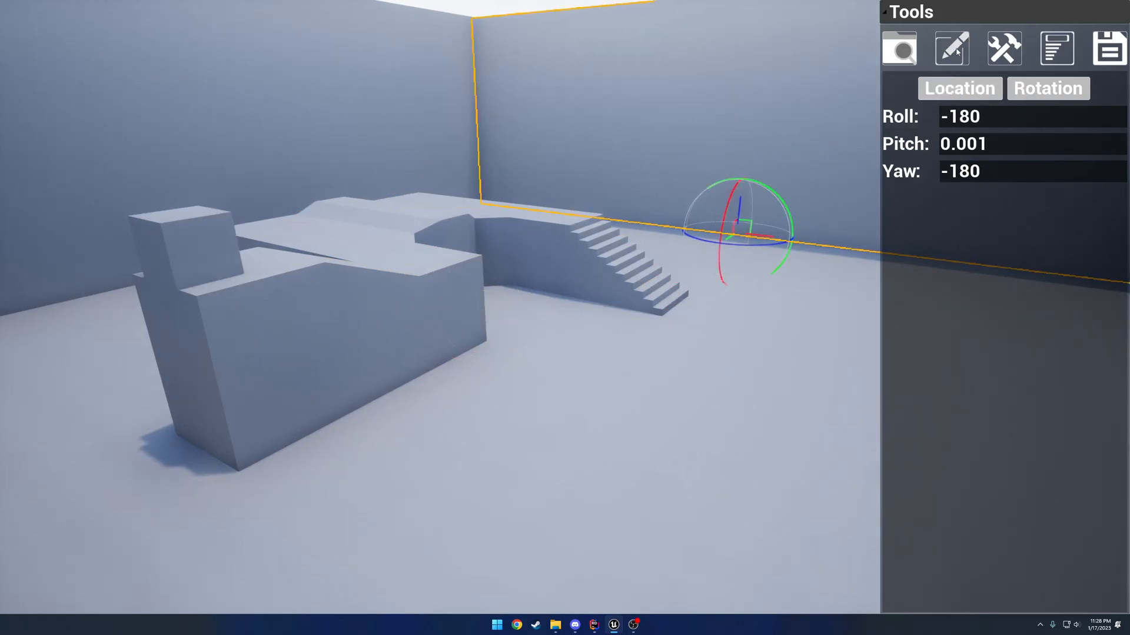
Set location snapping to a 50-unit step and move the cube with location and rotation snapping toggled
{"action": "left_click", "coordinate": [1003, 48]}
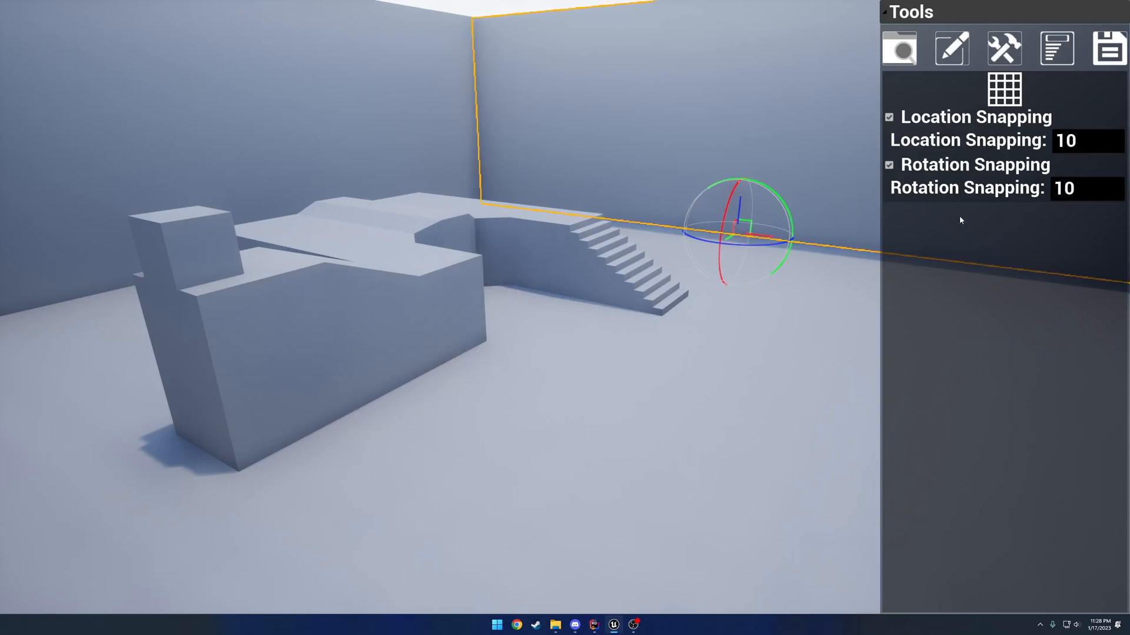
{"action": "mouse_move", "coordinate": [977, 197]}
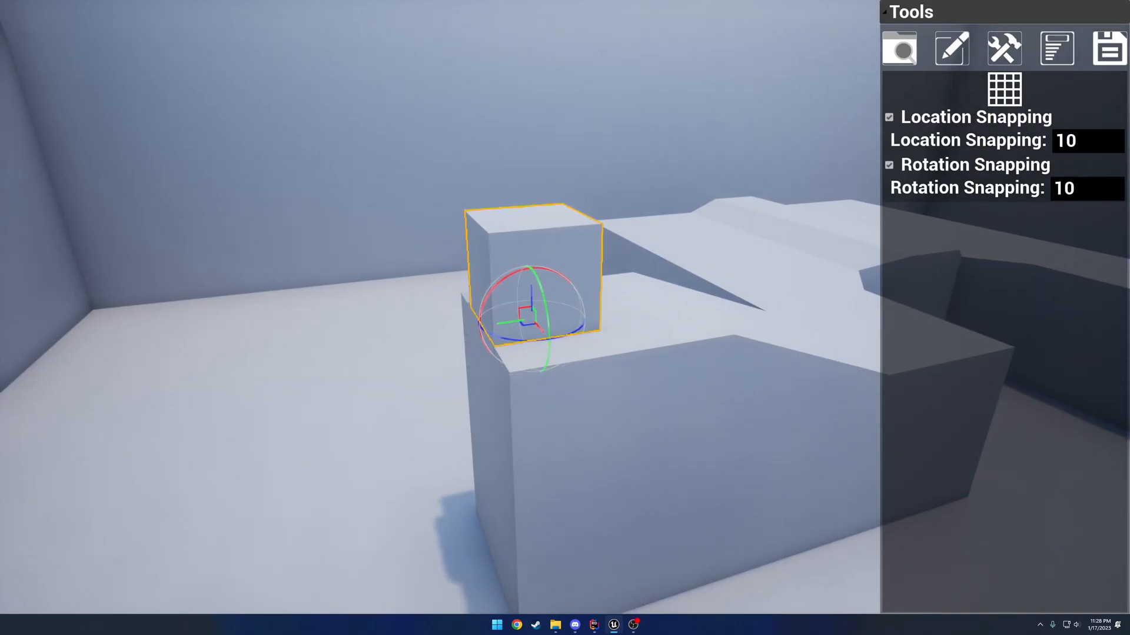
{"action": "triple_click", "coordinate": [1089, 140]}
{"action": "type", "text": "50"}
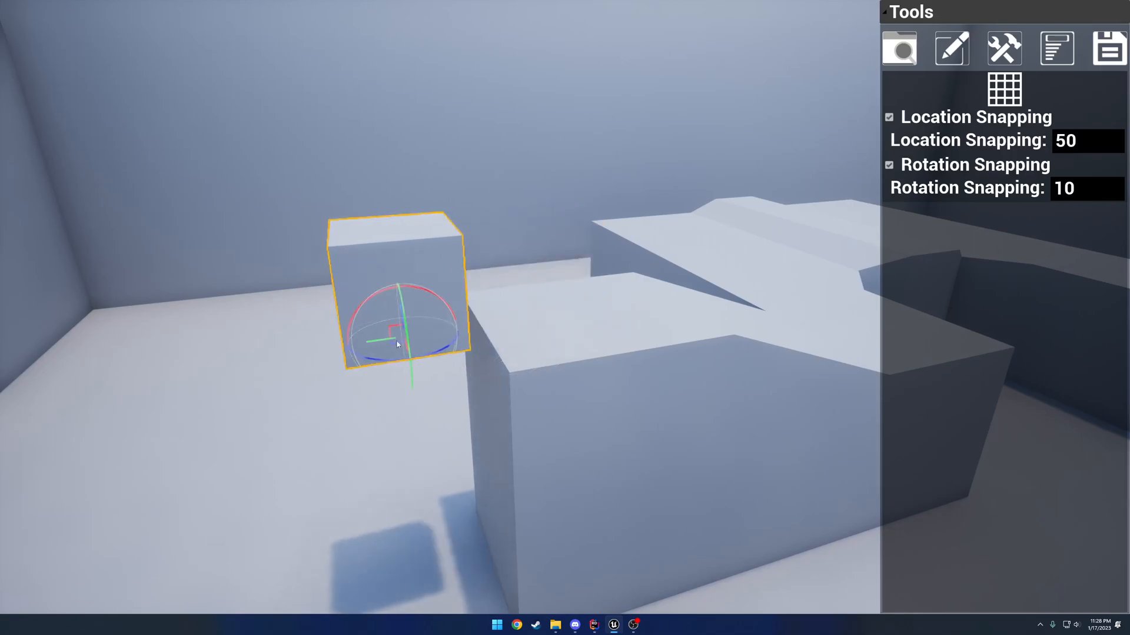
{"action": "left_click", "coordinate": [890, 117]}
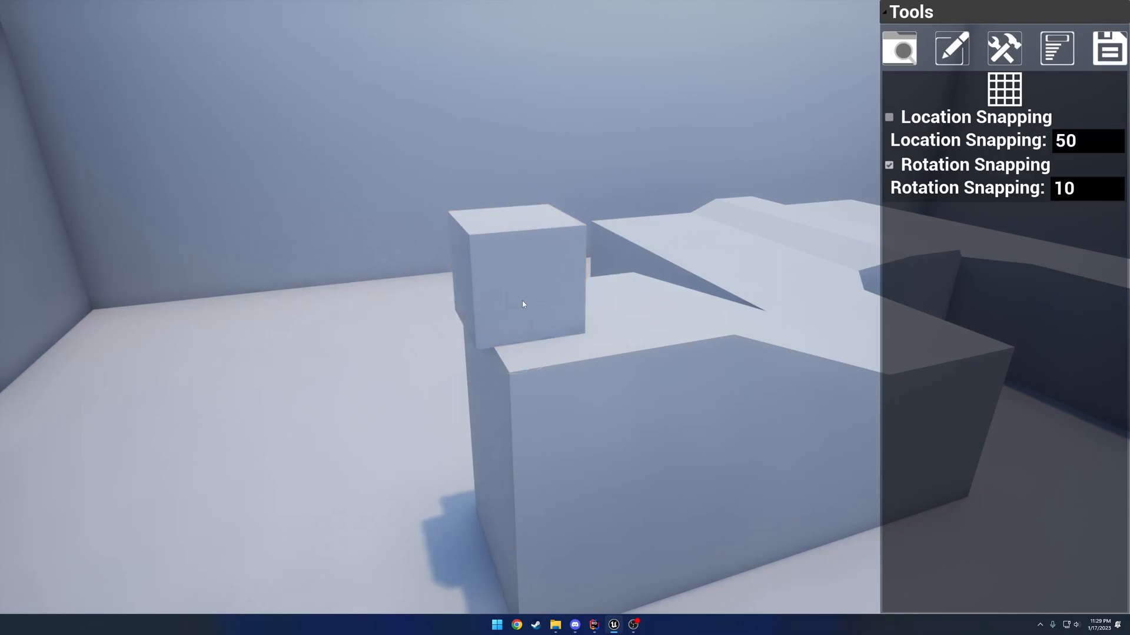
{"action": "left_click", "coordinate": [522, 302]}
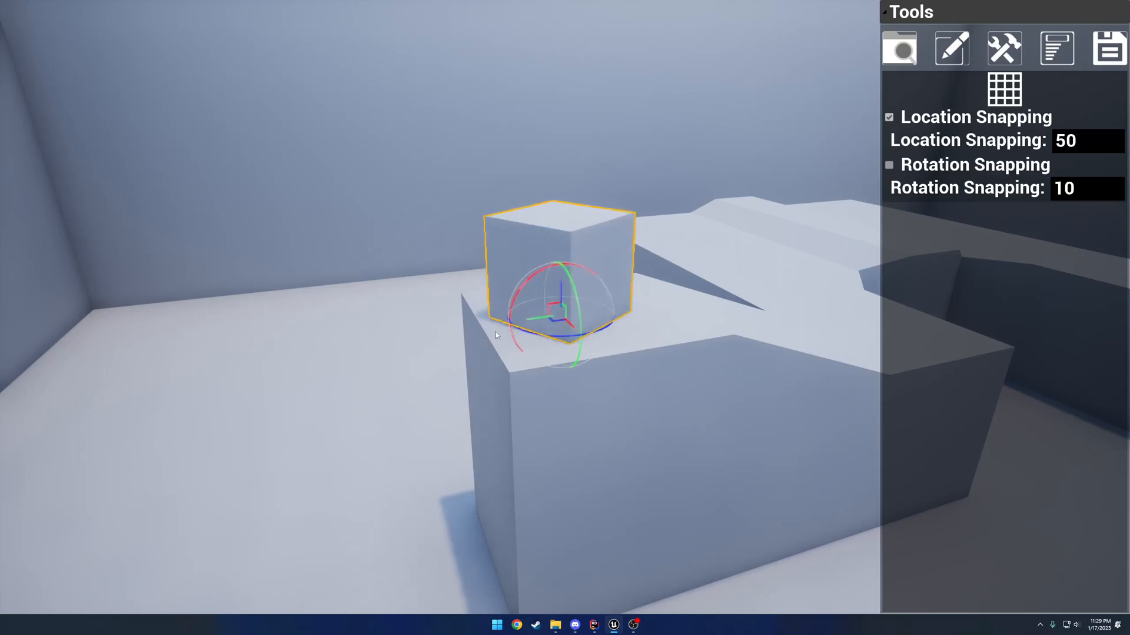
{"action": "left_click", "coordinate": [888, 165]}
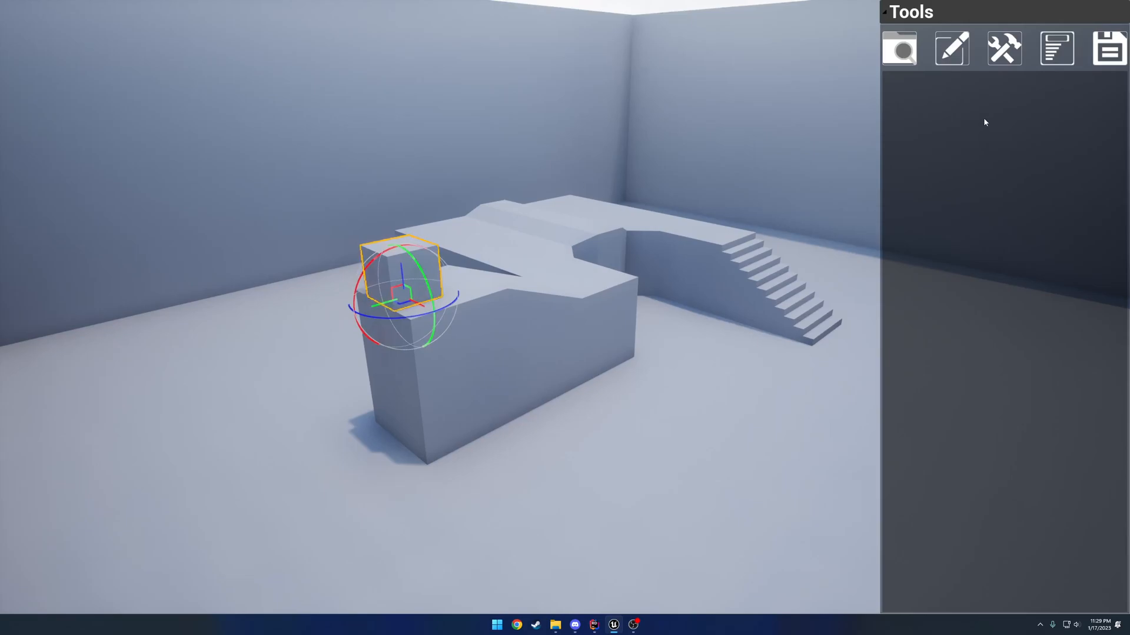
{"action": "mouse_move", "coordinate": [961, 104]}
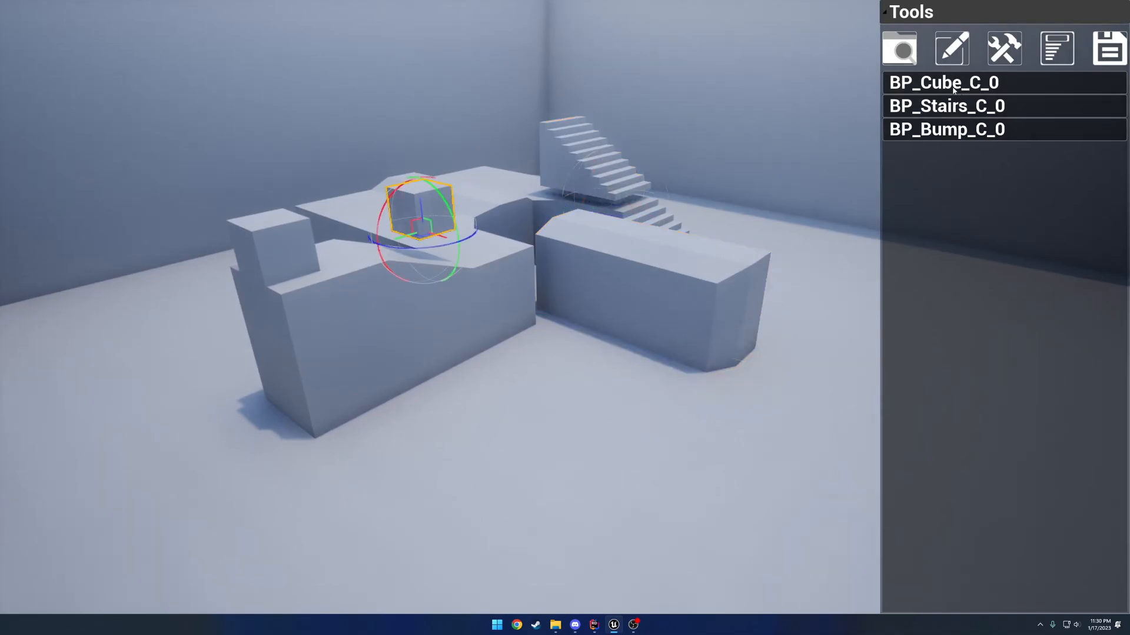
Select BP_Bump_C_0 in the placed-objects list and delete it
{"action": "left_click", "coordinate": [642, 281]}
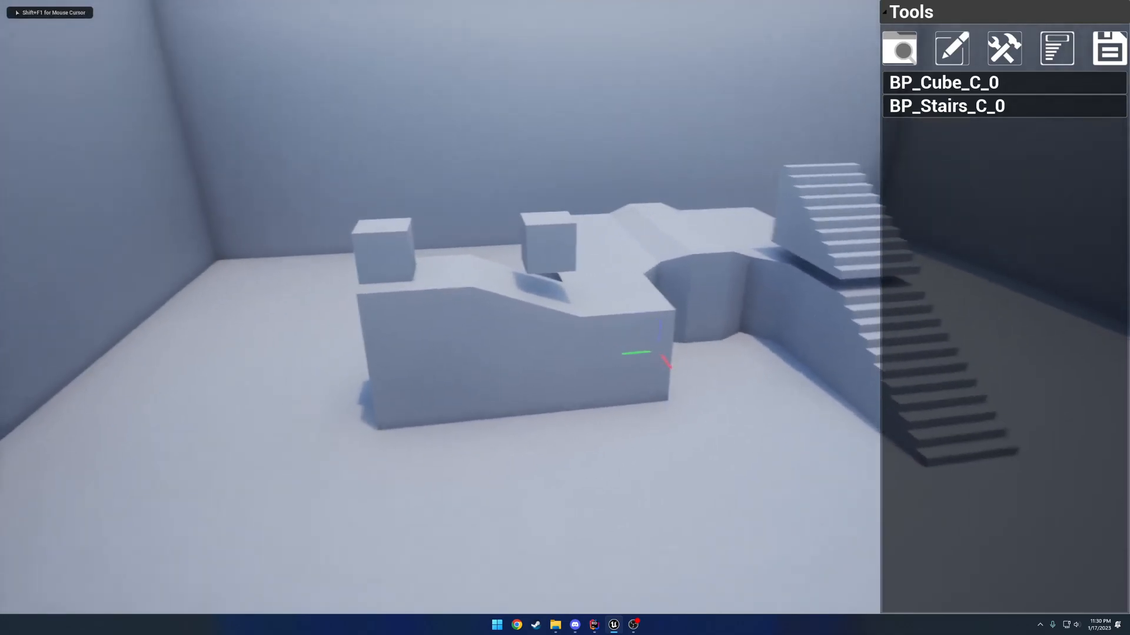
{"action": "left_click", "coordinate": [767, 194]}
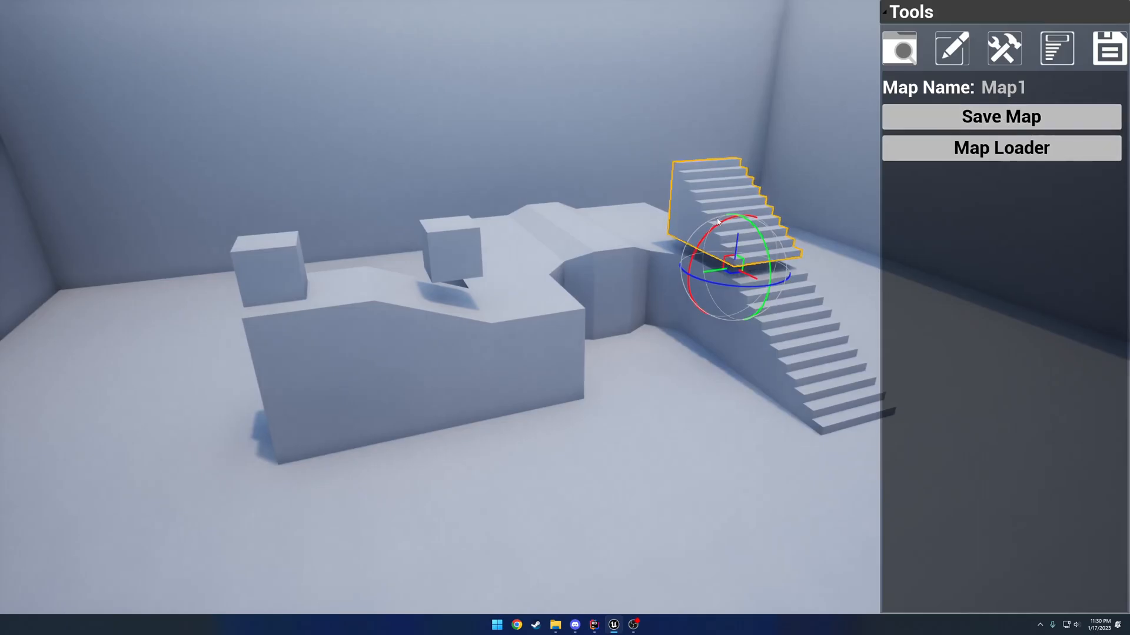
Stop playing and show the BP_MapEditorCharacter event graph
{"action": "left_click", "coordinate": [898, 47]}
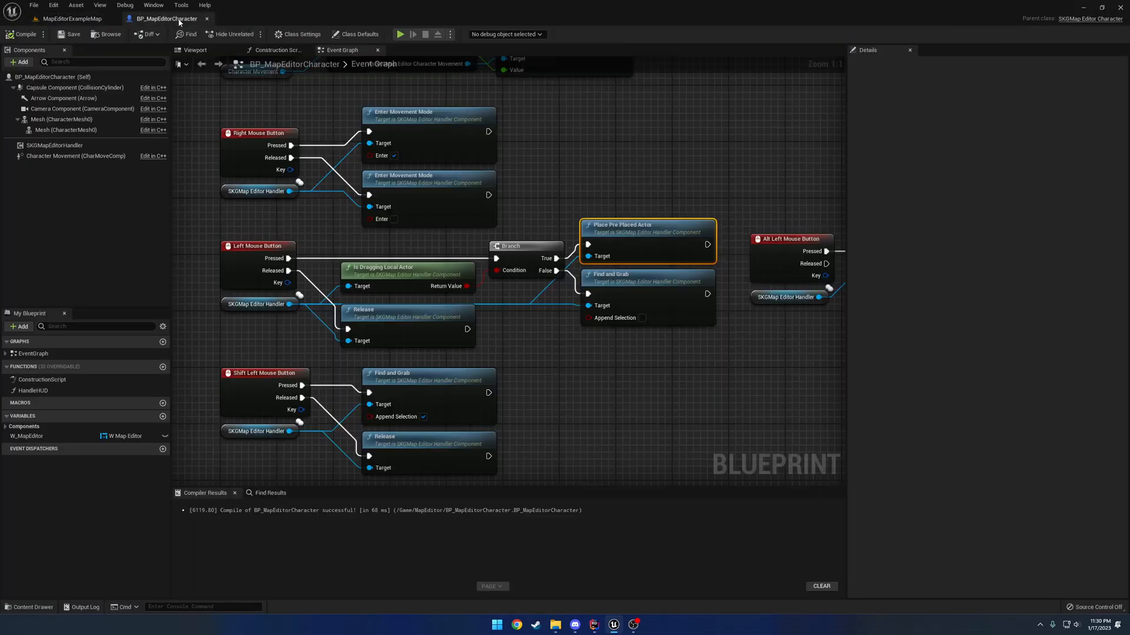
Inspect the SKGMapEditorHandler settings, revealing and folding its Default Snapping Configuration
{"action": "left_click", "coordinate": [54, 145]}
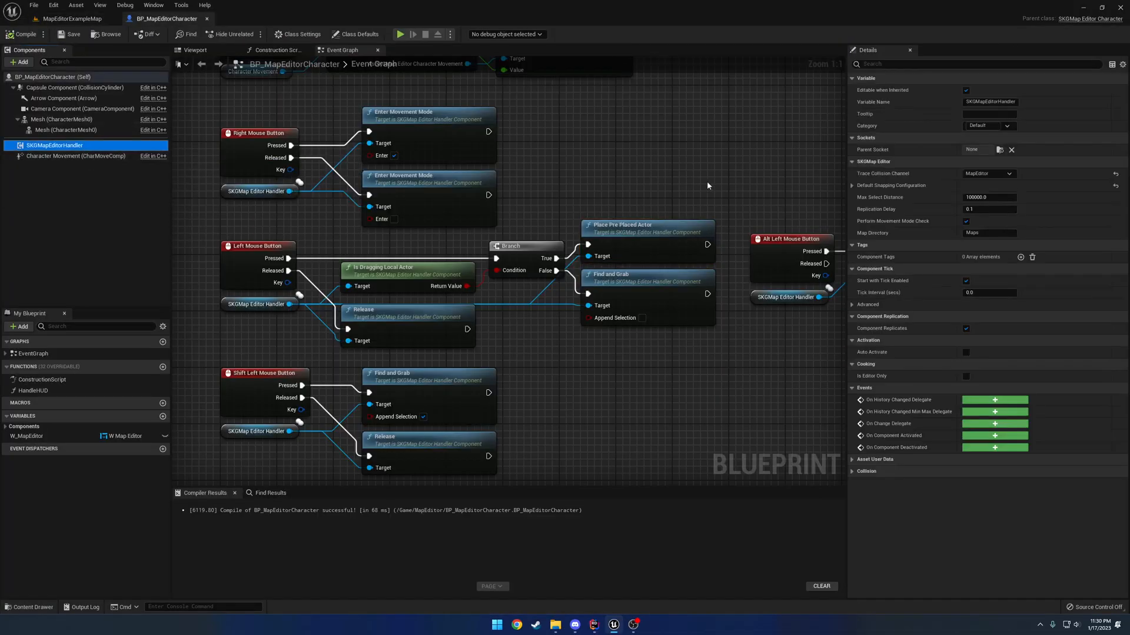
{"action": "mouse_move", "coordinate": [893, 185]}
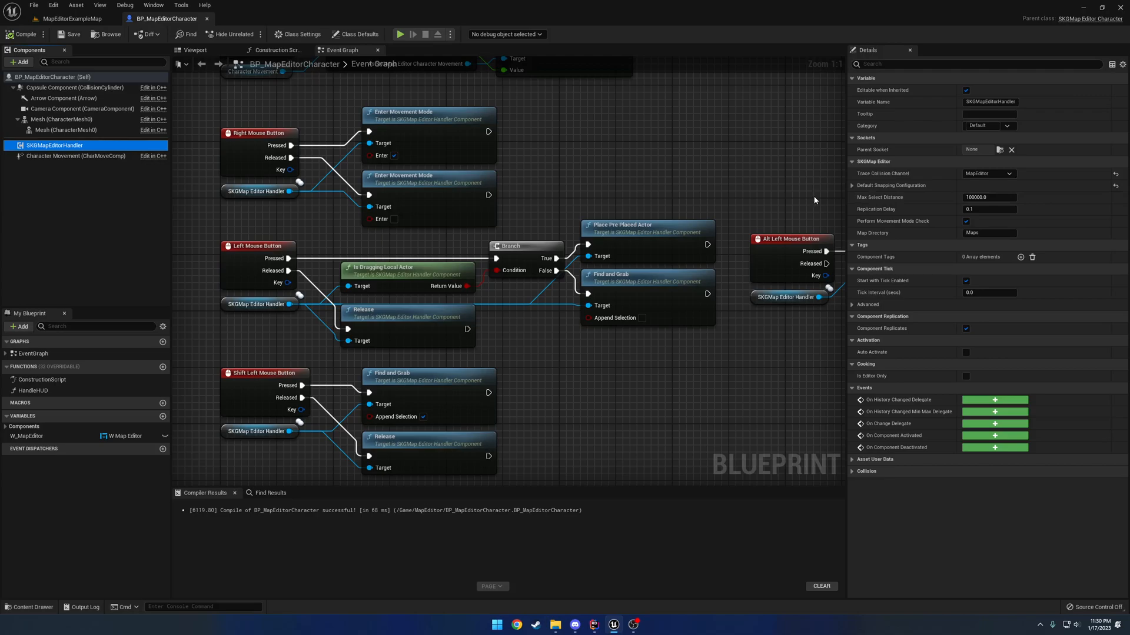
{"action": "mouse_move", "coordinate": [918, 184]}
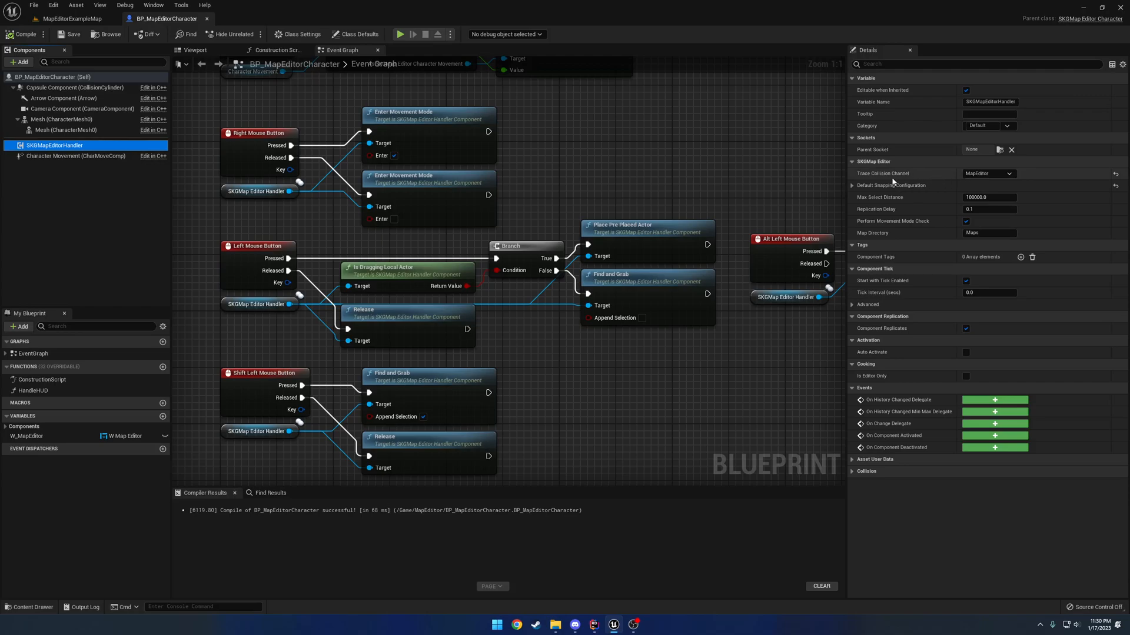
{"action": "left_click", "coordinate": [852, 185]}
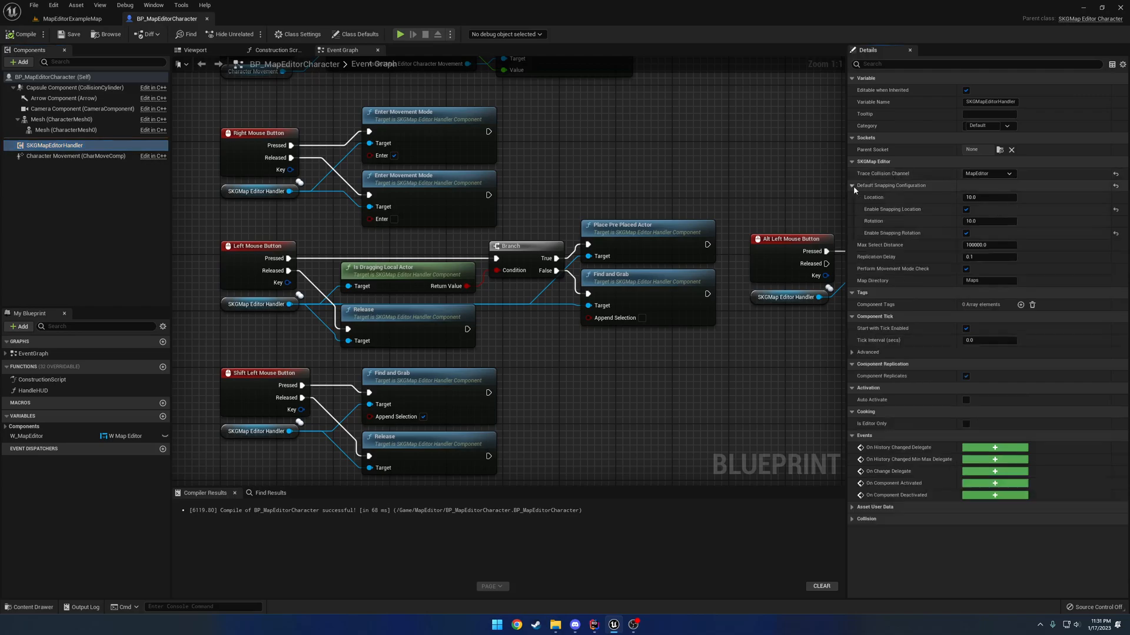
{"action": "mouse_move", "coordinate": [891, 185]}
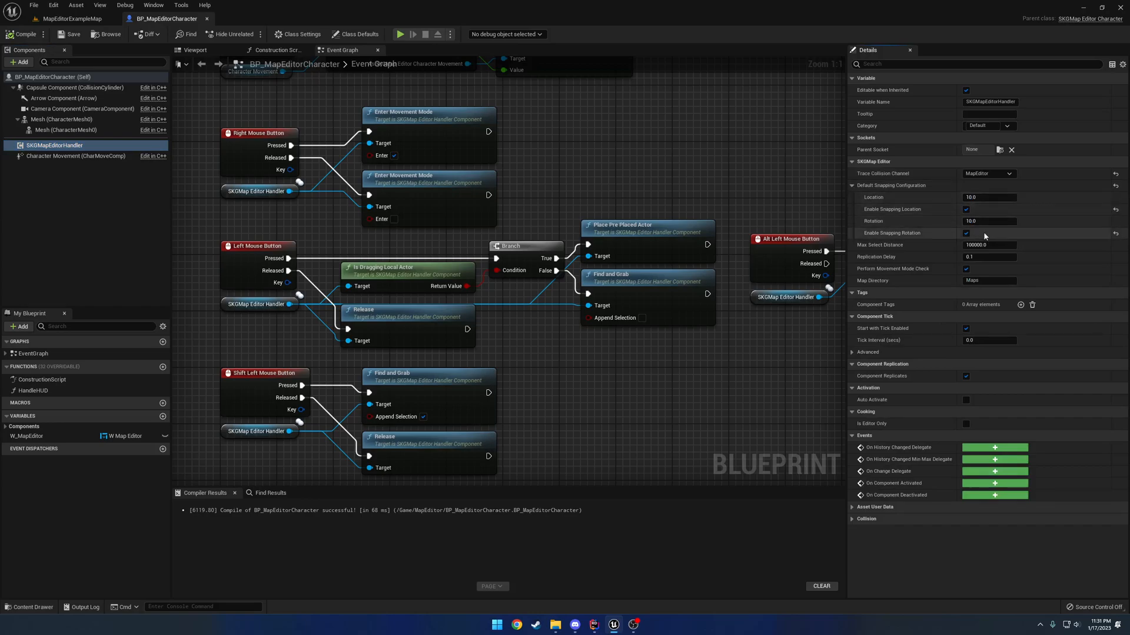
{"action": "left_click", "coordinate": [852, 185]}
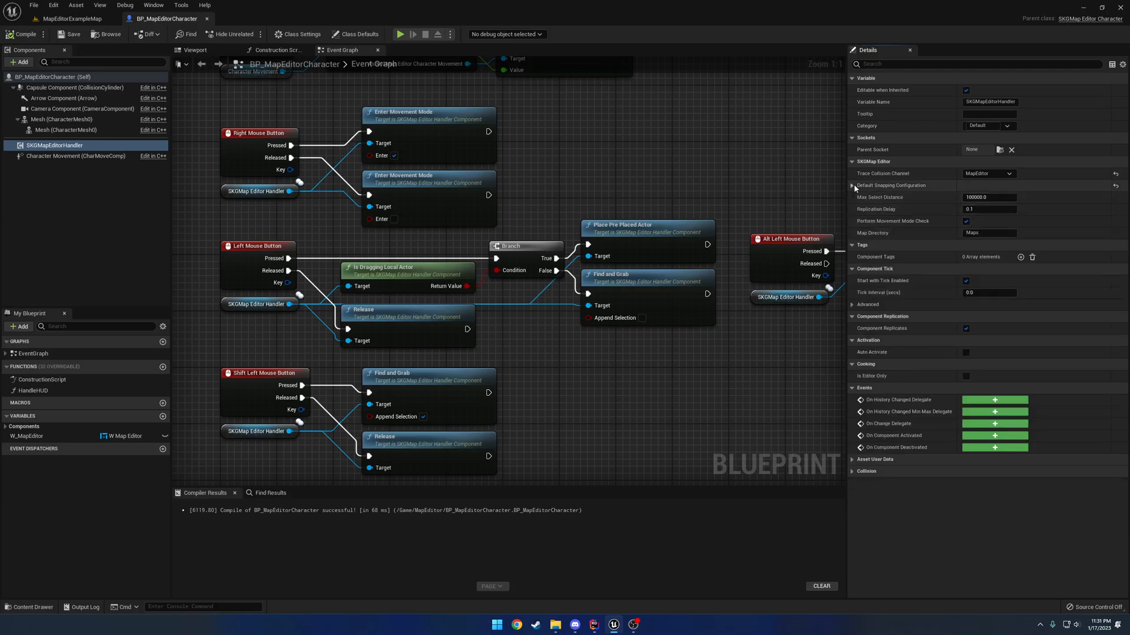
{"action": "mouse_move", "coordinate": [911, 204]}
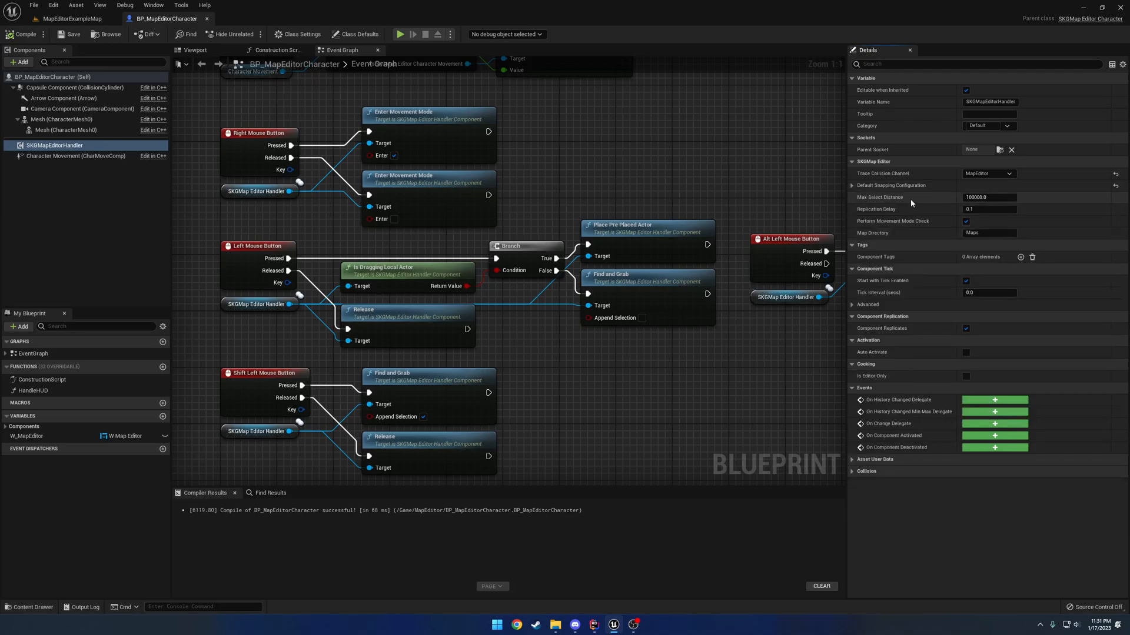
{"action": "mouse_move", "coordinate": [989, 196]}
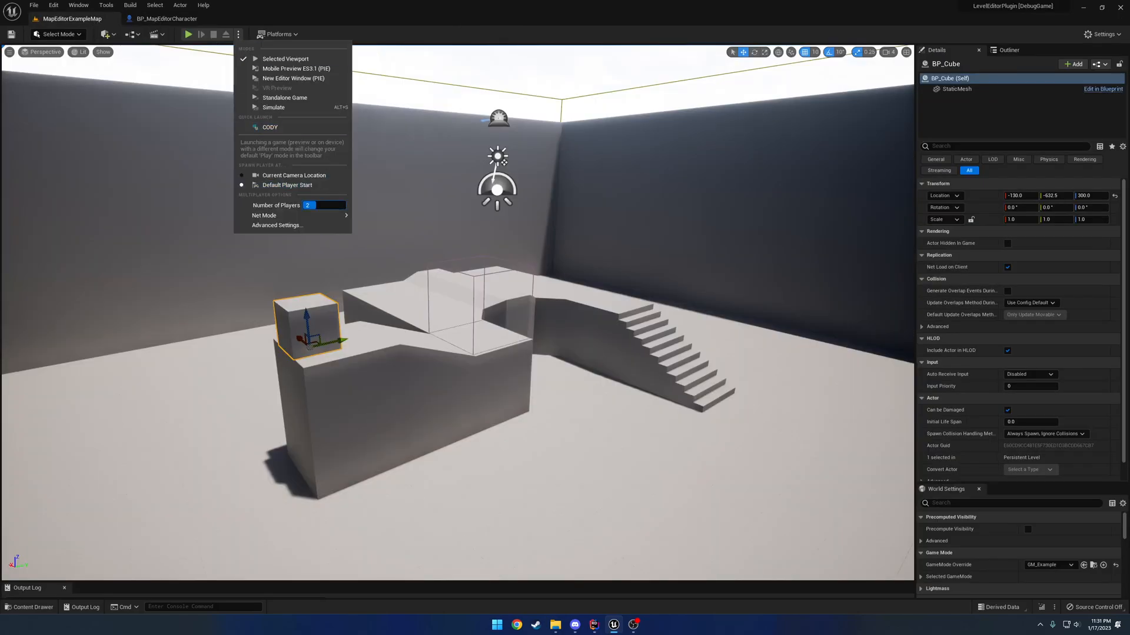
Run a brief two-player session, then check the character blueprint and return to the example map
{"action": "left_click", "coordinate": [293, 68]}
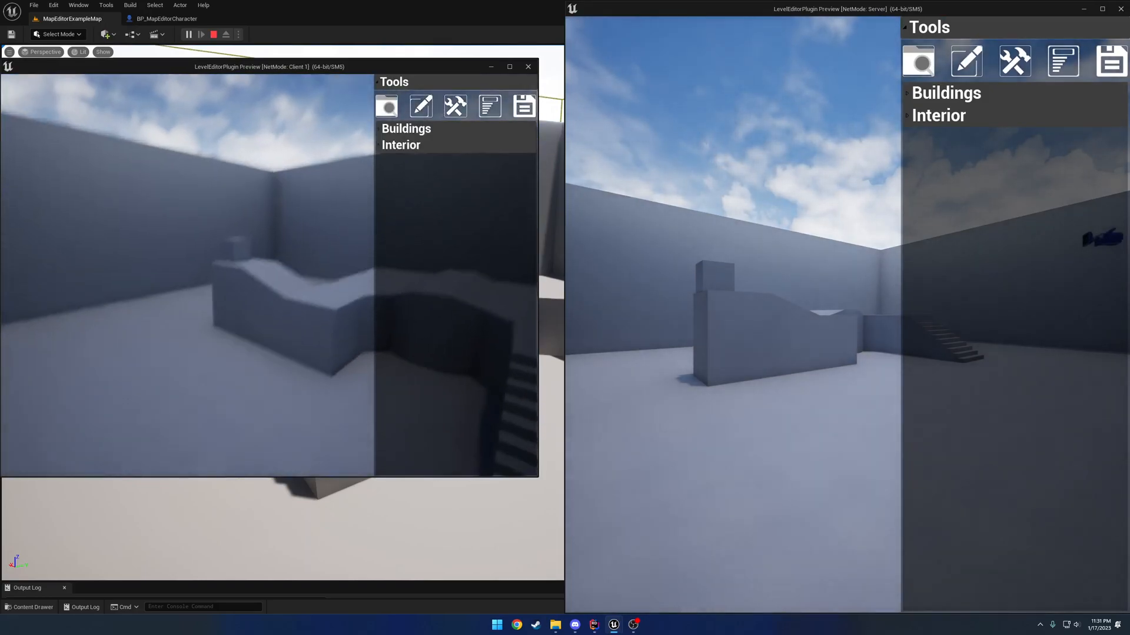
{"action": "left_click", "coordinate": [295, 210]}
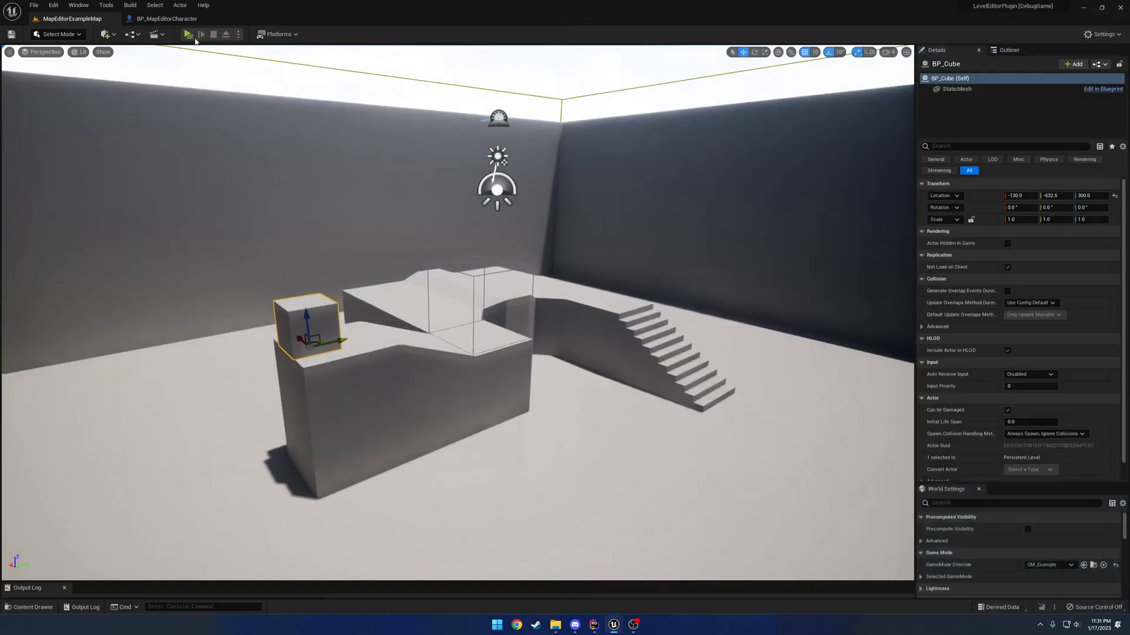
{"action": "left_click", "coordinate": [167, 18]}
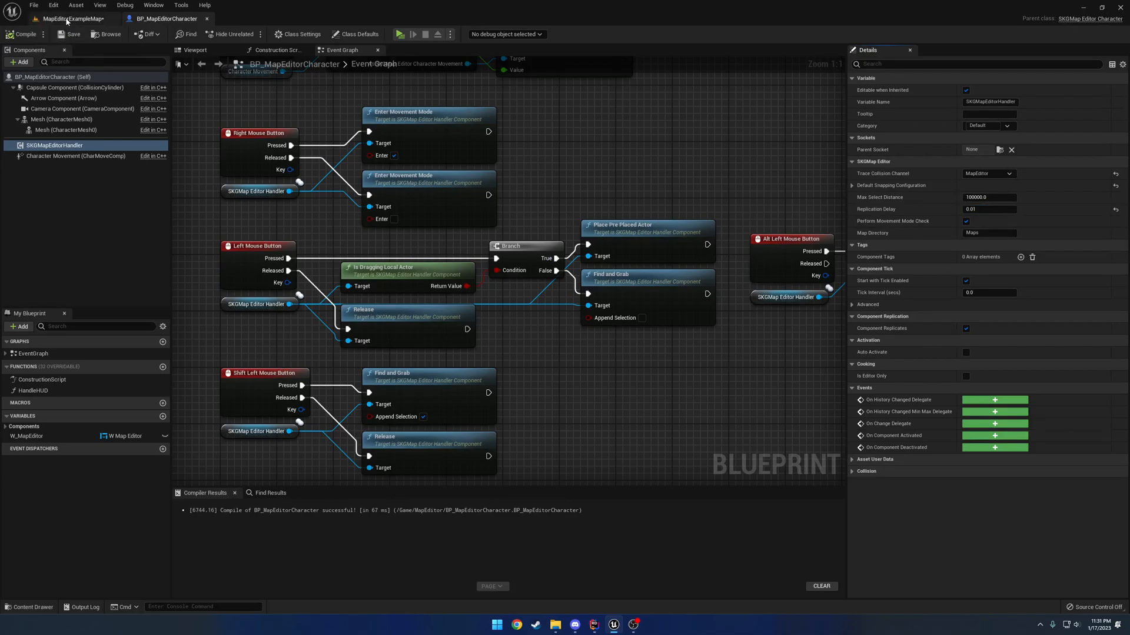
{"action": "left_click", "coordinate": [402, 34]}
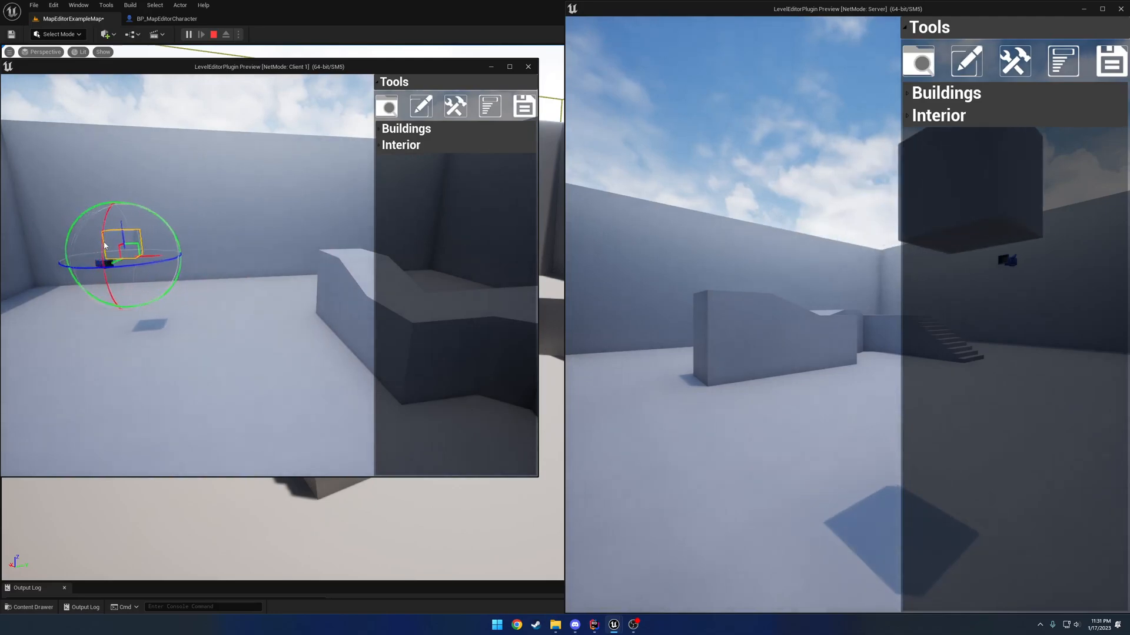
{"action": "left_click", "coordinate": [166, 18]}
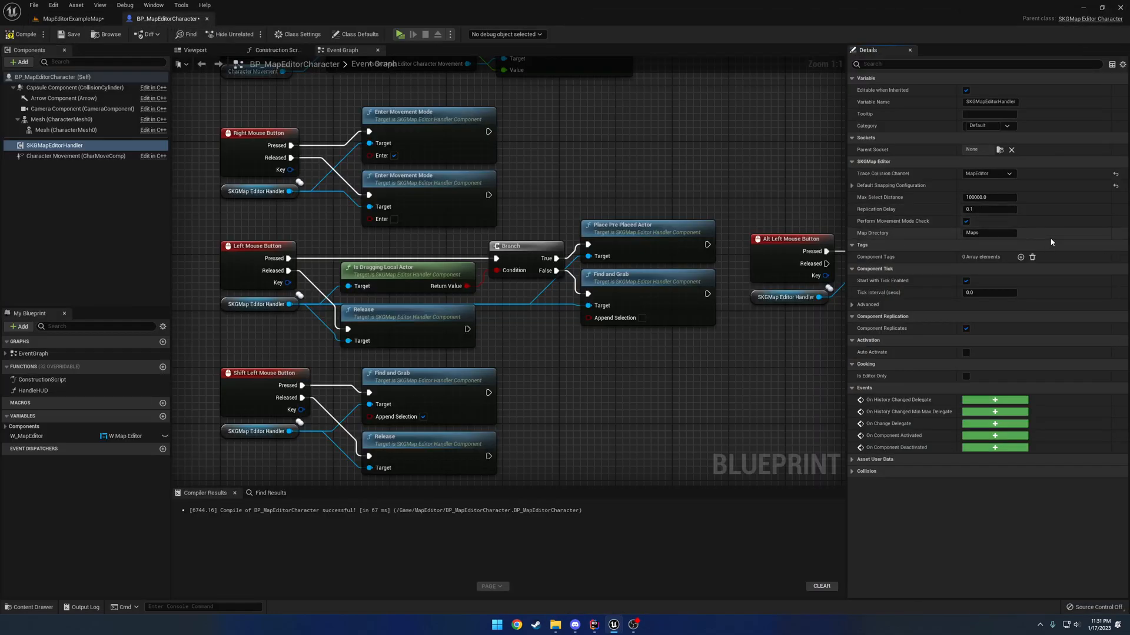
{"action": "mouse_move", "coordinate": [885, 228]}
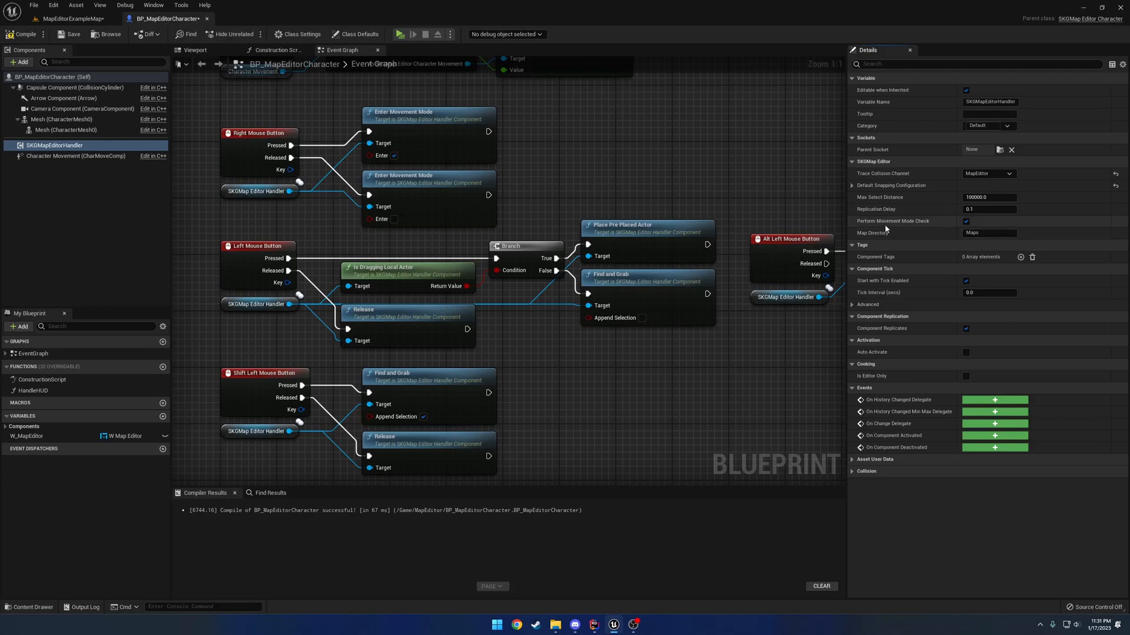
{"action": "mouse_move", "coordinate": [899, 224]}
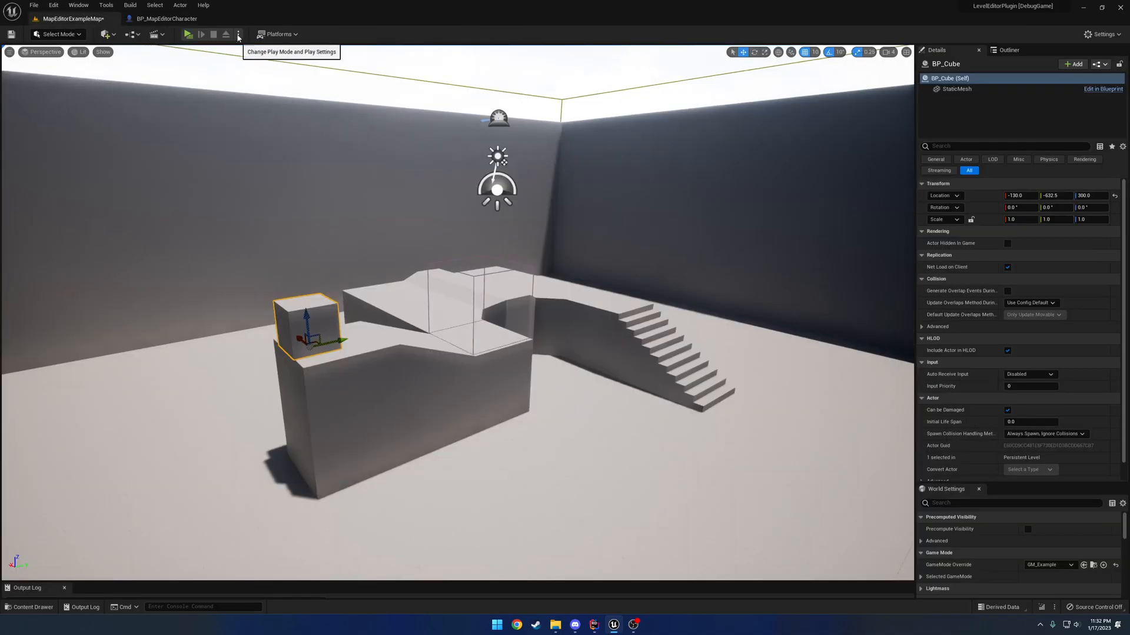
Play again with client and server, placing Stairs and a Cube from Interior, then stop
{"action": "left_click", "coordinate": [188, 34]}
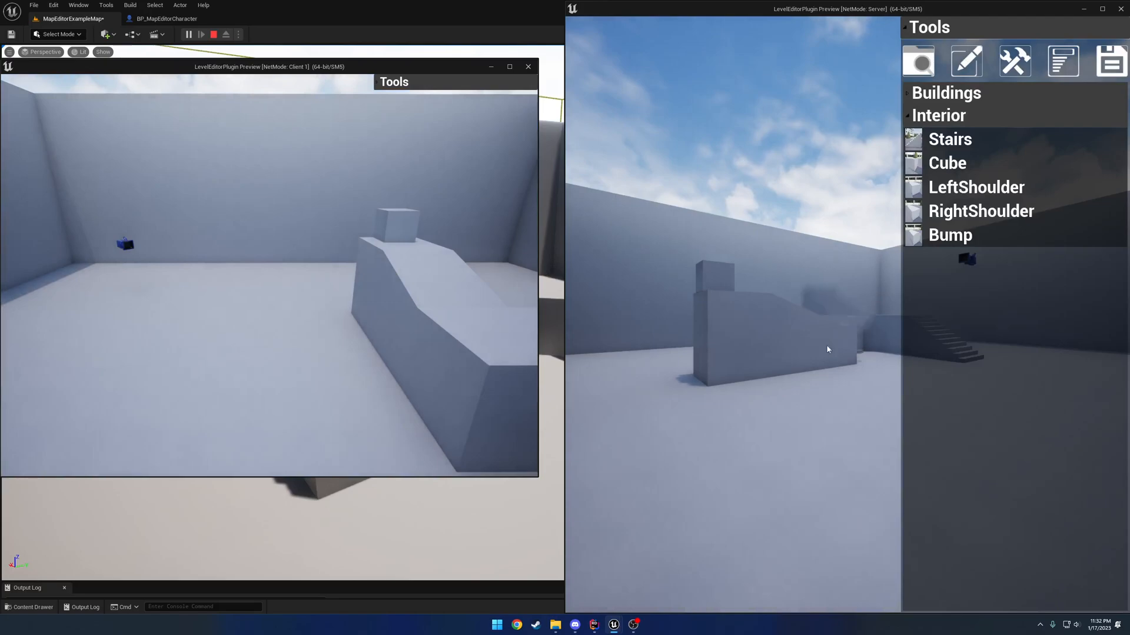
{"action": "left_click", "coordinate": [949, 139]}
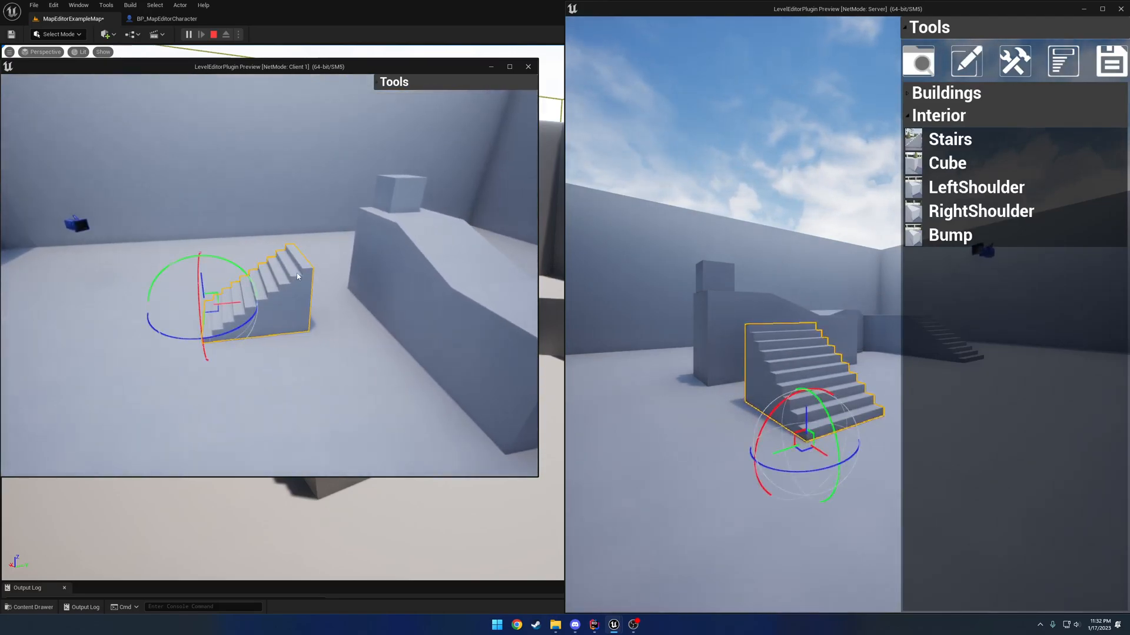
{"action": "left_click", "coordinate": [284, 235]}
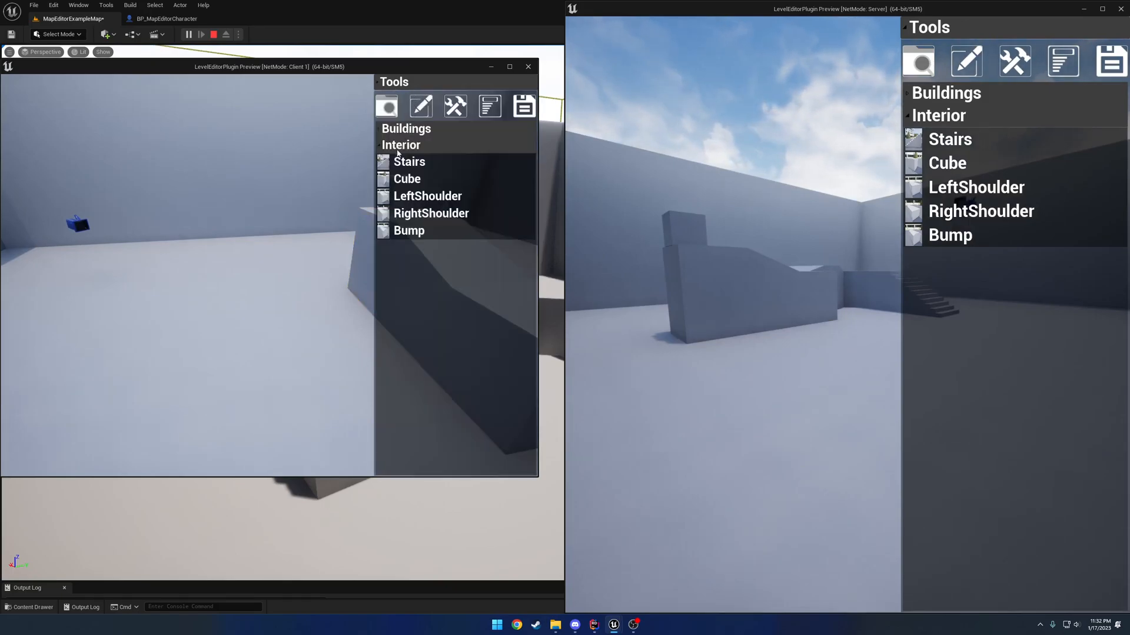
{"action": "left_click", "coordinate": [406, 179]}
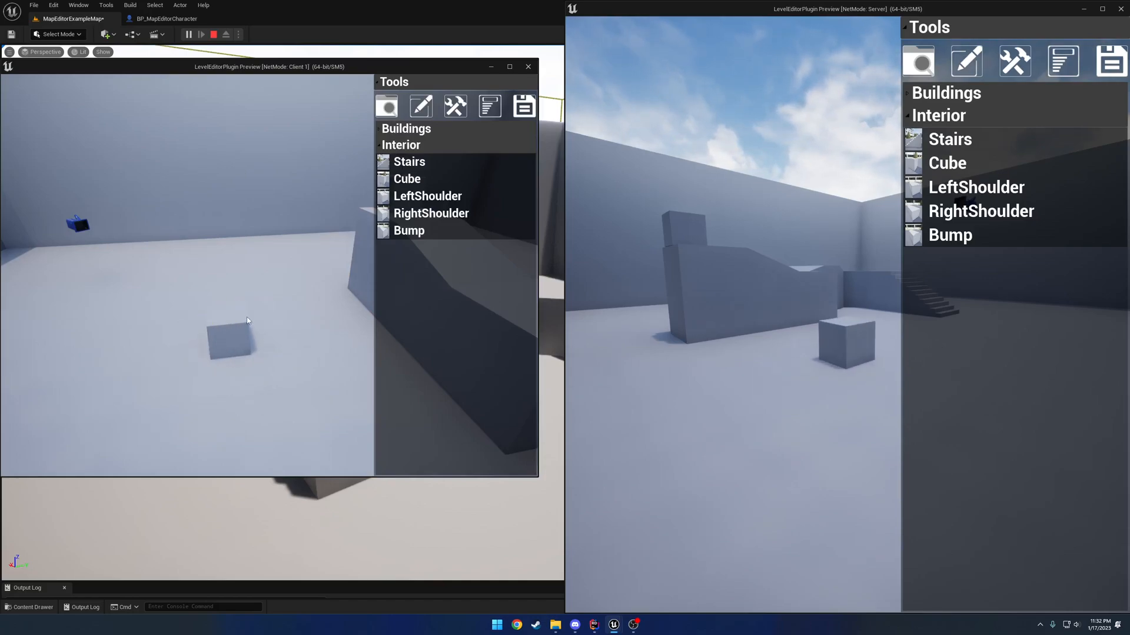
{"action": "left_click", "coordinate": [227, 339]}
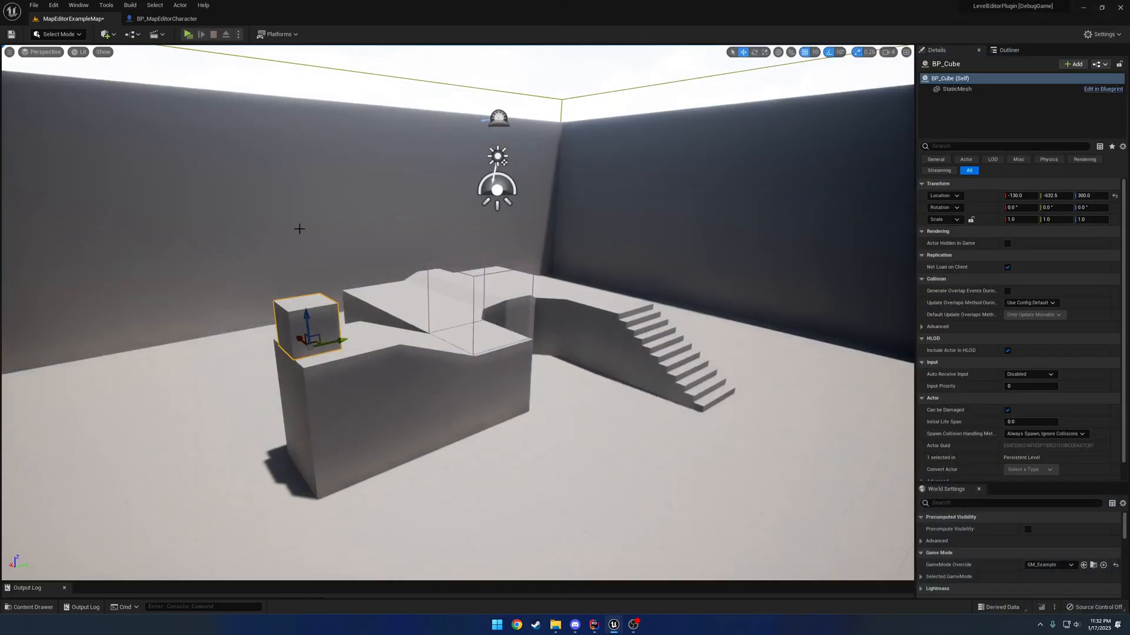
{"action": "left_click", "coordinate": [168, 18]}
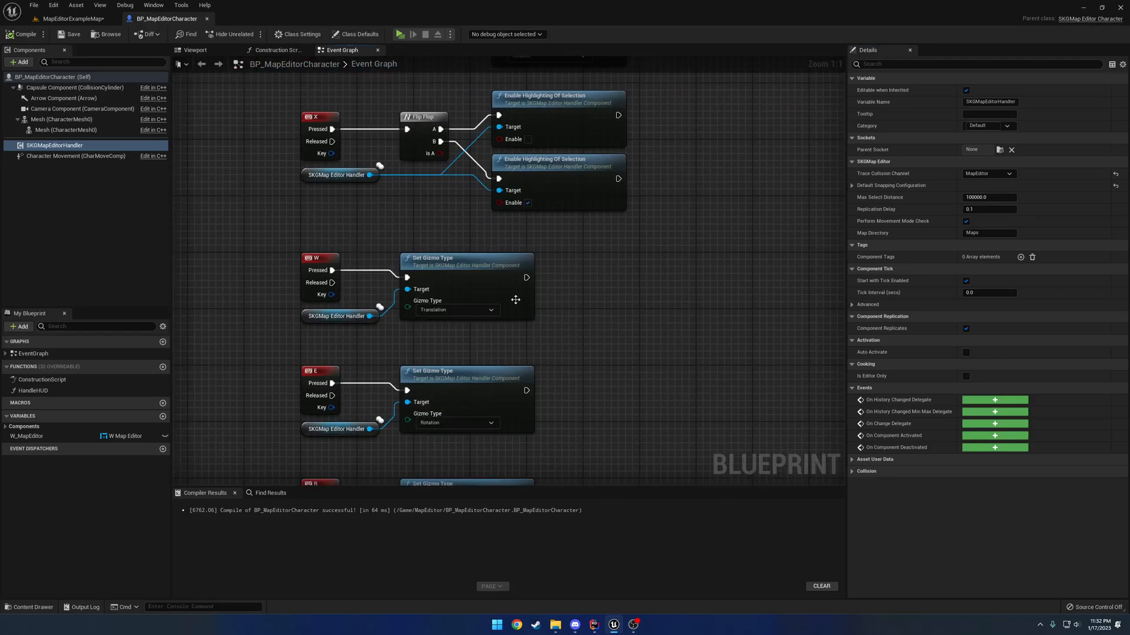
{"action": "scroll", "scroll_direction": "down", "scroll_amount": 3}
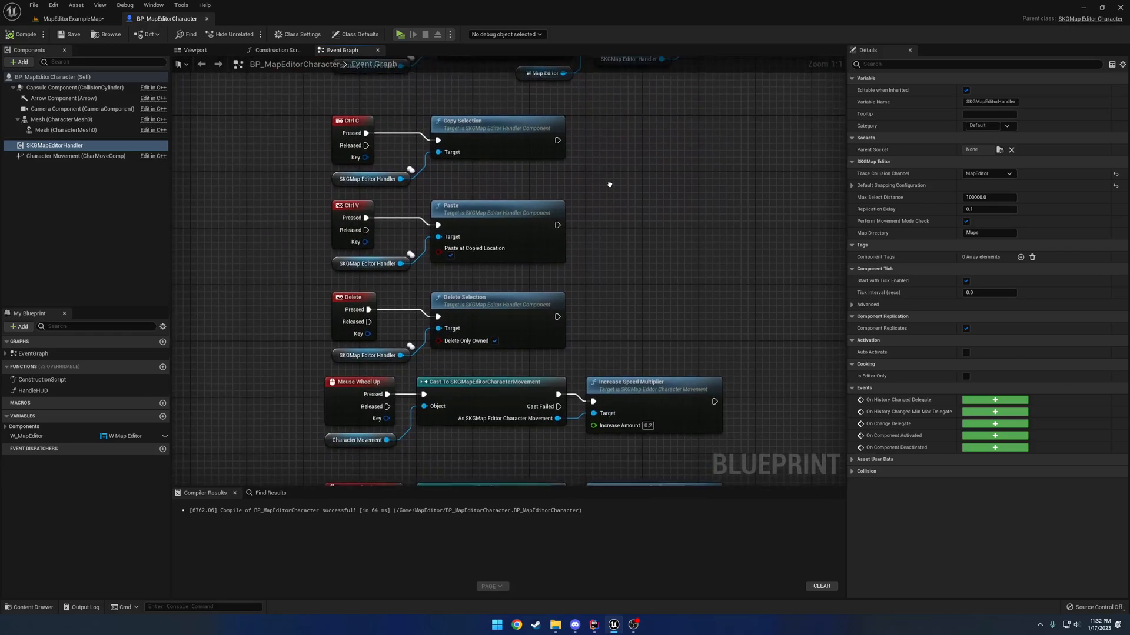
{"action": "scroll", "scroll_direction": "down", "scroll_amount": 3}
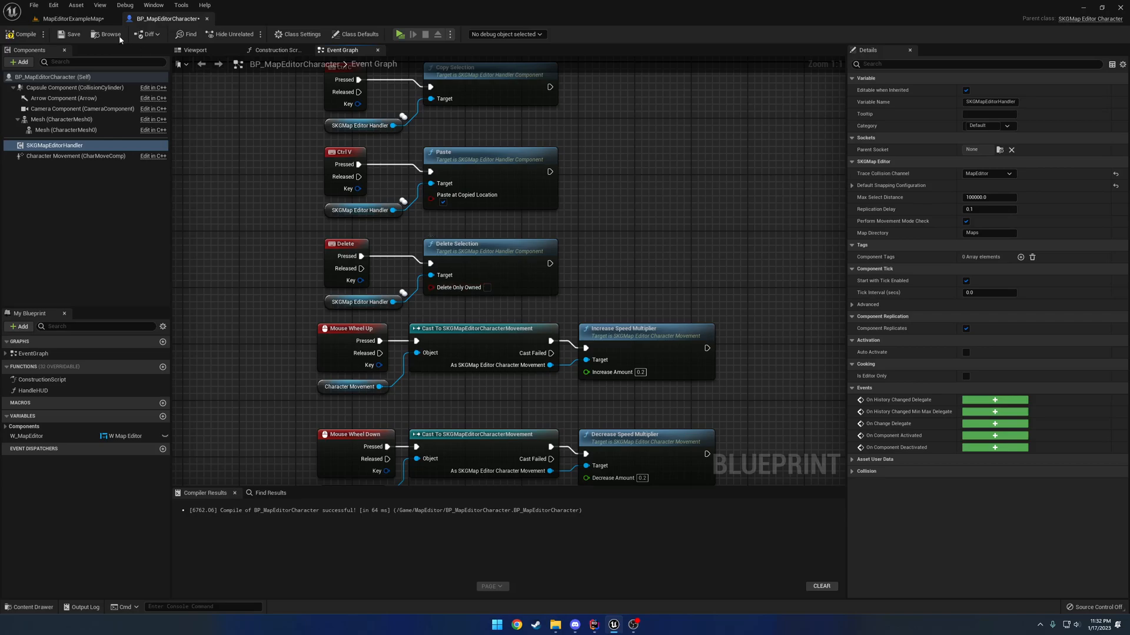
{"action": "left_click", "coordinate": [69, 18]}
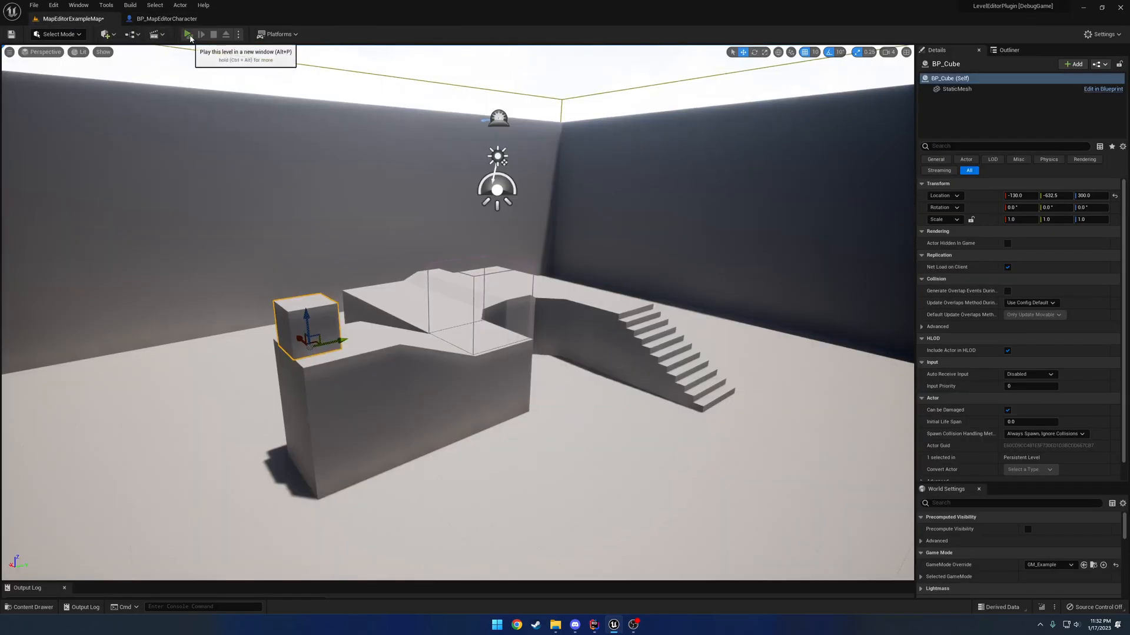
{"action": "left_click", "coordinate": [188, 34]}
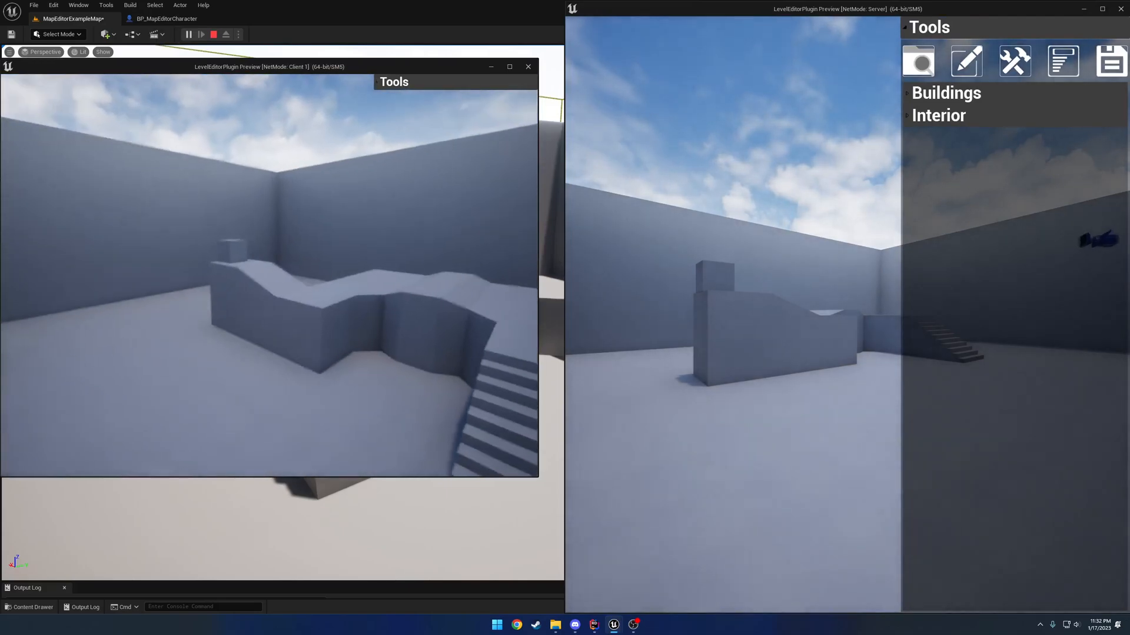
{"action": "left_click", "coordinate": [241, 245]}
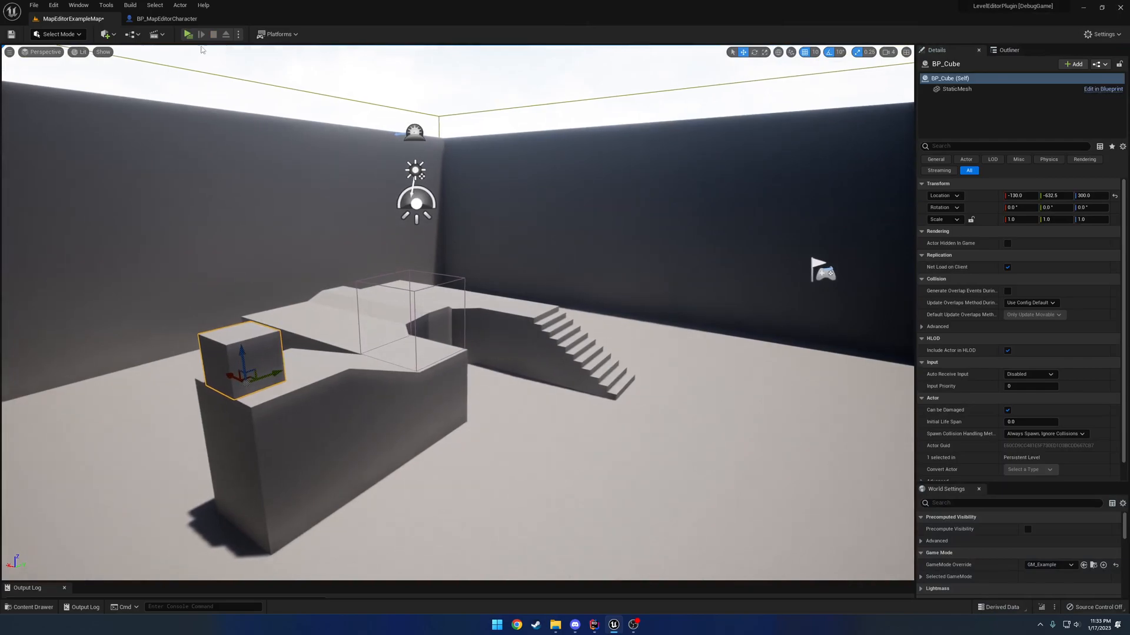
{"action": "left_click", "coordinate": [166, 18]}
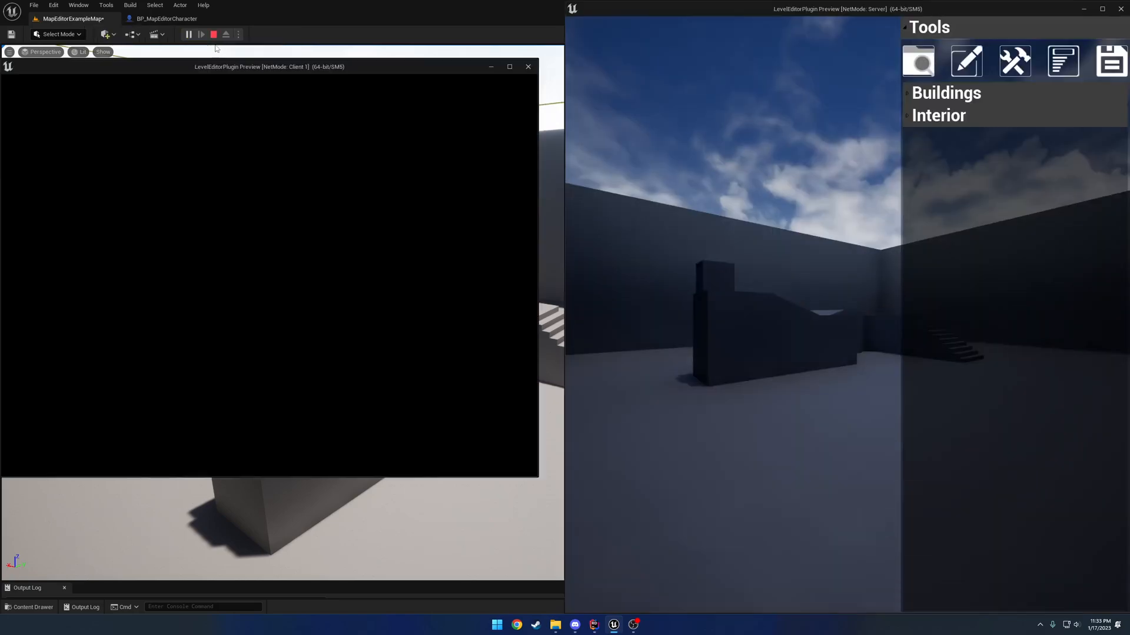
{"action": "left_click", "coordinate": [213, 34]}
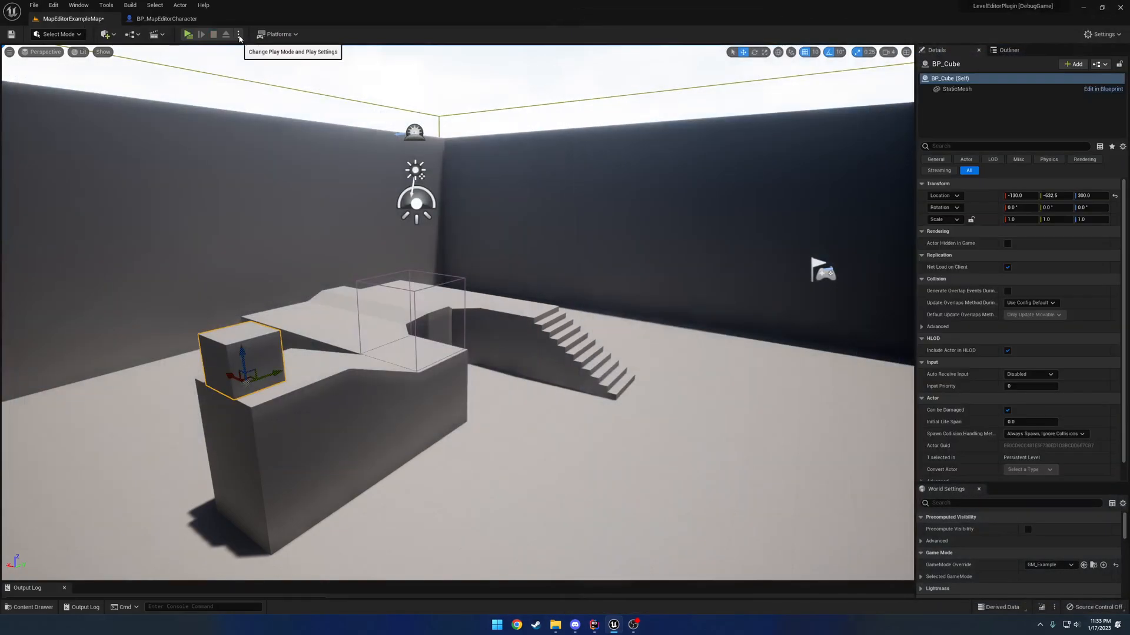
{"action": "mouse_move", "coordinate": [473, 192]}
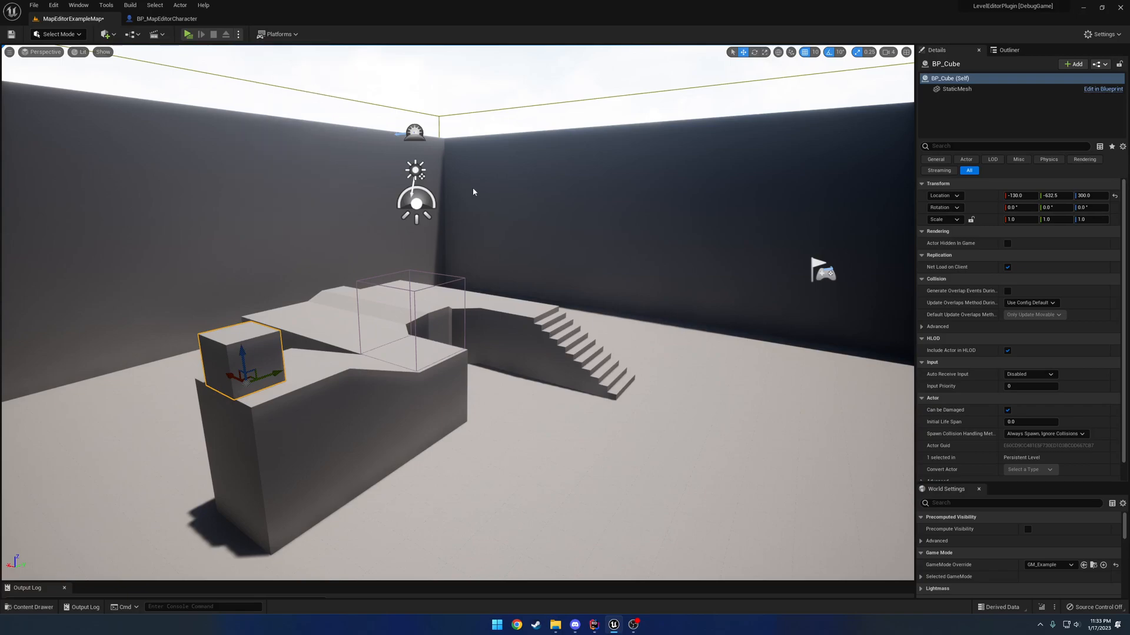
{"action": "left_click", "coordinate": [192, 34]}
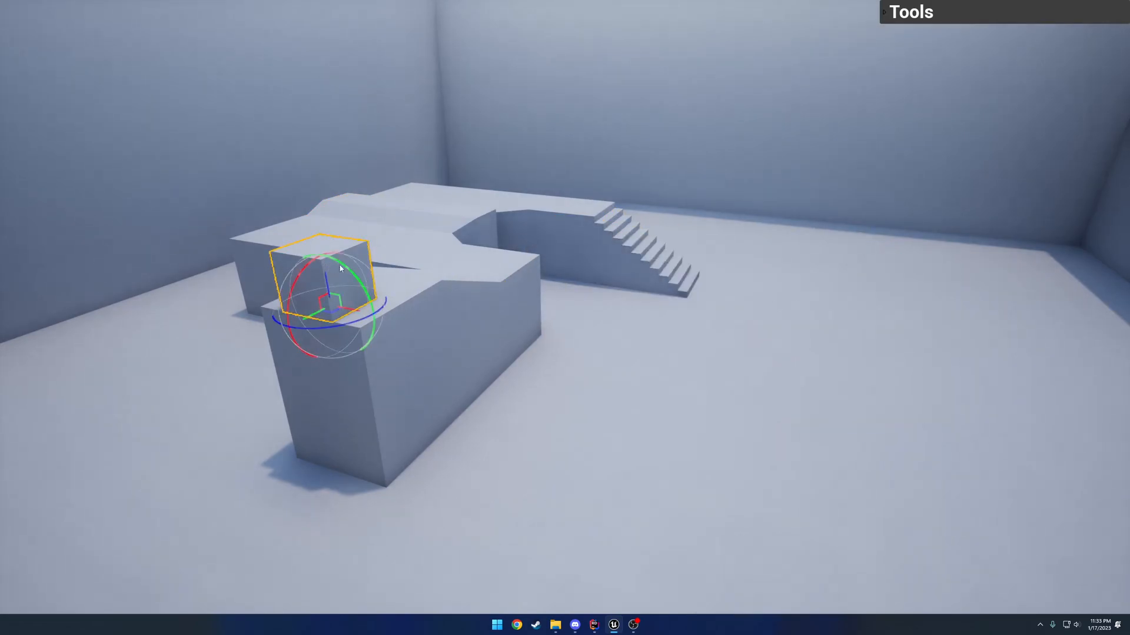
{"action": "left_click", "coordinate": [530, 210]}
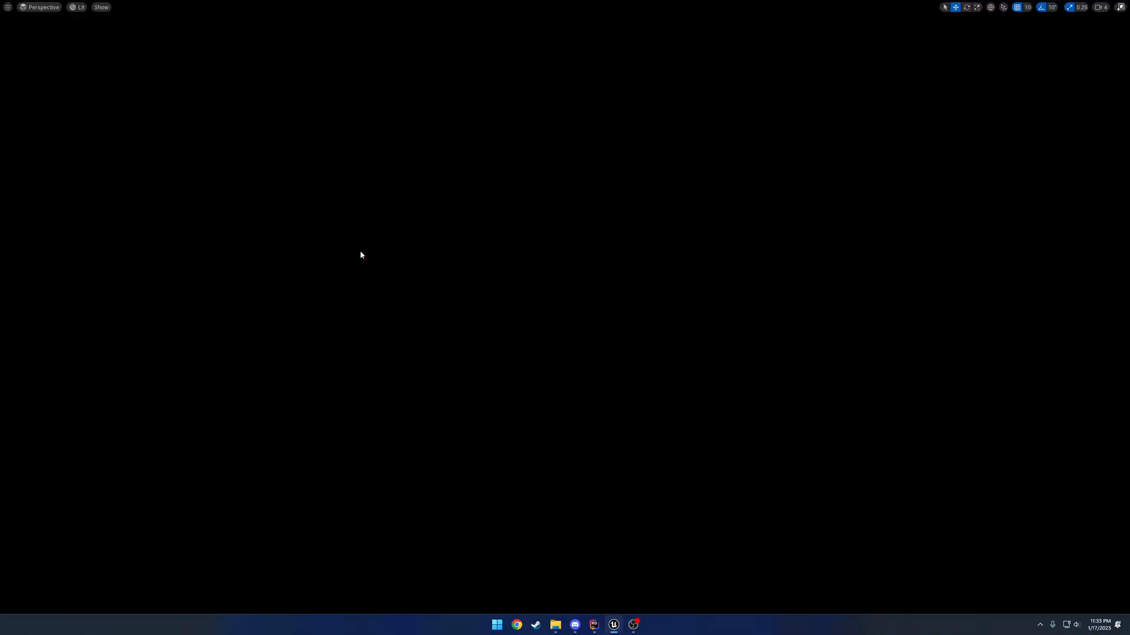
{"action": "left_click", "coordinate": [613, 625]}
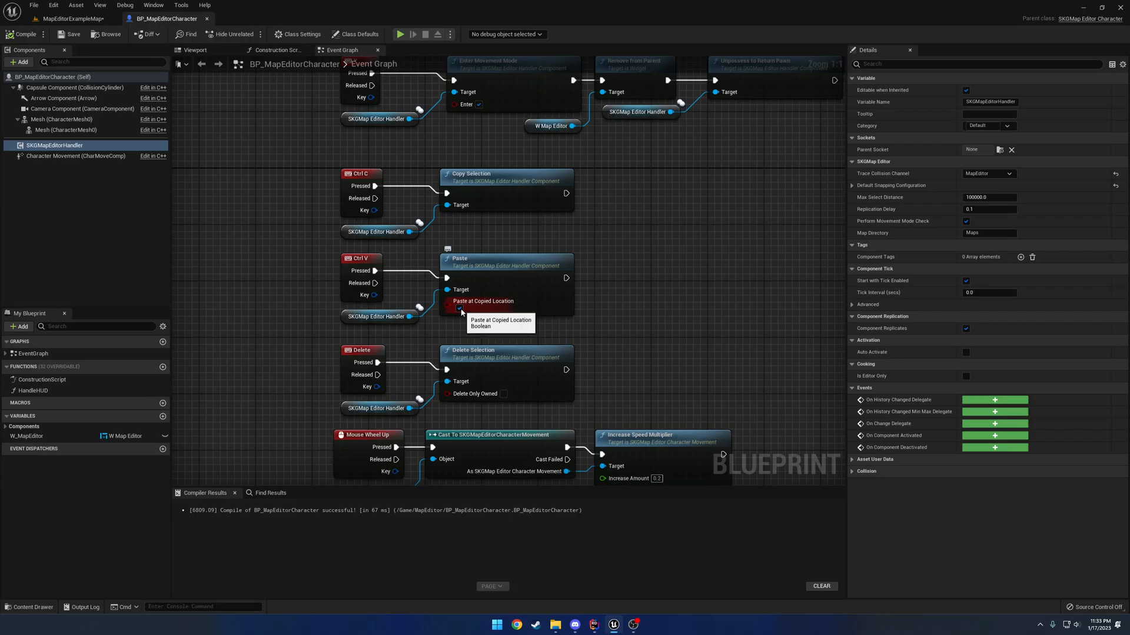
{"action": "mouse_move", "coordinate": [414, 282]}
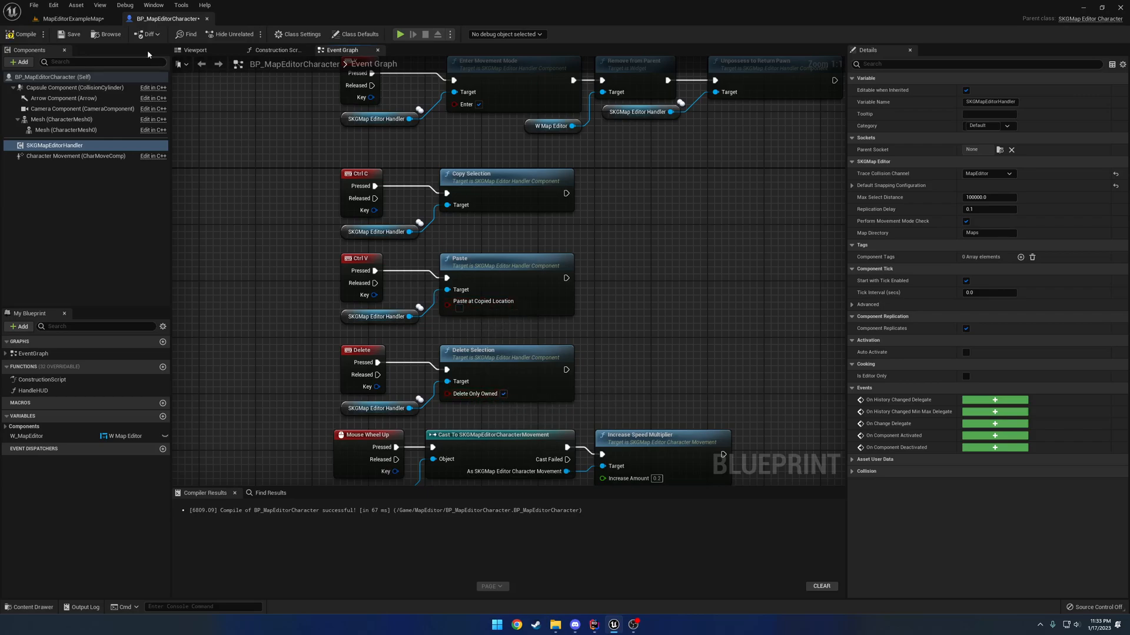
{"action": "left_click", "coordinate": [71, 18]}
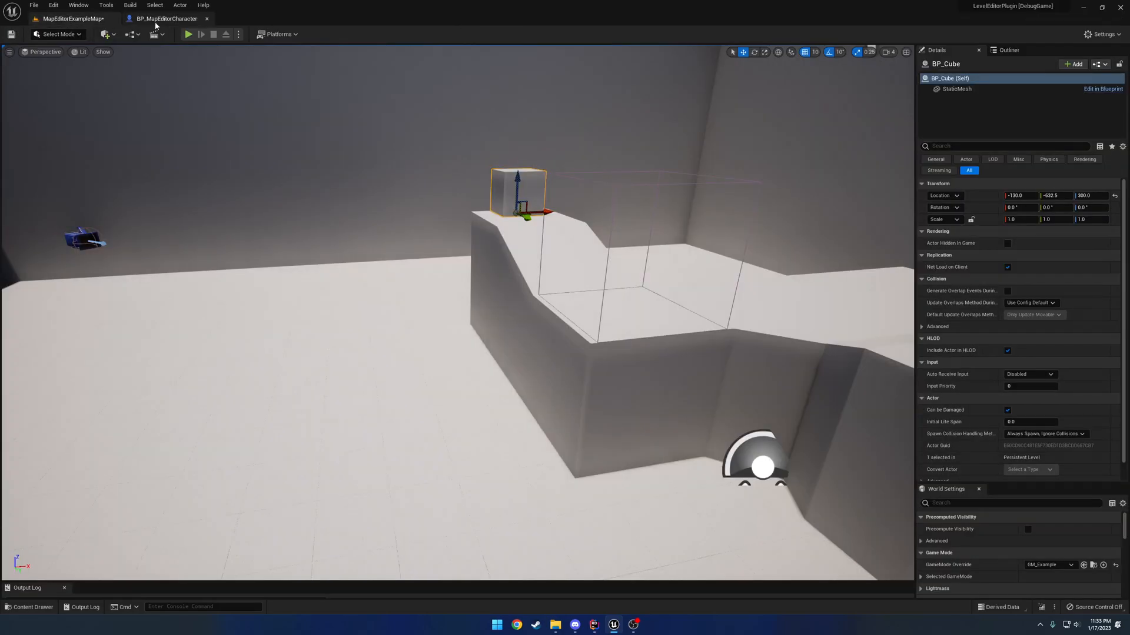
Switch to the BP_MapEditorCharacter graph showing copy, paste and delete selection events
{"action": "left_click", "coordinate": [189, 34]}
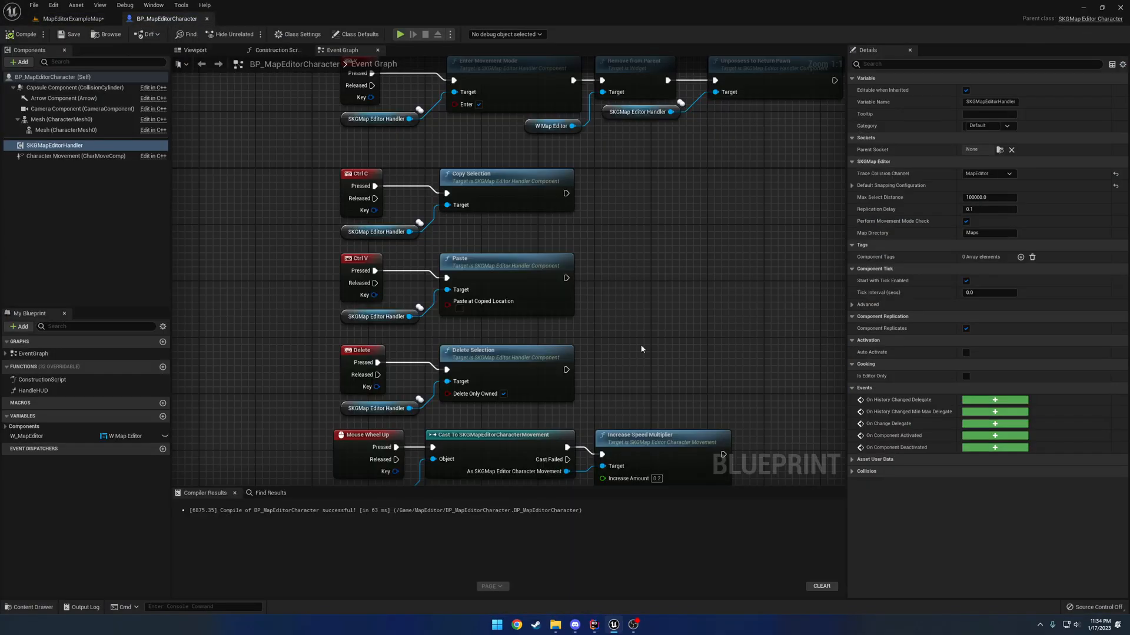
Scroll past the coordinate-system nodes and return to the MapEditorExampleMap level
{"action": "scroll", "scroll_direction": "down", "scroll_amount": 3}
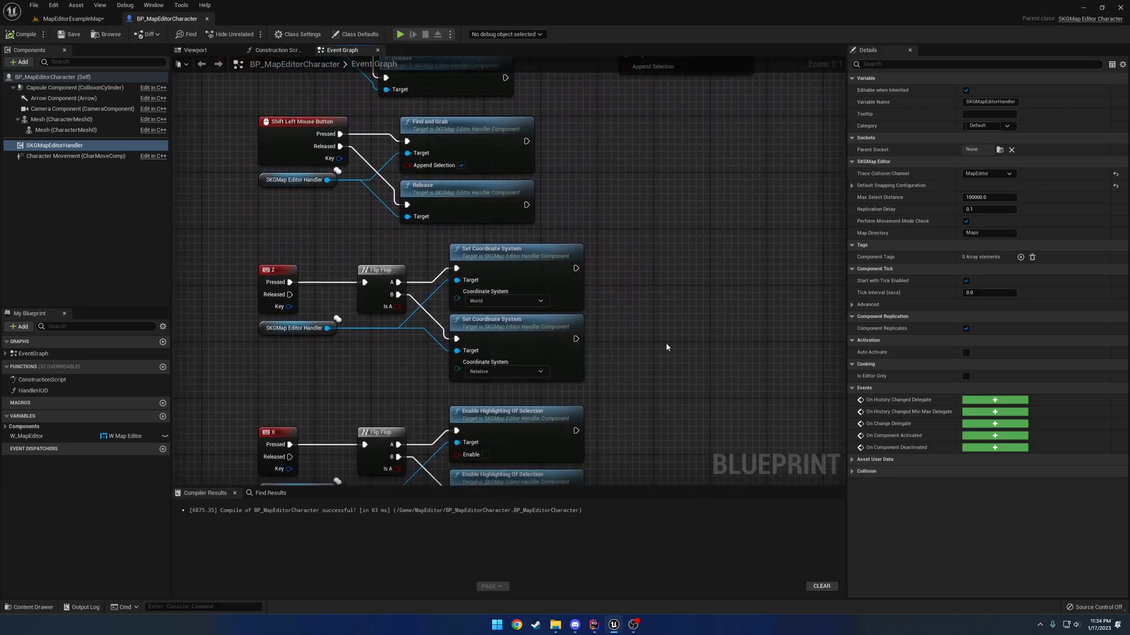
{"action": "left_click", "coordinate": [71, 17]}
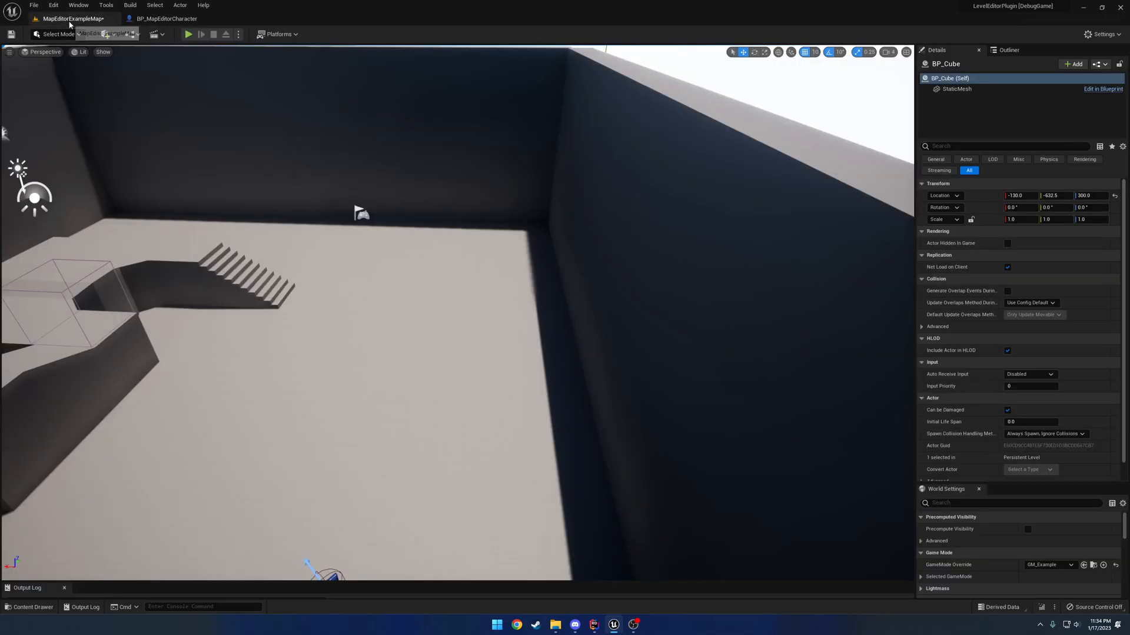
Play the level to show the cube's rotation gizmo, then stop
{"action": "left_click", "coordinate": [188, 34]}
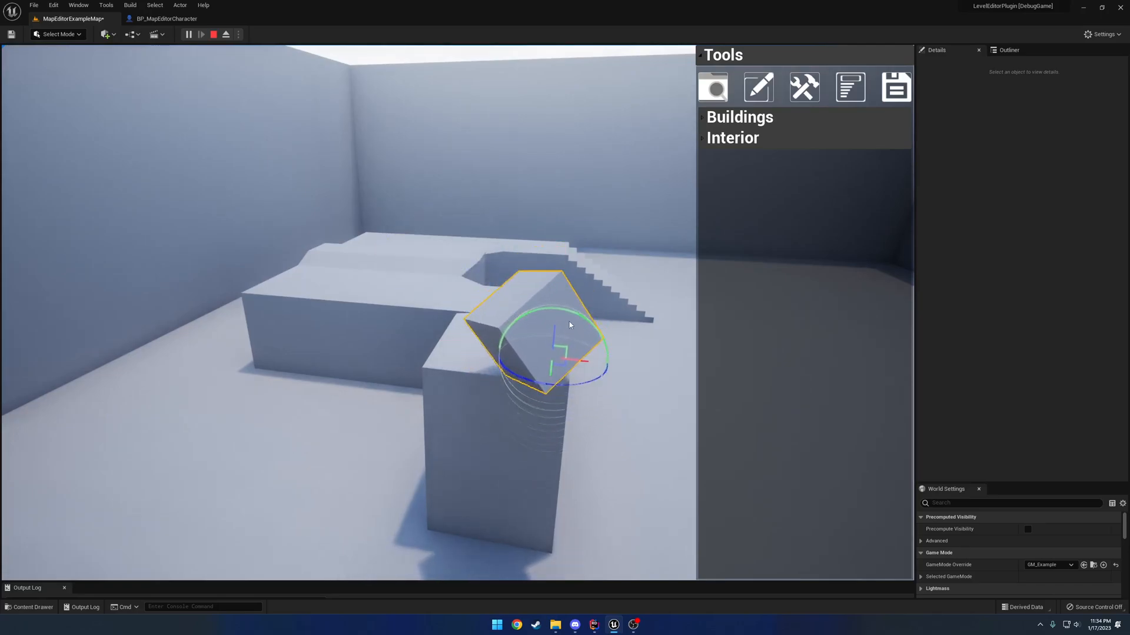
{"action": "left_click", "coordinate": [166, 18]}
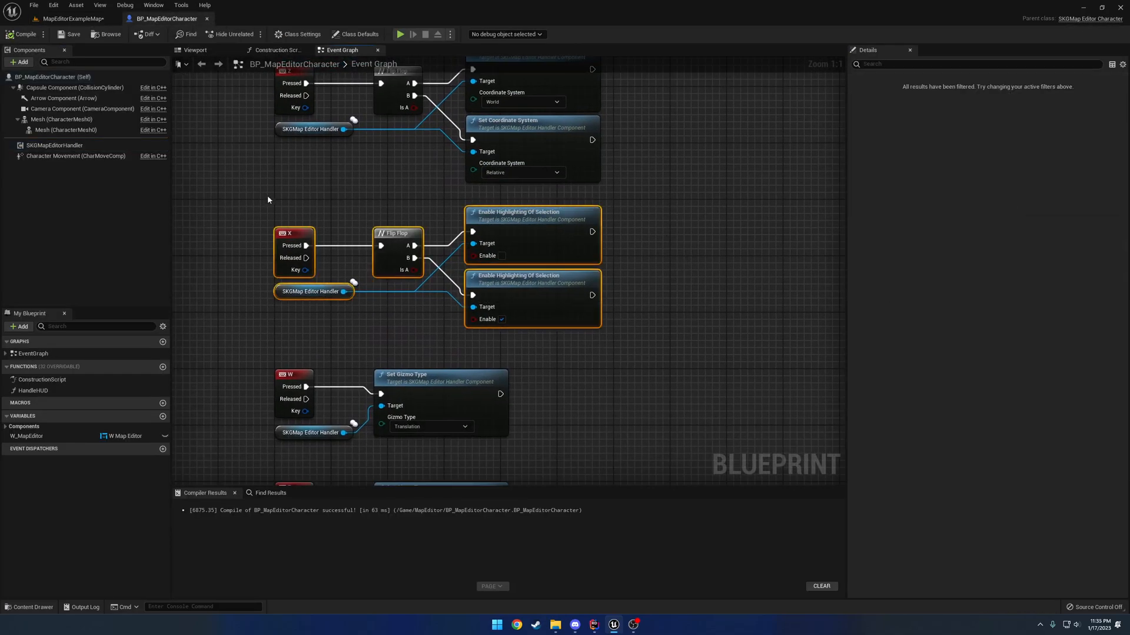
{"action": "left_click", "coordinate": [70, 18]}
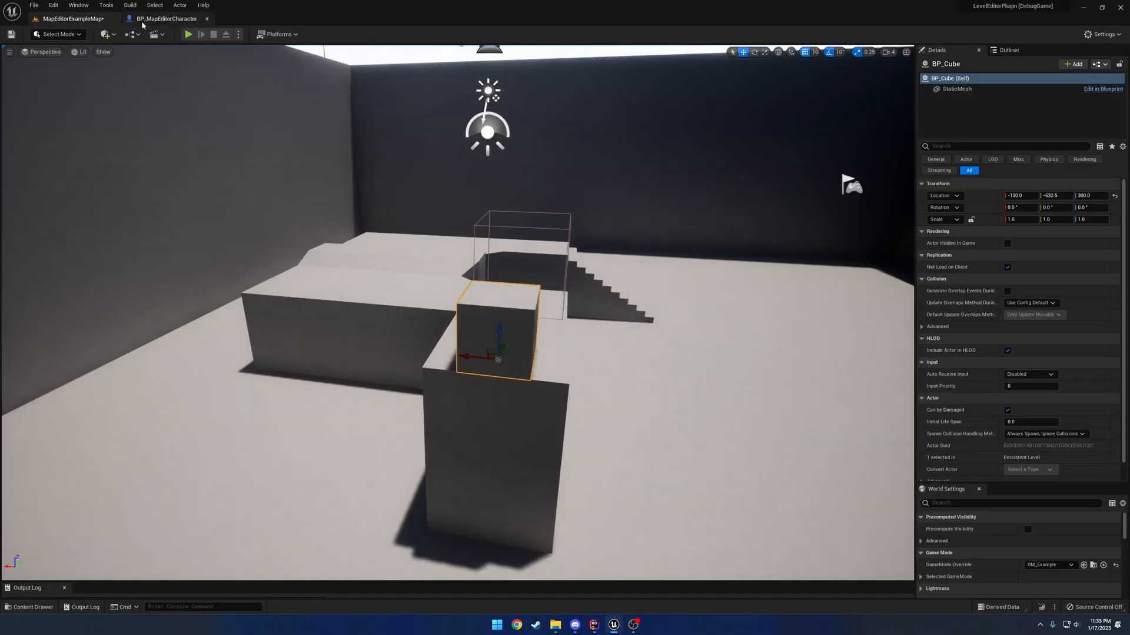
{"action": "left_click", "coordinate": [188, 35]}
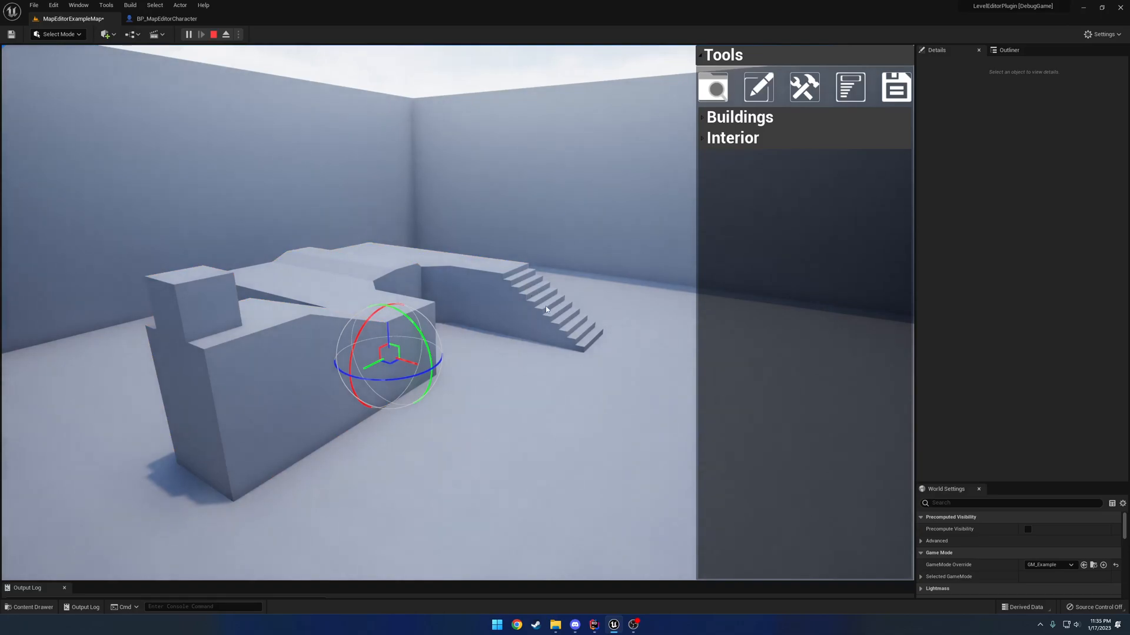
{"action": "left_click", "coordinate": [554, 295]}
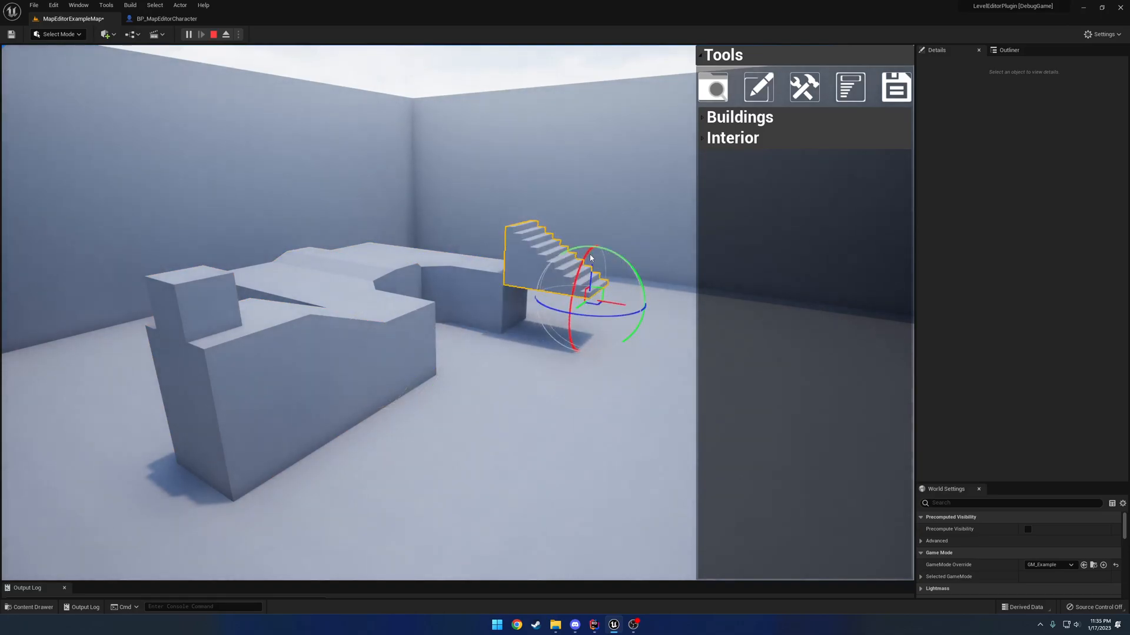
{"action": "left_click", "coordinate": [166, 18]}
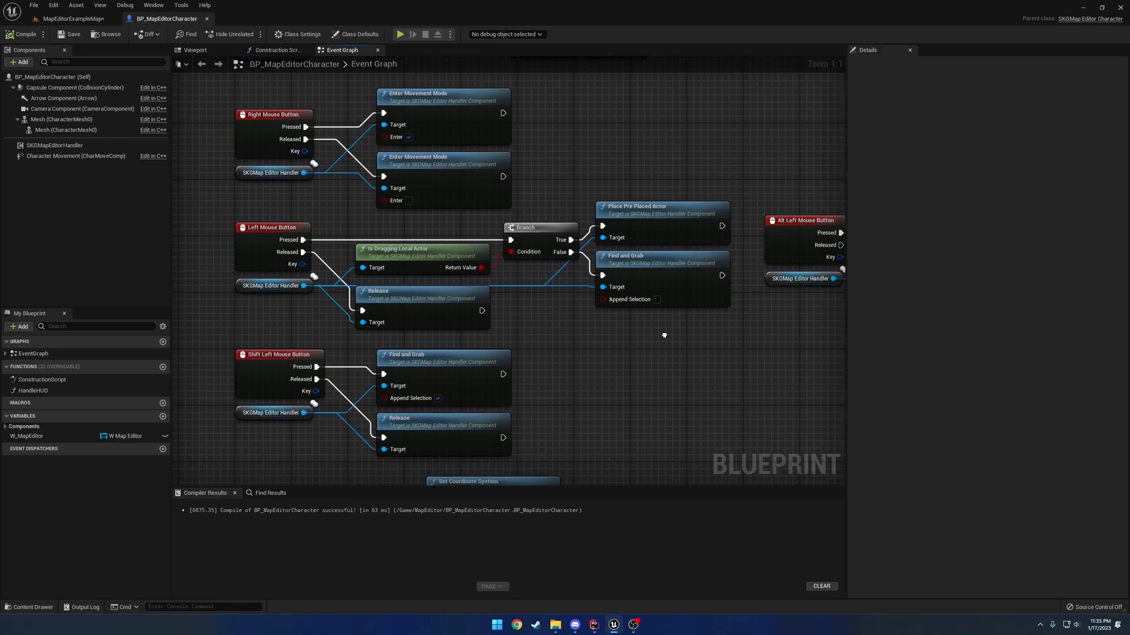
Scroll through the mouse button events in the character graph
{"action": "scroll", "scroll_direction": "down", "scroll_amount": 3}
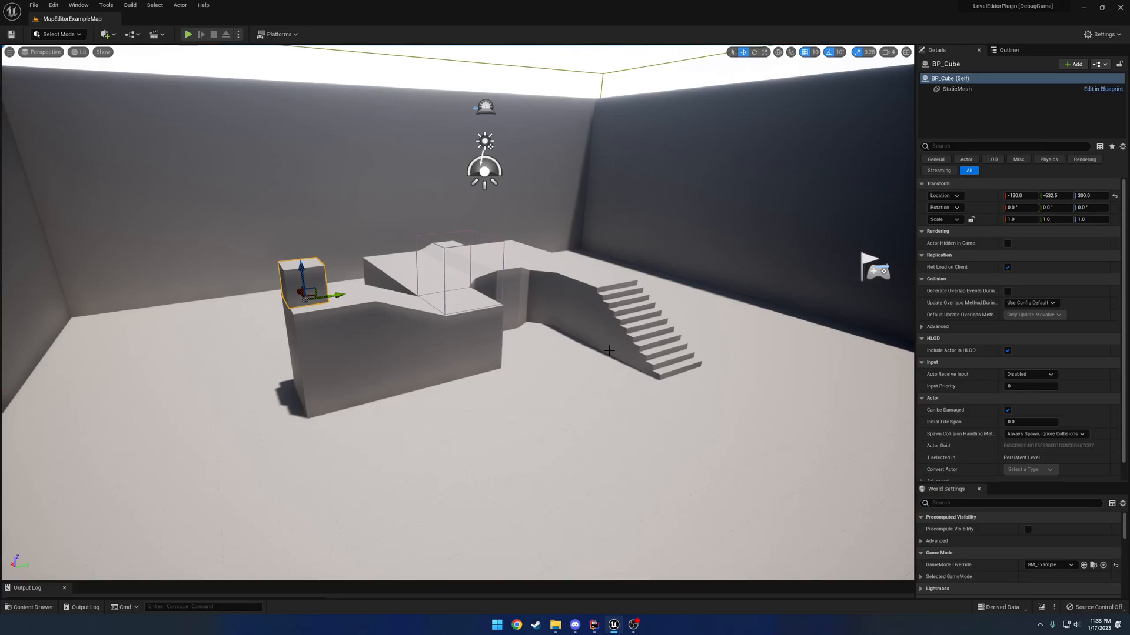
{"action": "left_click", "coordinate": [29, 607]}
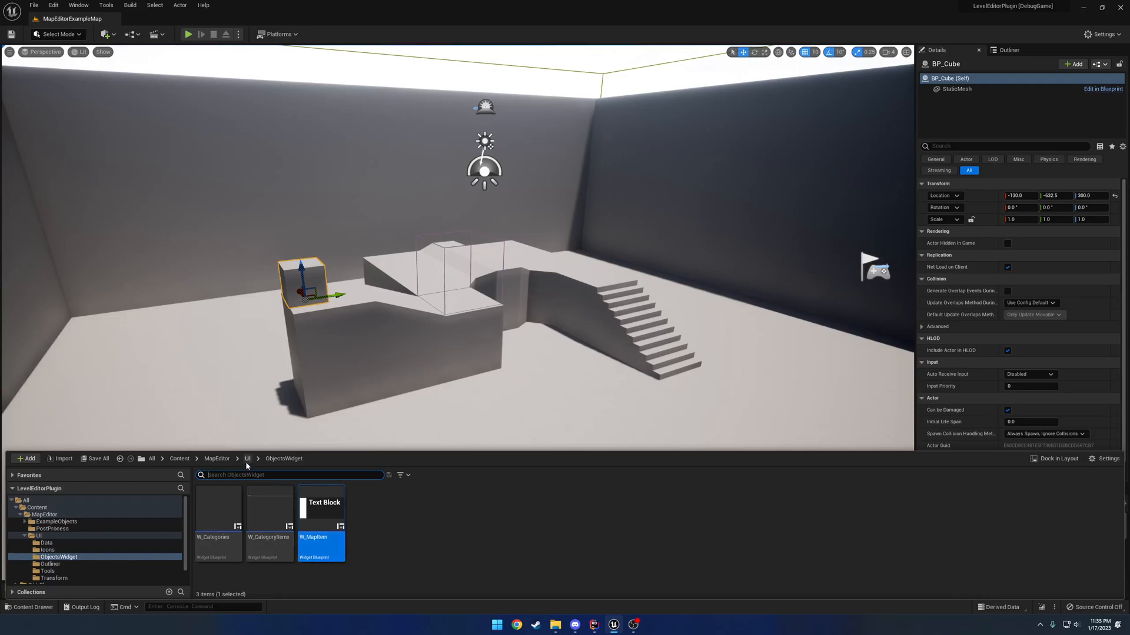
{"action": "left_click", "coordinate": [247, 458]}
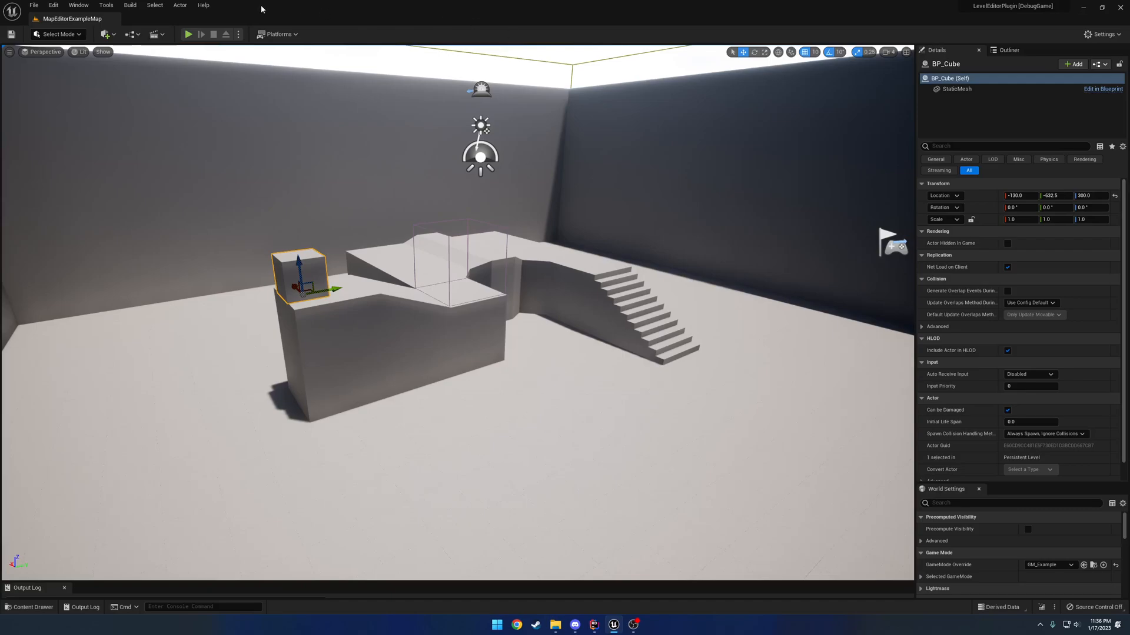
Play the level and place an Interior piece onto the floor
{"action": "left_click", "coordinate": [188, 34]}
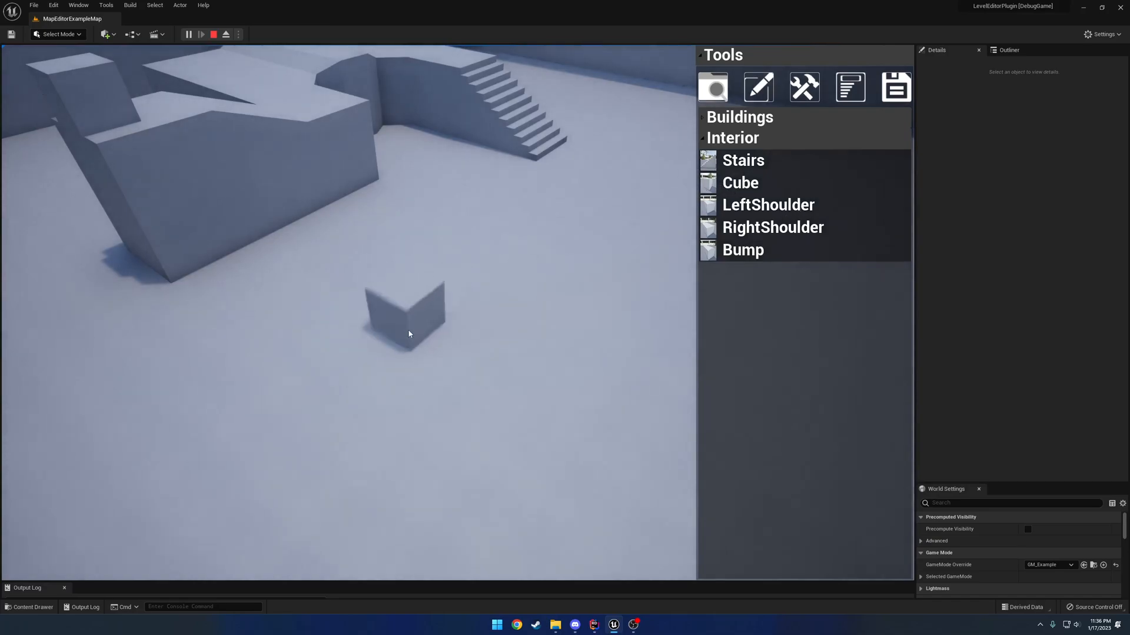
{"action": "left_click", "coordinate": [407, 320]}
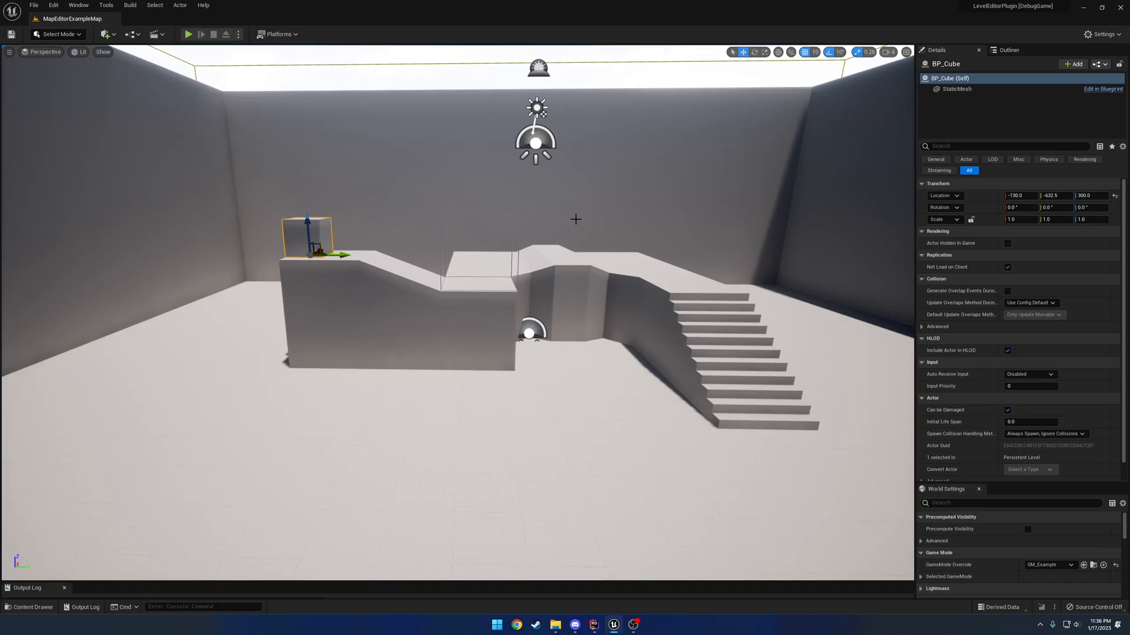
{"action": "mouse_move", "coordinate": [612, 212]}
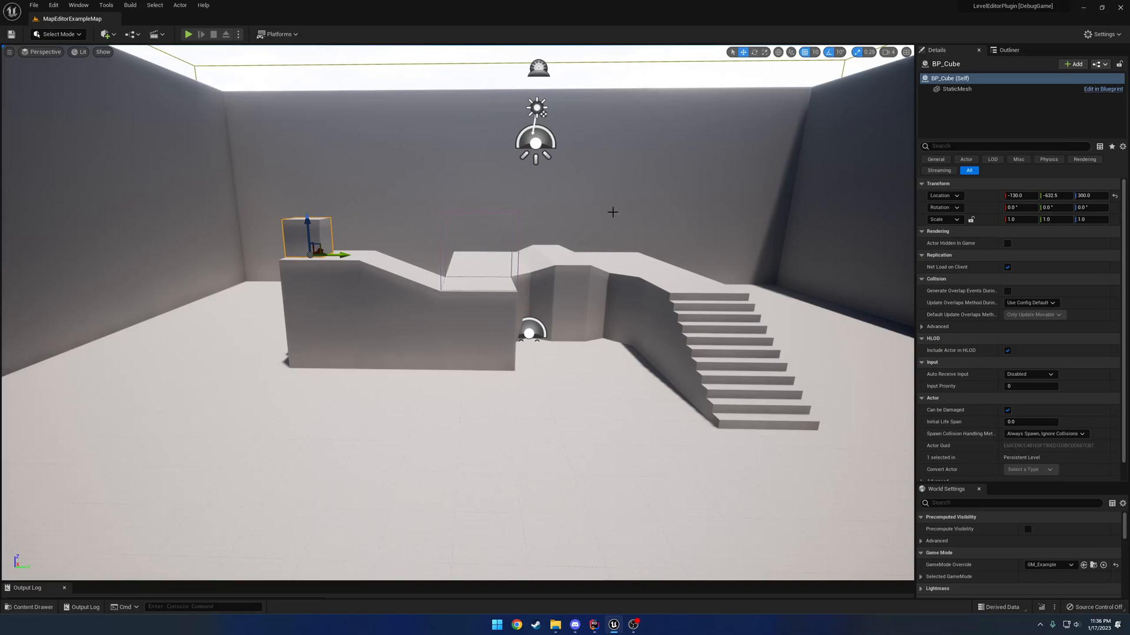